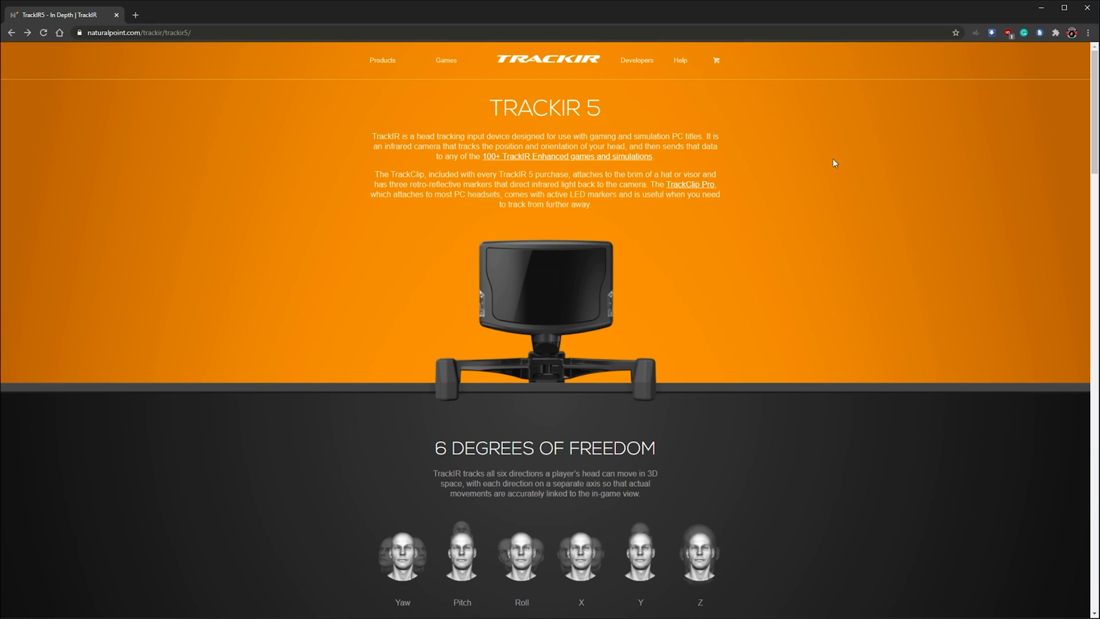
{"action": "mouse_move", "coordinate": [825, 164]}
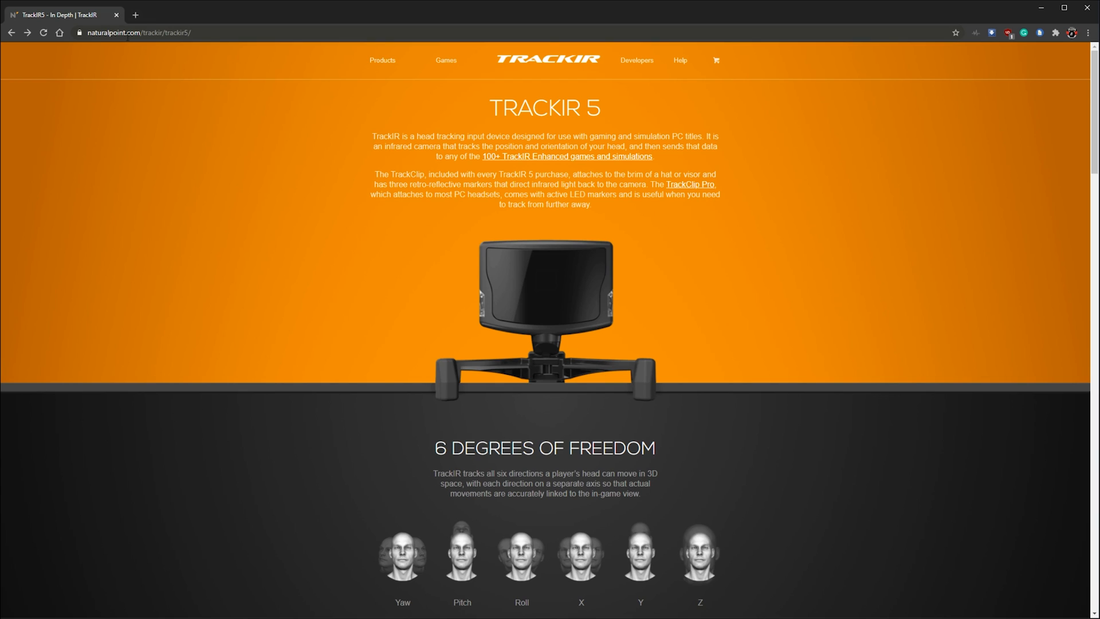
{"action": "mouse_move", "coordinate": [50, 44]}
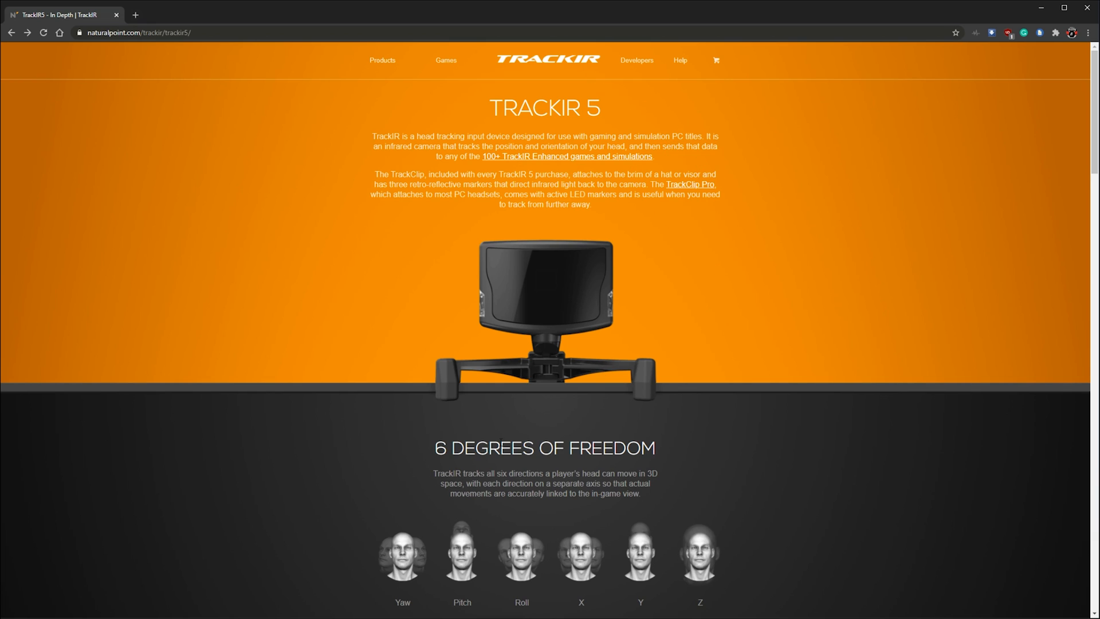
{"action": "mouse_move", "coordinate": [758, 289]}
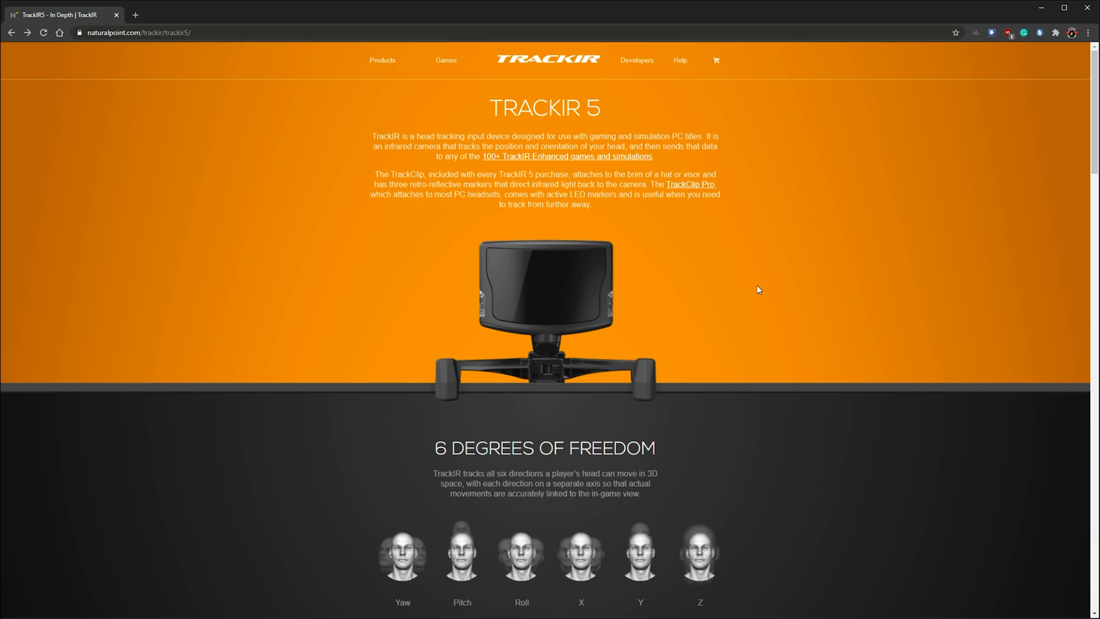
{"action": "mouse_move", "coordinate": [402, 305]}
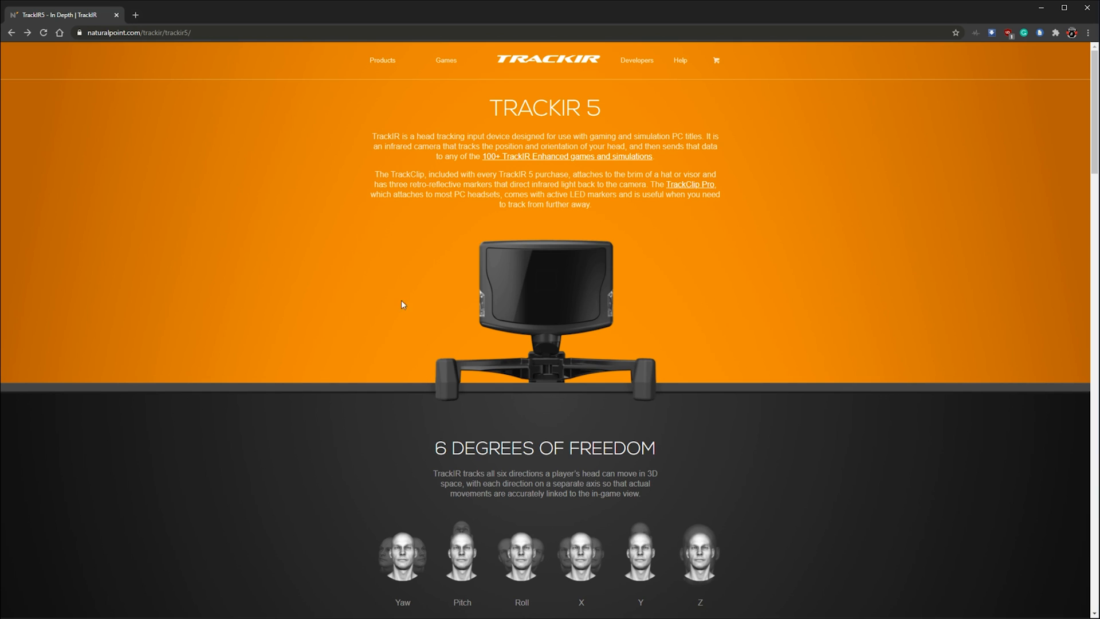
{"action": "mouse_move", "coordinate": [492, 62]}
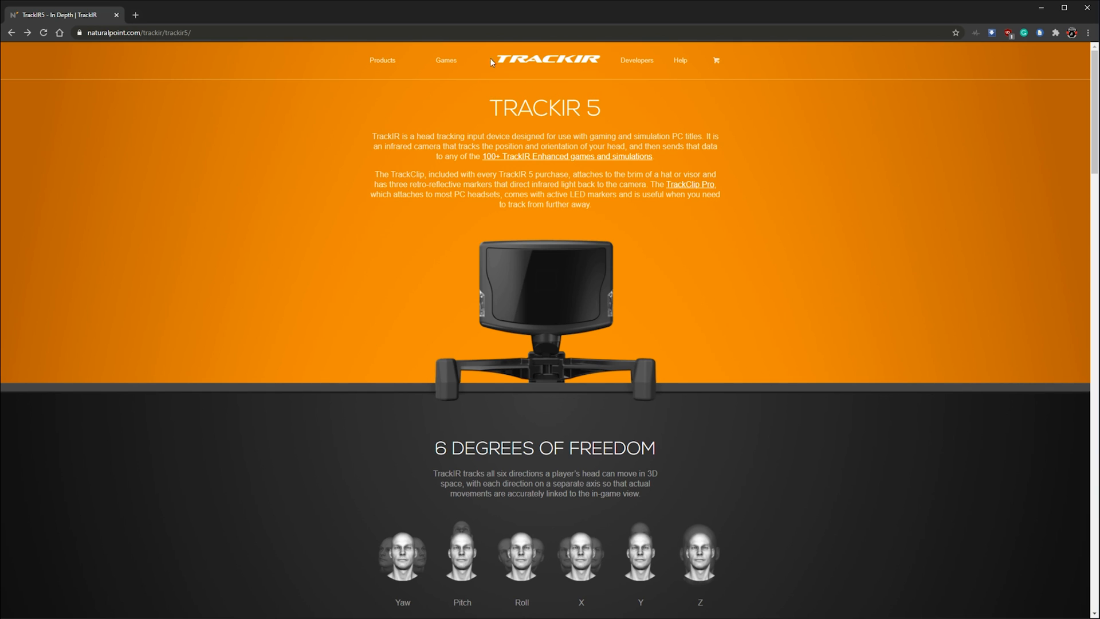
Step: Scroll the TrackIR 5 page past 6 Degrees of Freedom to the Precise Tracking specs
{"action": "scroll", "scroll_direction": "down", "scroll_amount": 3}
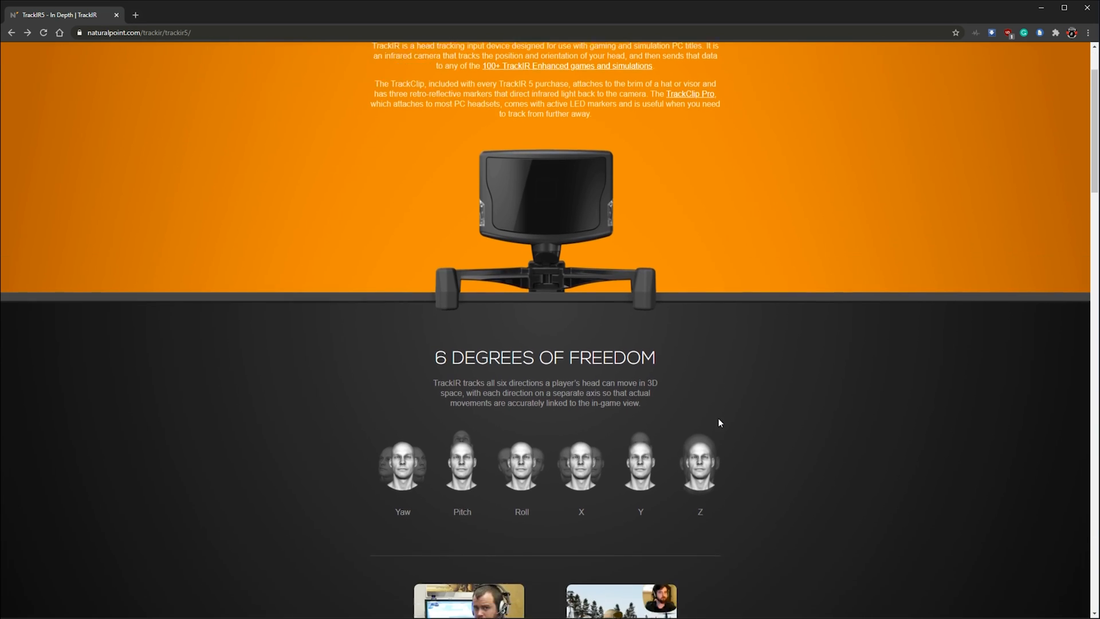
{"action": "scroll", "scroll_direction": "down", "scroll_amount": 3}
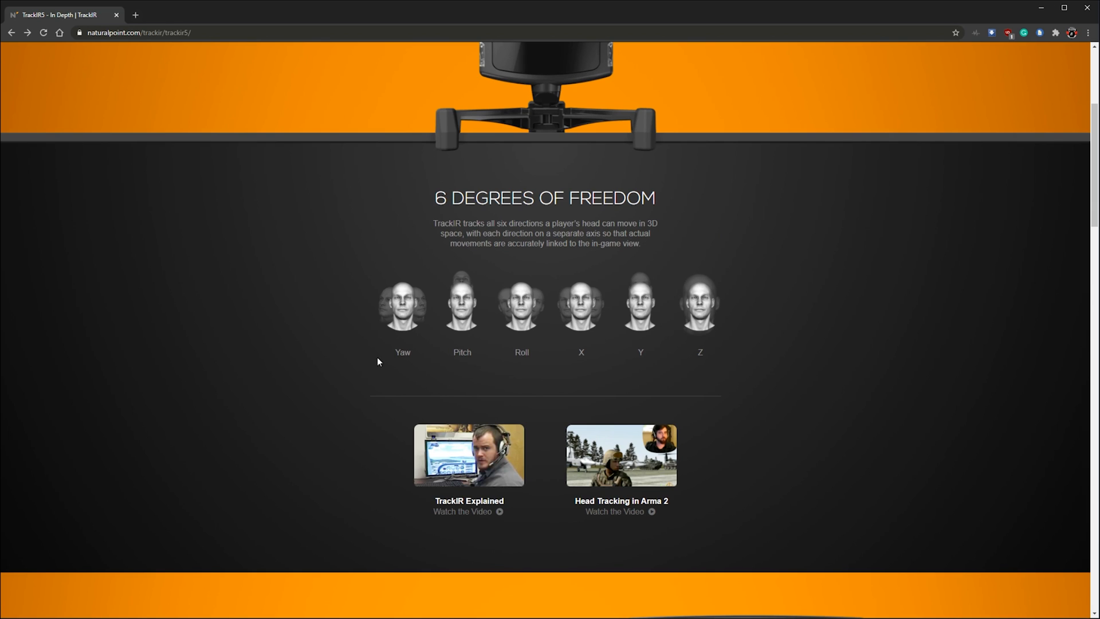
{"action": "mouse_move", "coordinate": [549, 361]}
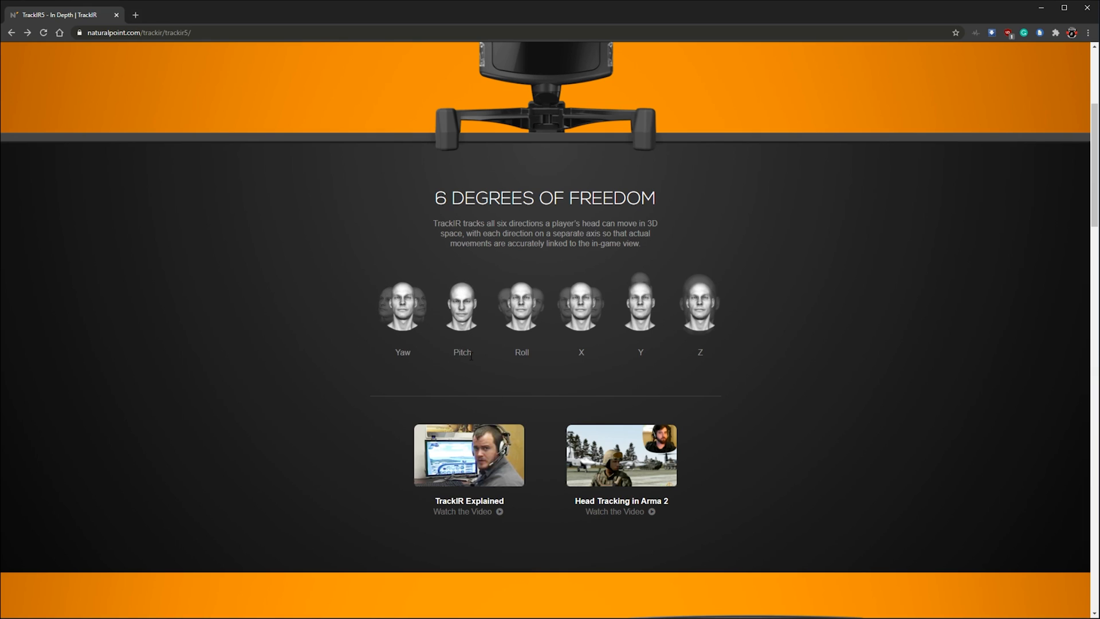
{"action": "mouse_move", "coordinate": [475, 359]}
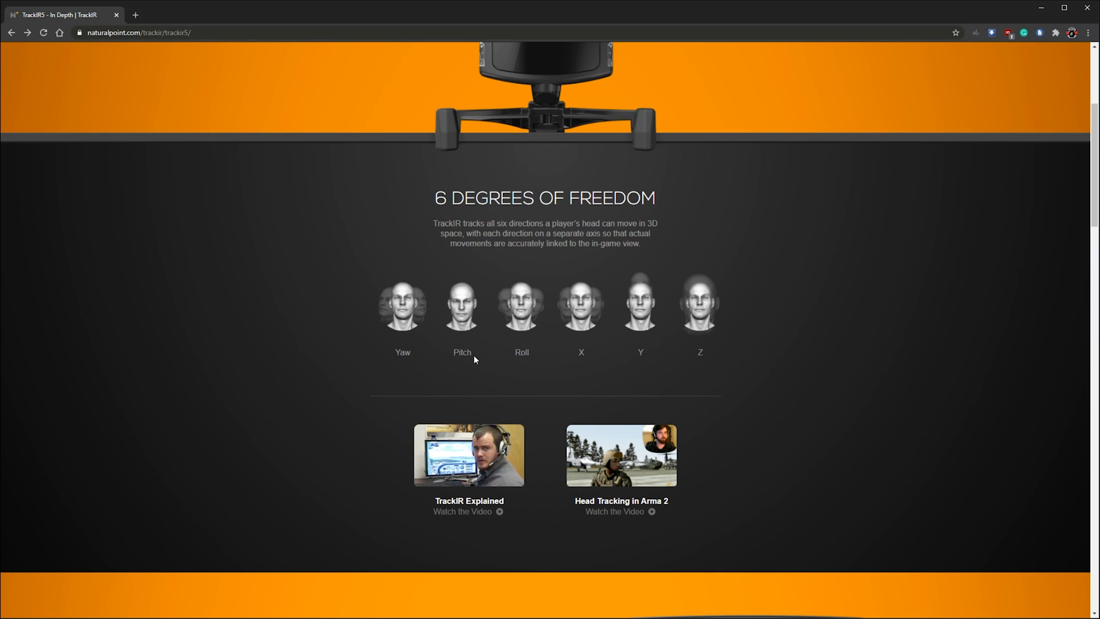
{"action": "scroll", "scroll_direction": "down", "scroll_amount": 3}
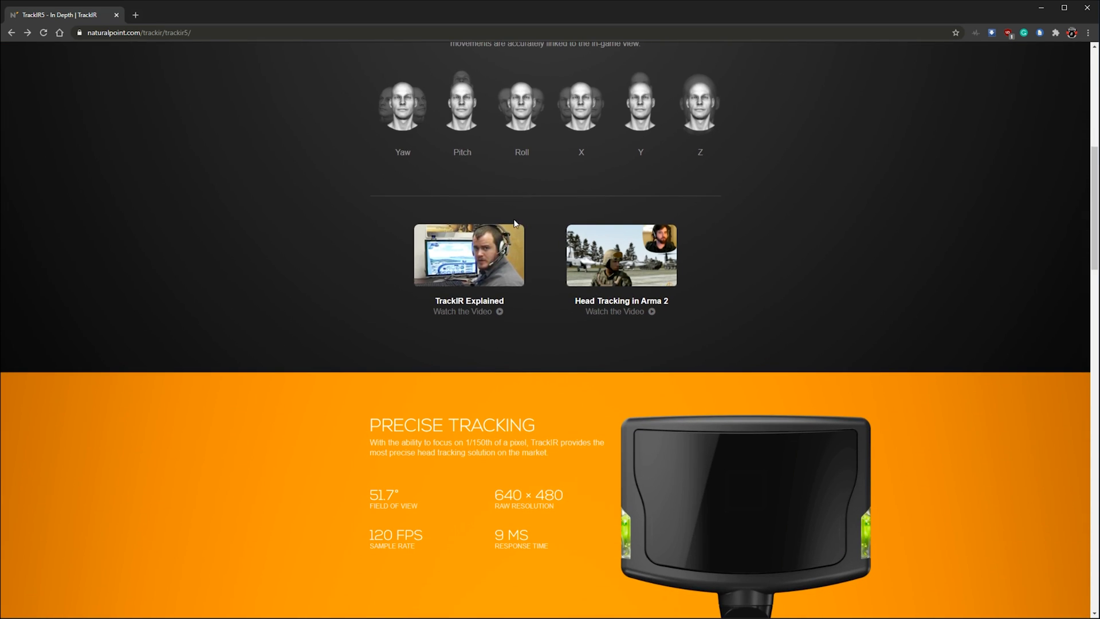
{"action": "scroll", "scroll_direction": "down", "scroll_amount": 3}
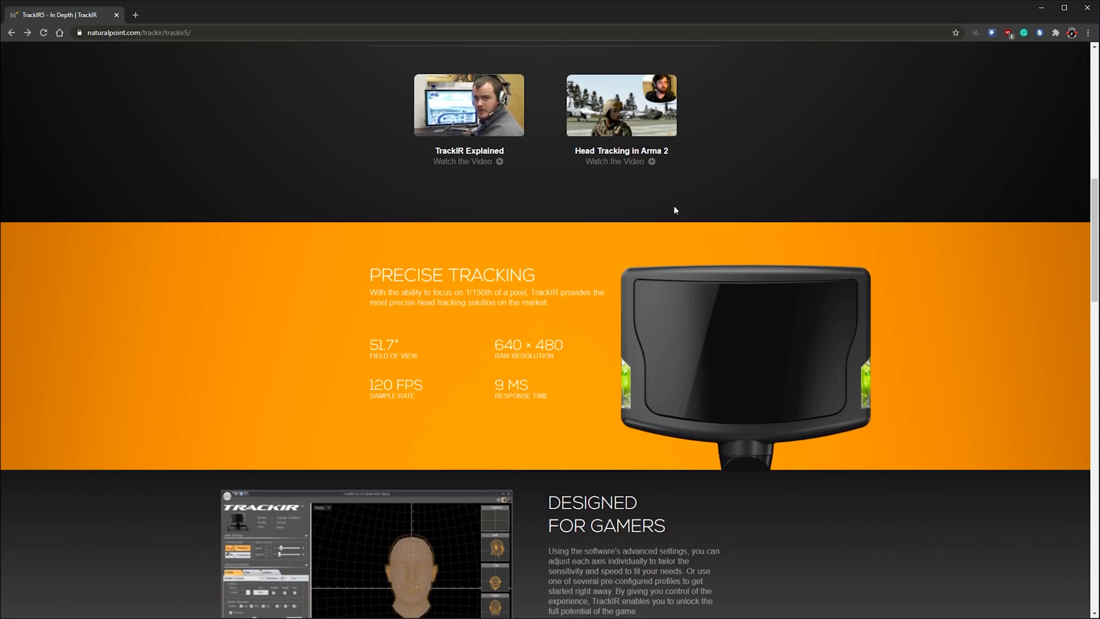
{"action": "scroll", "scroll_direction": "down", "scroll_amount": 3}
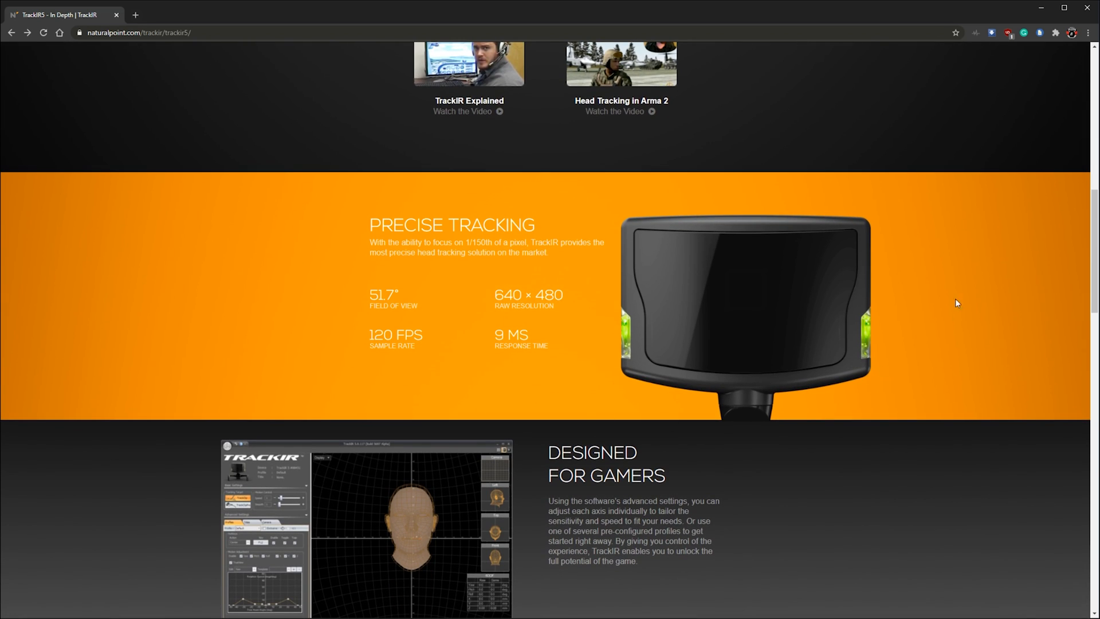
{"action": "mouse_move", "coordinate": [857, 220]}
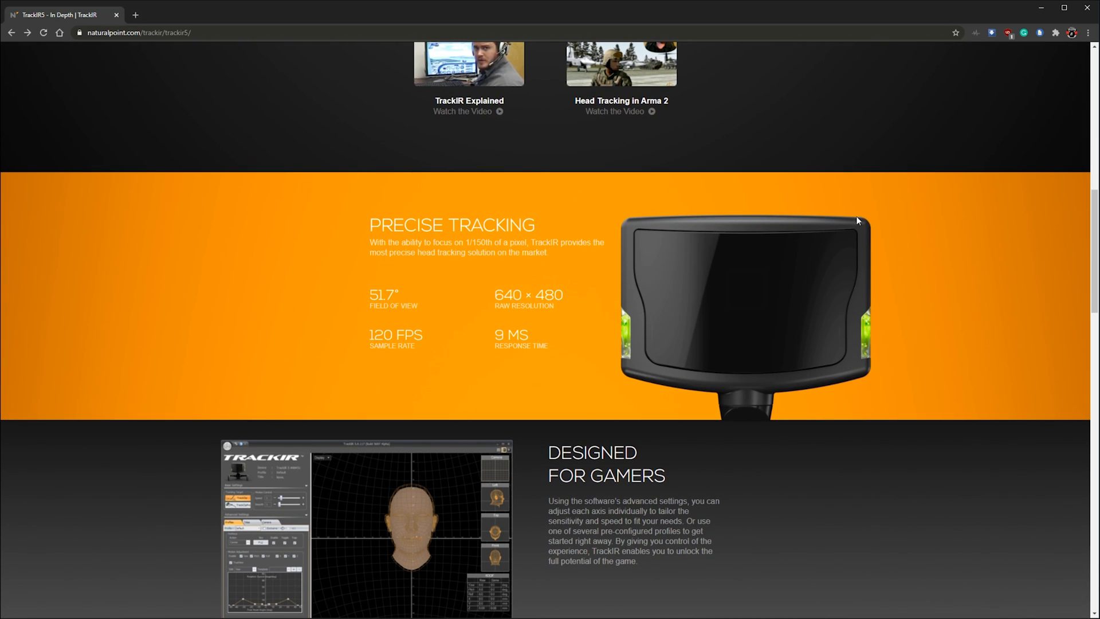
{"action": "mouse_move", "coordinate": [281, 200]}
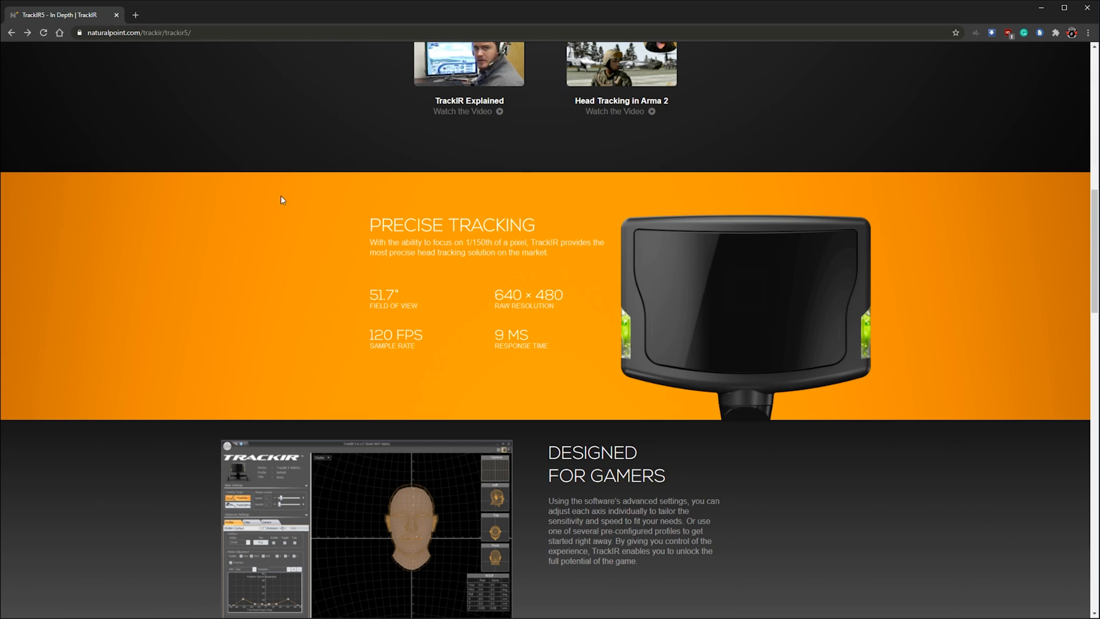
{"action": "mouse_move", "coordinate": [386, 313]}
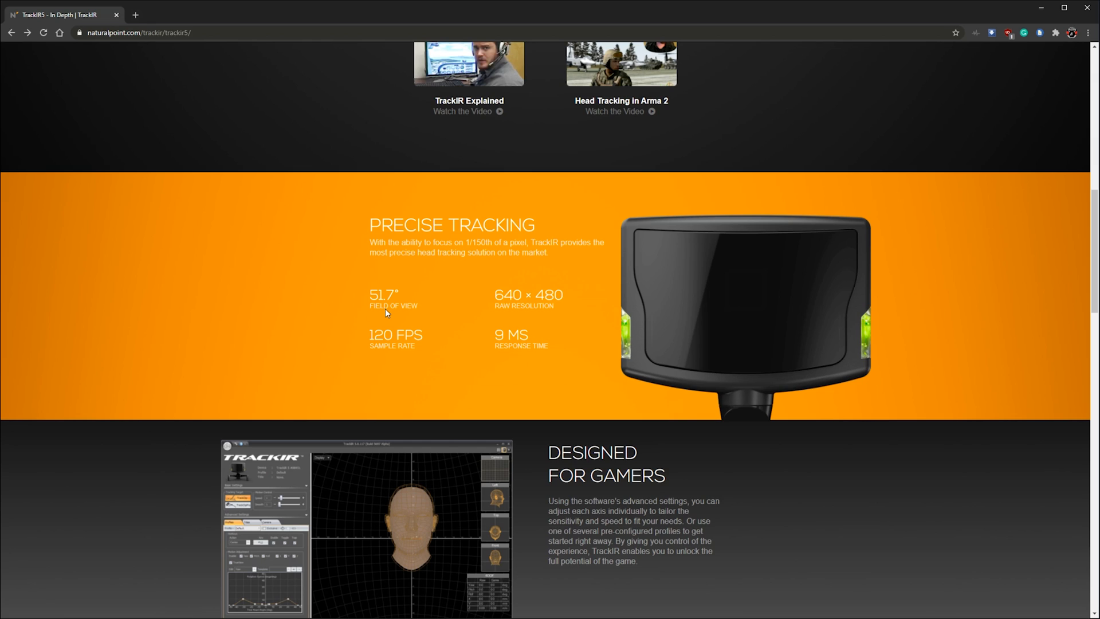
{"action": "mouse_move", "coordinate": [525, 306]}
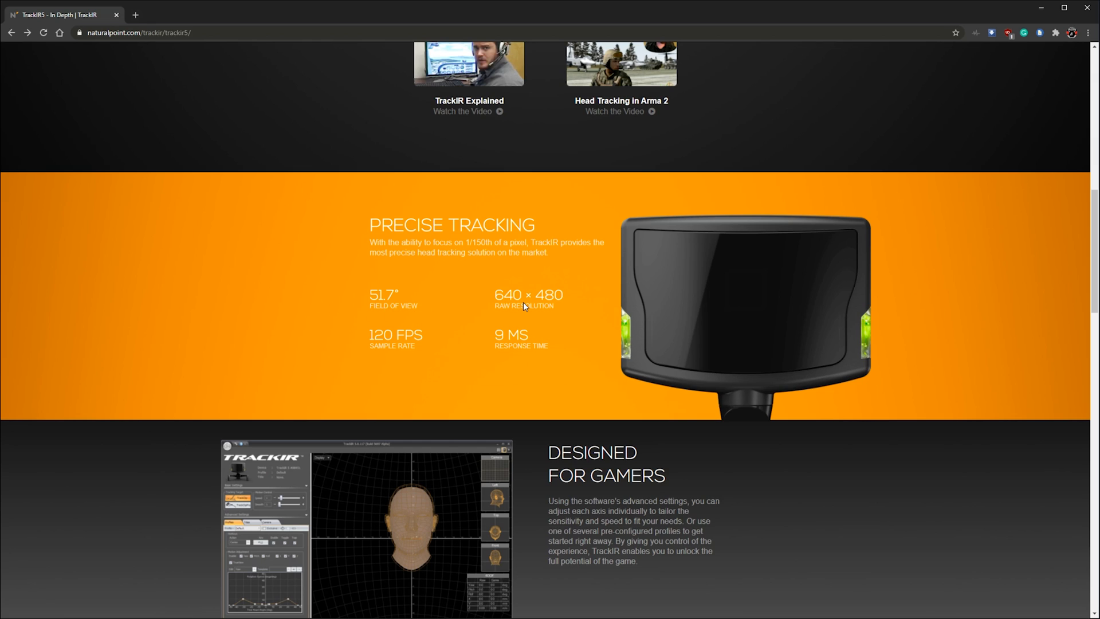
{"action": "mouse_move", "coordinate": [414, 351]}
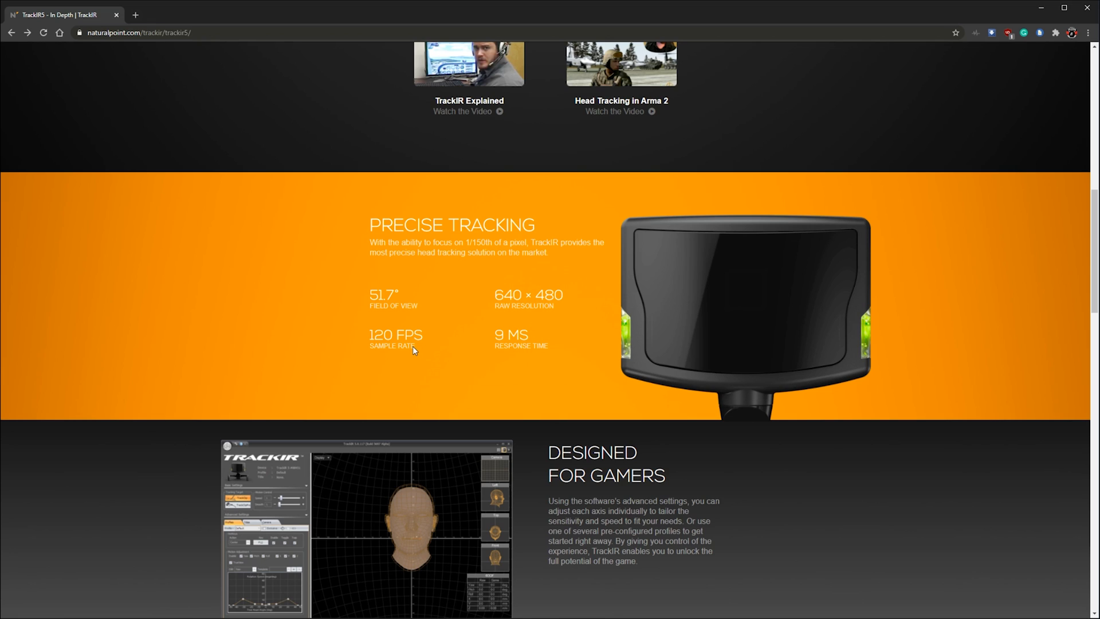
{"action": "mouse_move", "coordinate": [362, 335]}
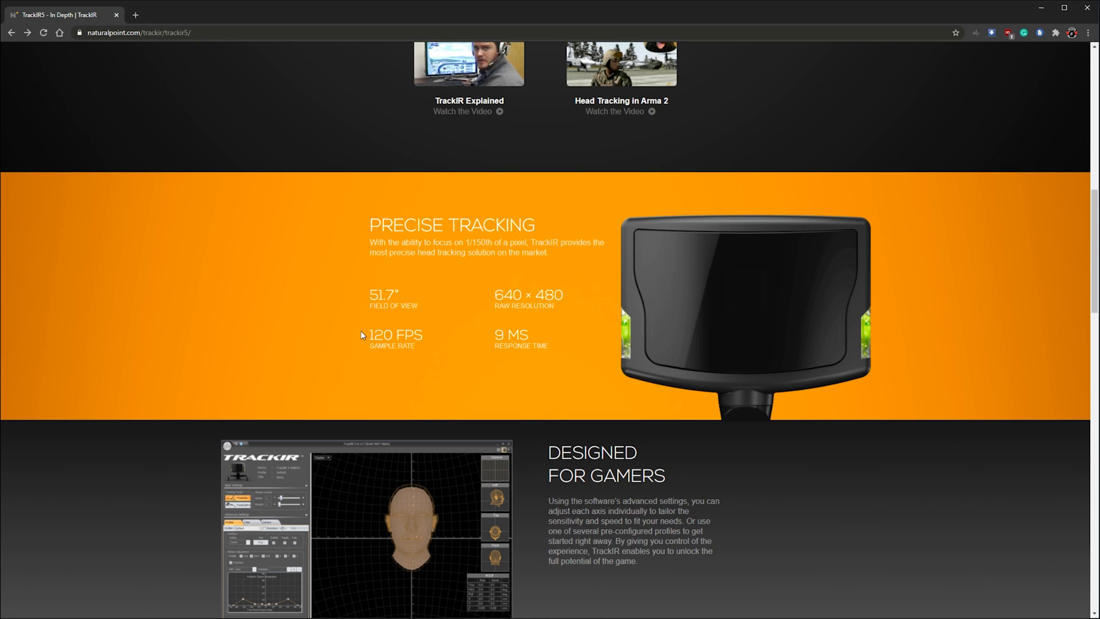
{"action": "mouse_move", "coordinate": [417, 360]}
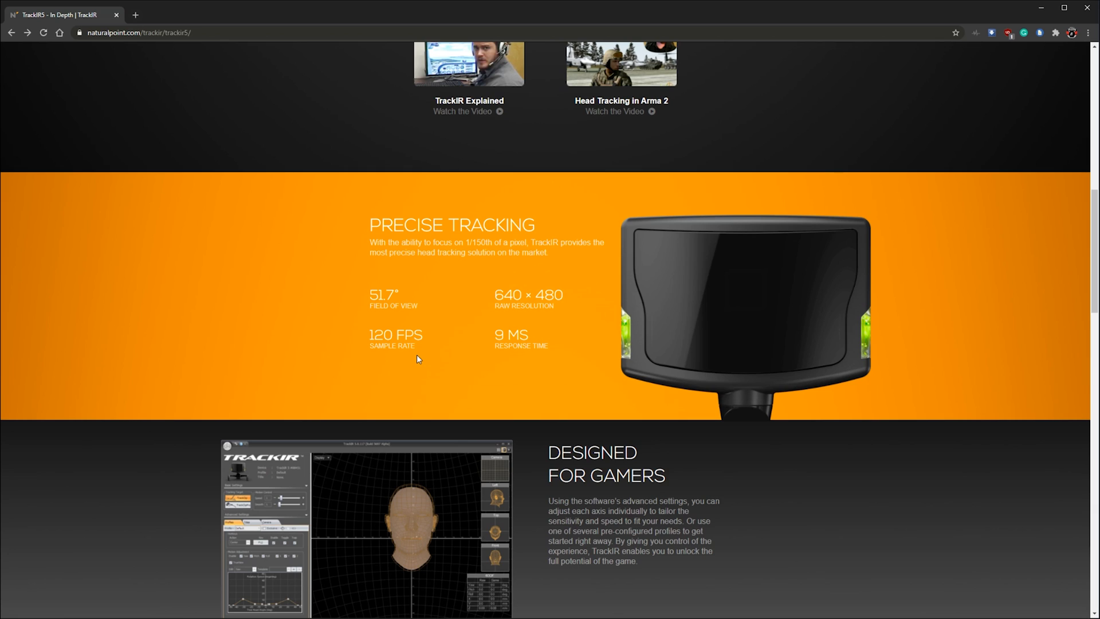
{"action": "mouse_move", "coordinate": [460, 346]}
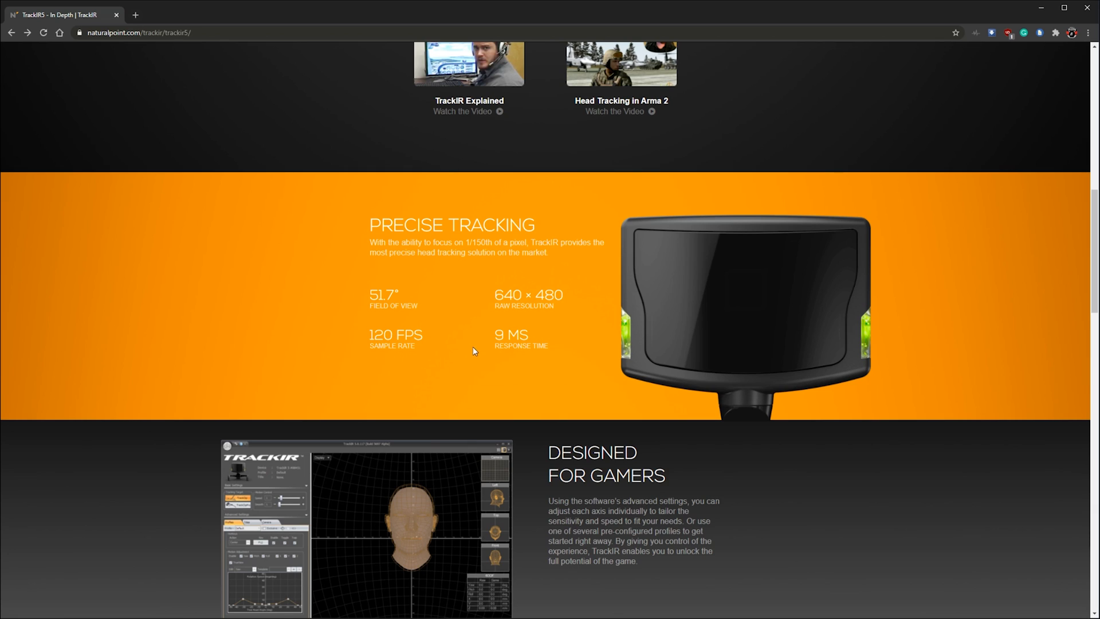
Step: Scroll past the tech specs and TrackIR 5 vs. TrackIR 4 comparison to Buy Now
{"action": "scroll", "scroll_direction": "down", "scroll_amount": 3}
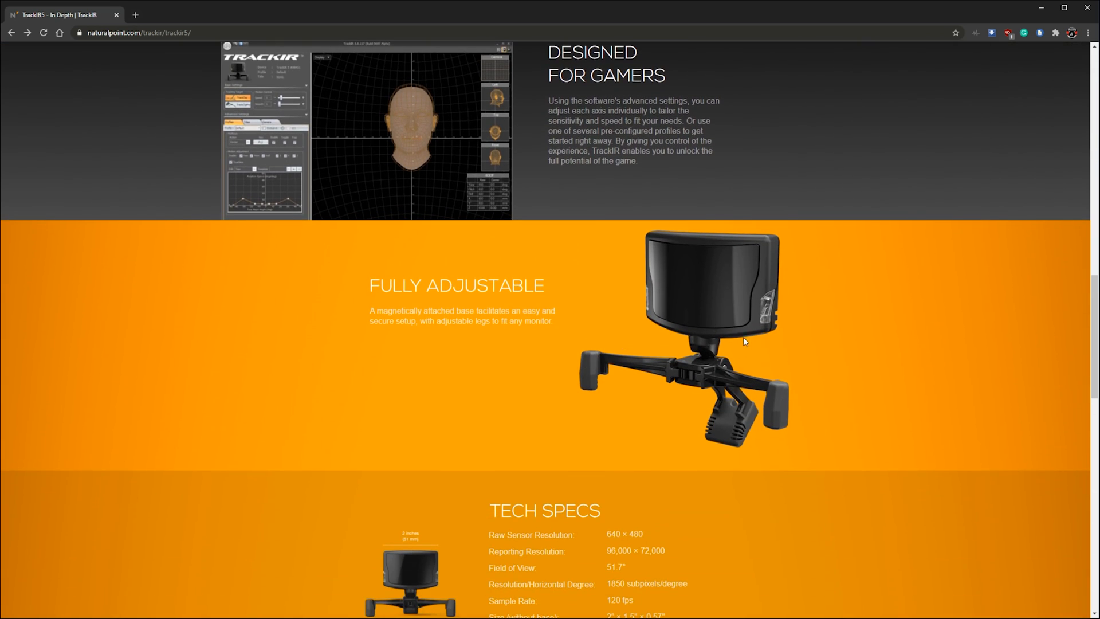
{"action": "mouse_move", "coordinate": [591, 360]}
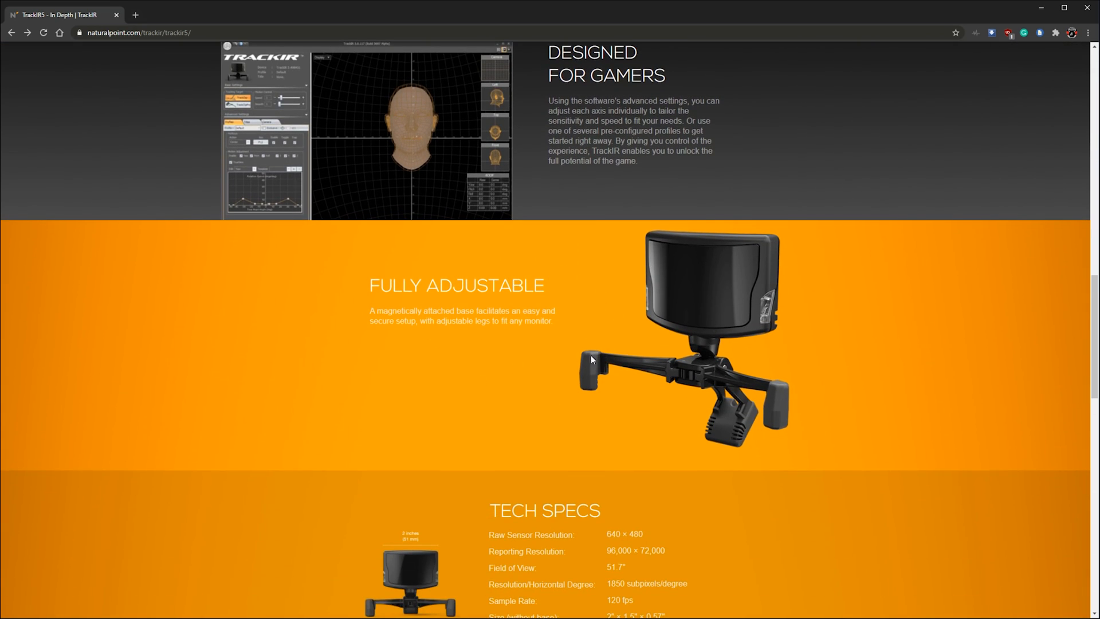
{"action": "mouse_move", "coordinate": [521, 342]}
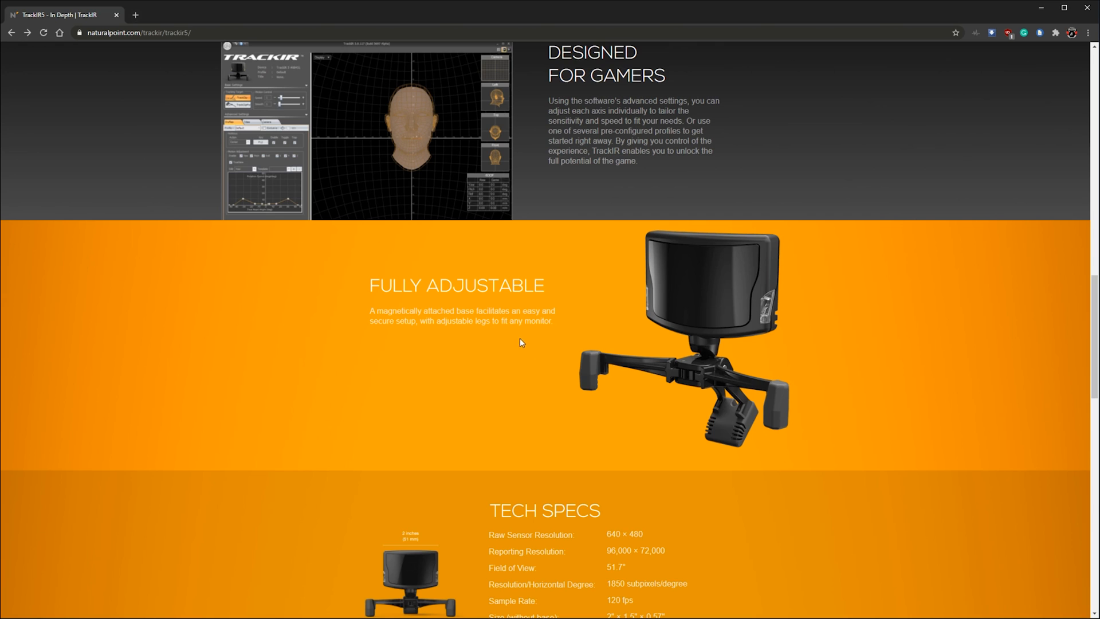
{"action": "scroll", "scroll_direction": "down", "scroll_amount": 3}
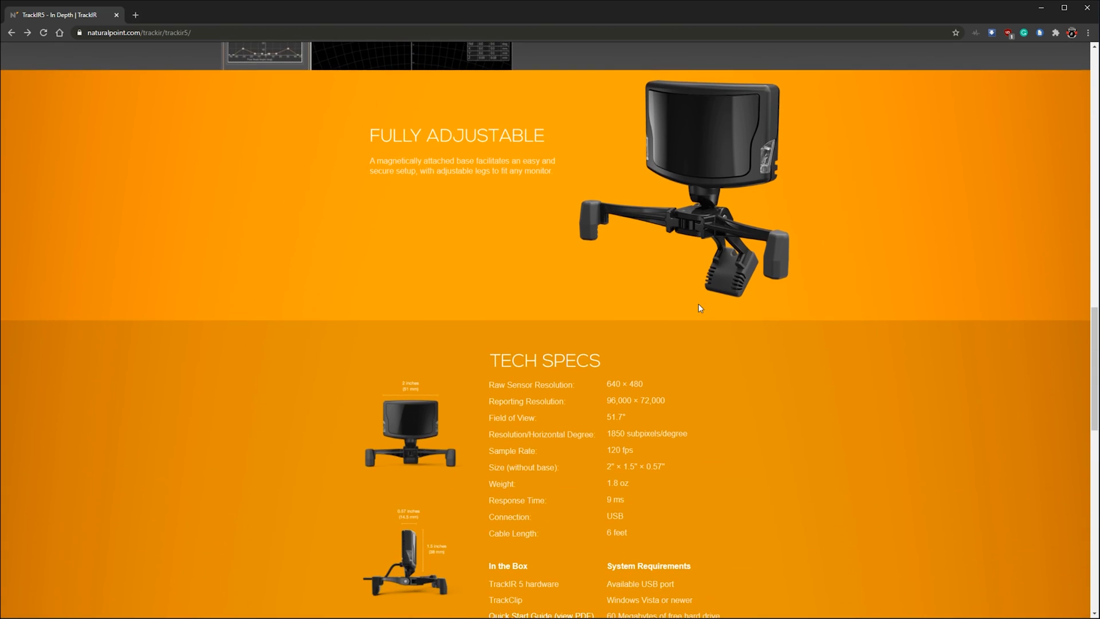
{"action": "scroll", "scroll_direction": "down", "scroll_amount": 3}
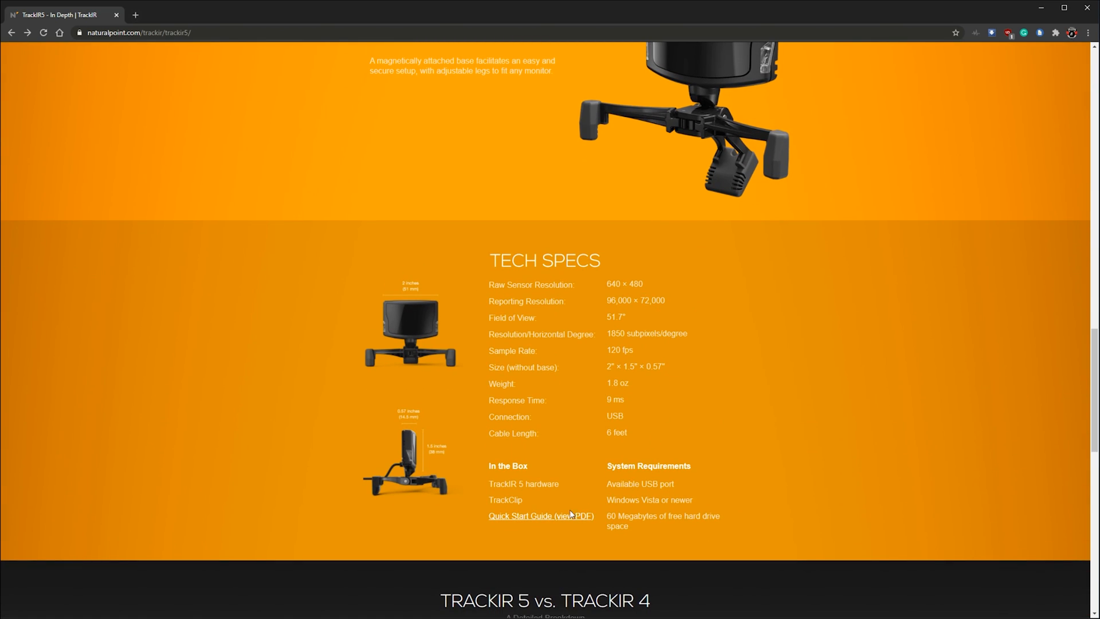
{"action": "scroll", "scroll_direction": "down", "scroll_amount": 3}
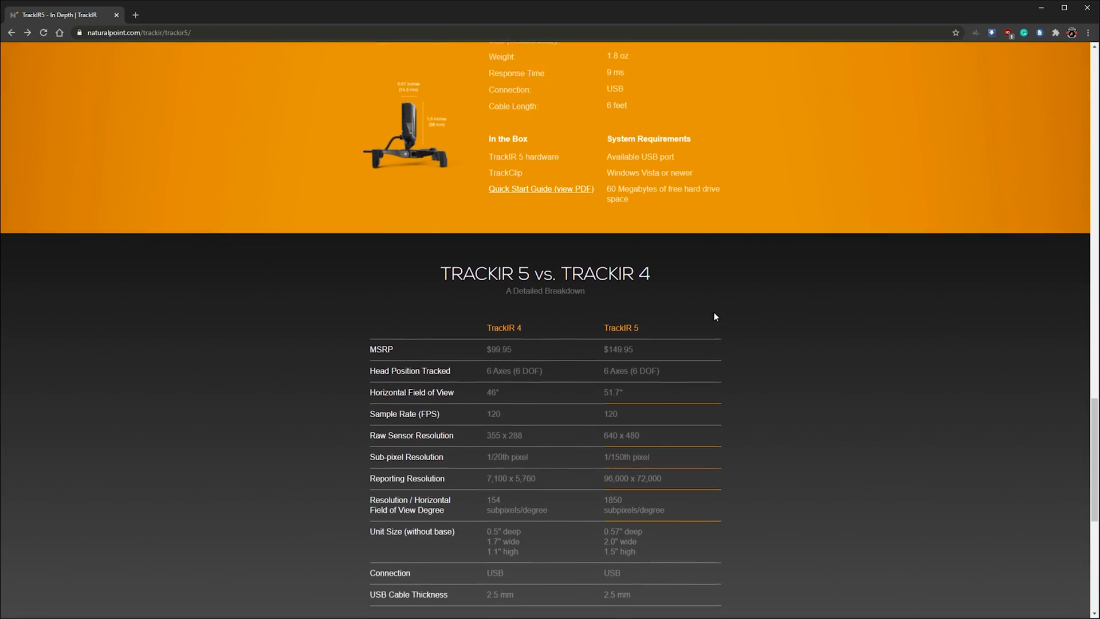
{"action": "scroll", "scroll_direction": "down", "scroll_amount": 3}
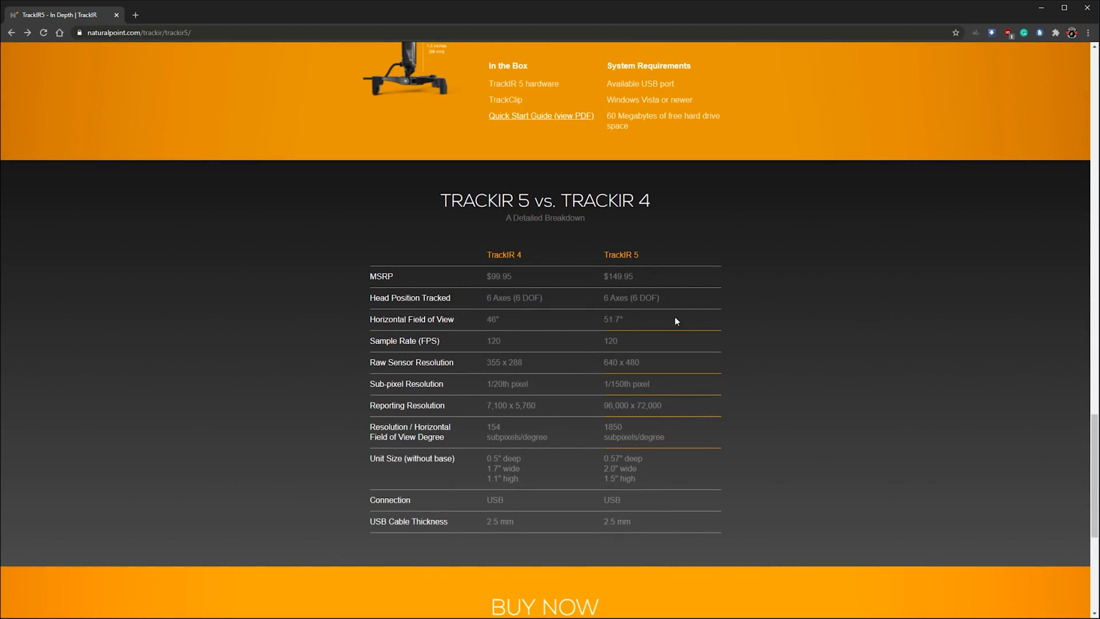
{"action": "mouse_move", "coordinate": [640, 341]}
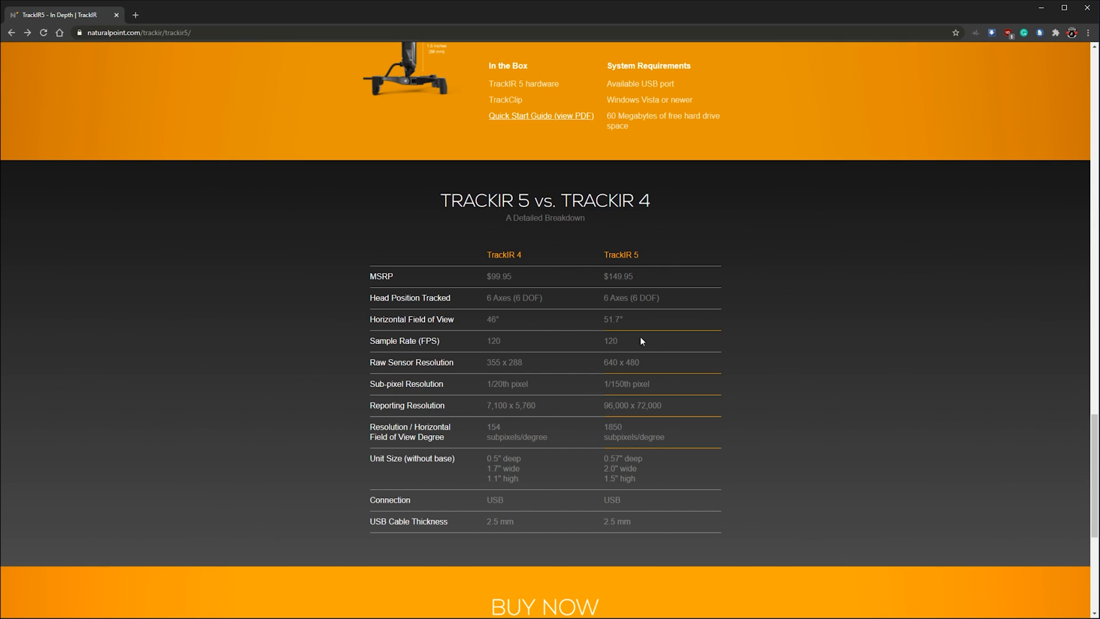
{"action": "mouse_move", "coordinate": [549, 503]}
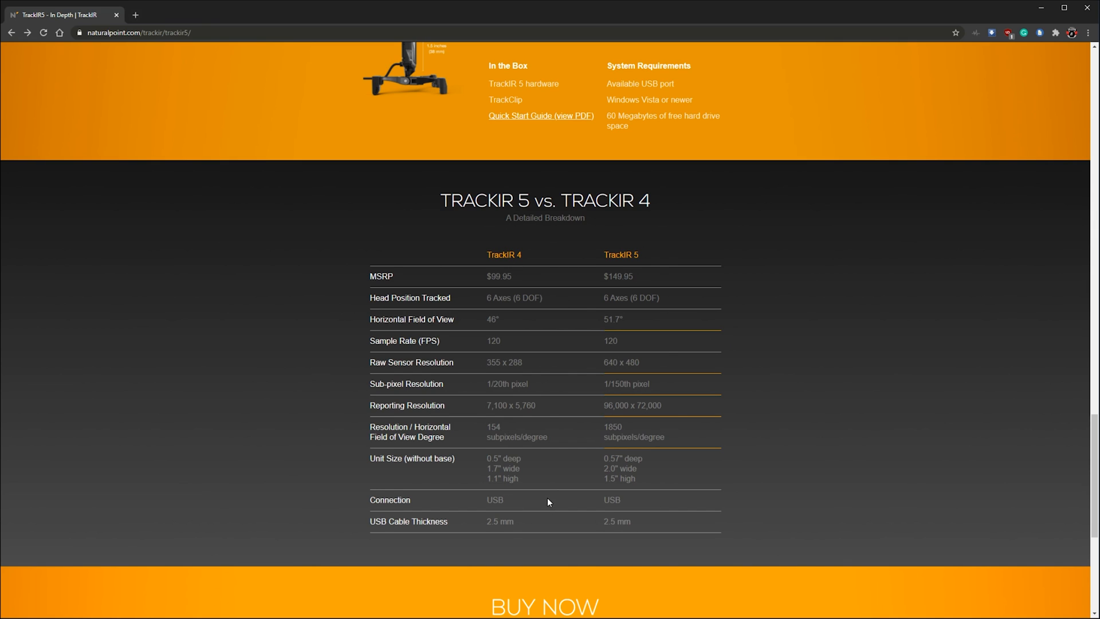
{"action": "scroll", "scroll_direction": "down", "scroll_amount": 3}
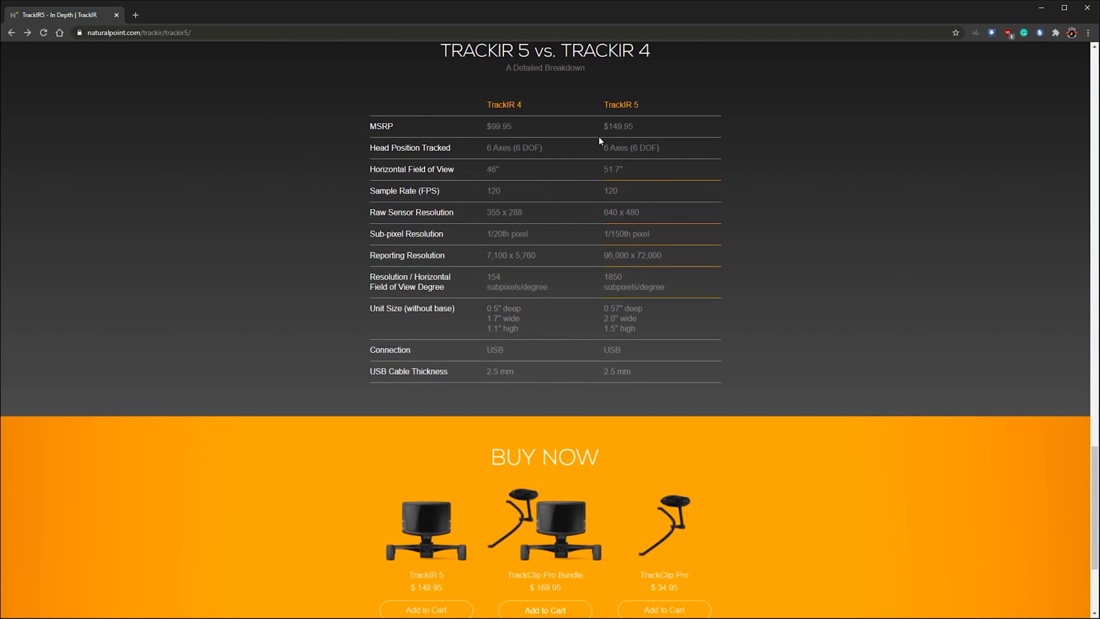
{"action": "scroll", "scroll_direction": "down", "scroll_amount": 3}
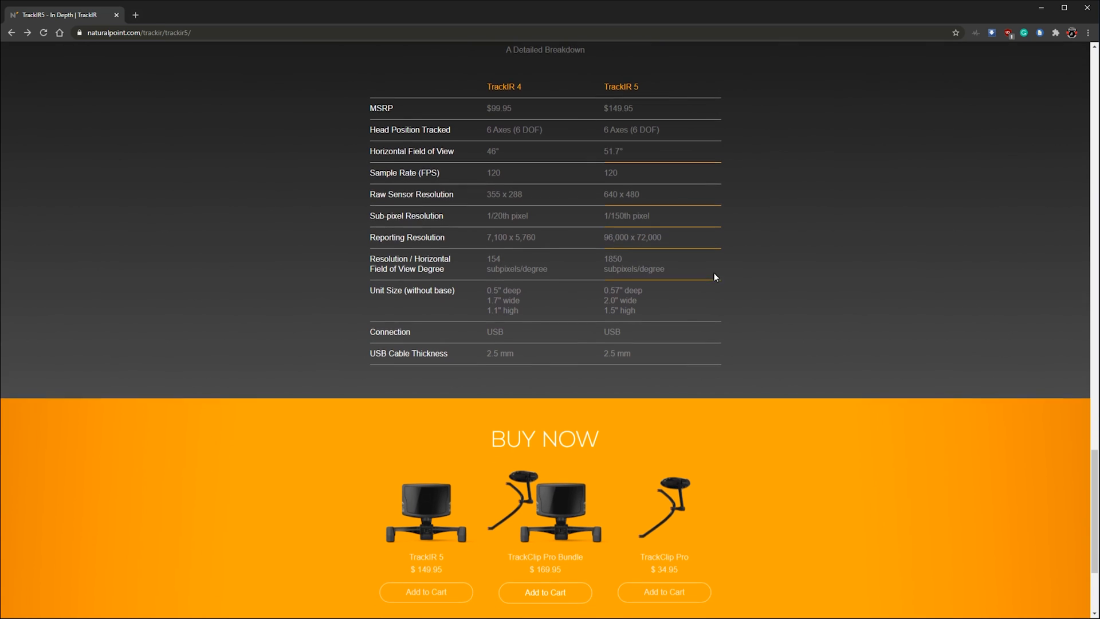
{"action": "scroll", "scroll_direction": "down", "scroll_amount": 3}
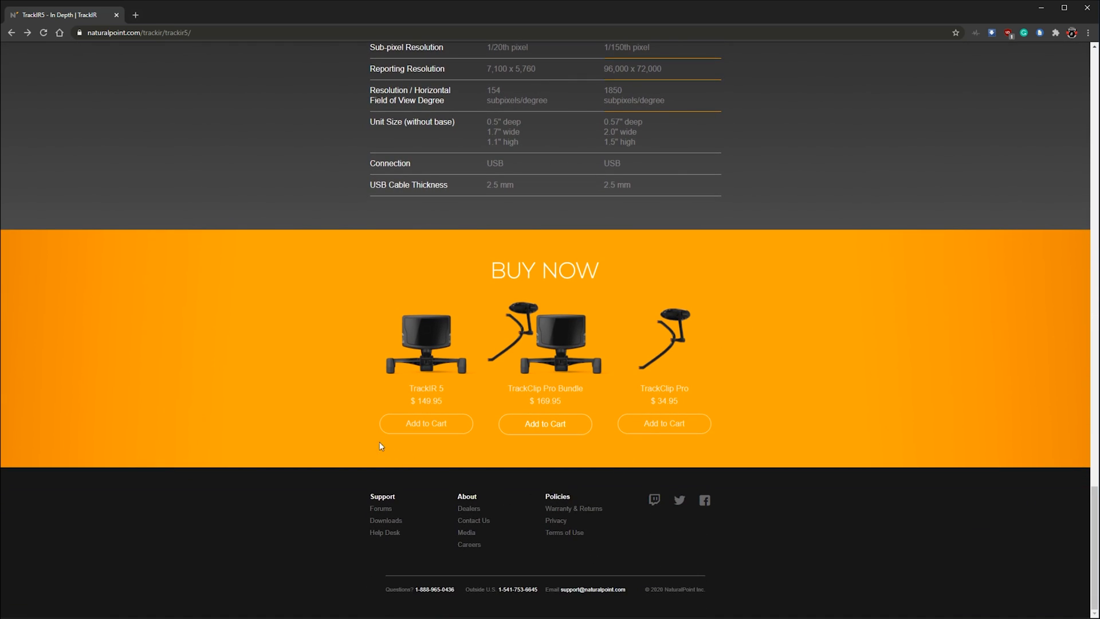
{"action": "mouse_move", "coordinate": [419, 363]}
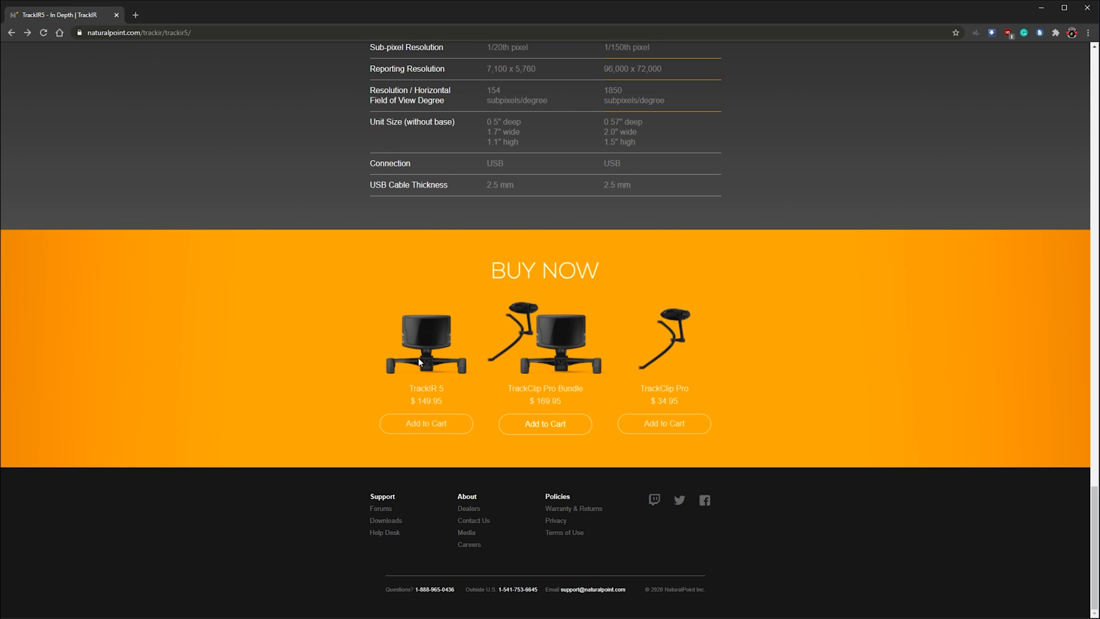
{"action": "mouse_move", "coordinate": [717, 338]}
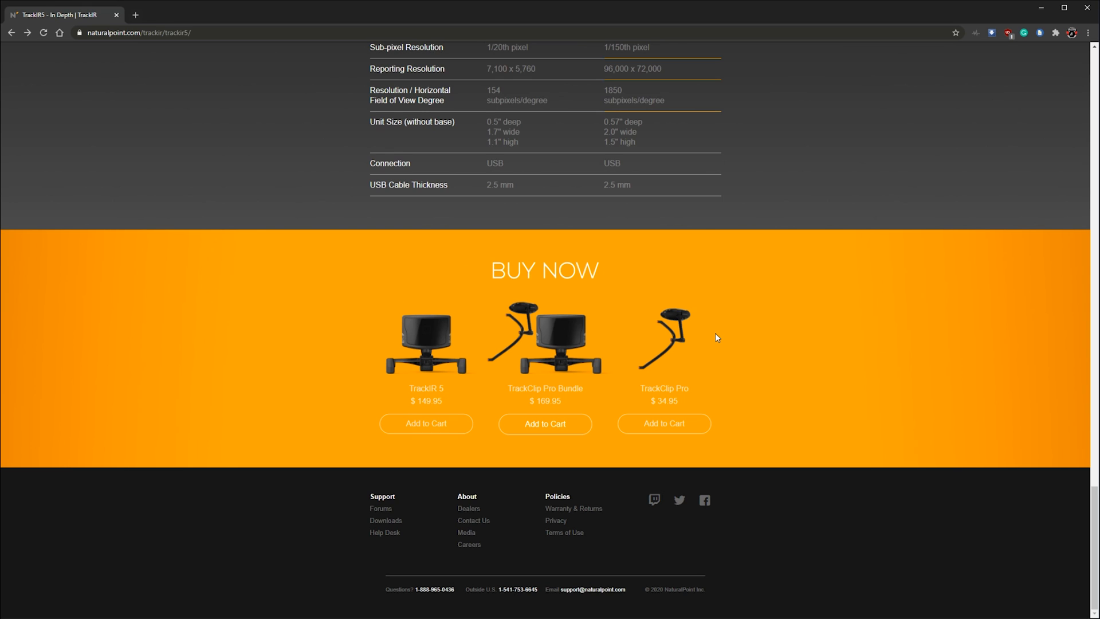
{"action": "mouse_move", "coordinate": [475, 362]}
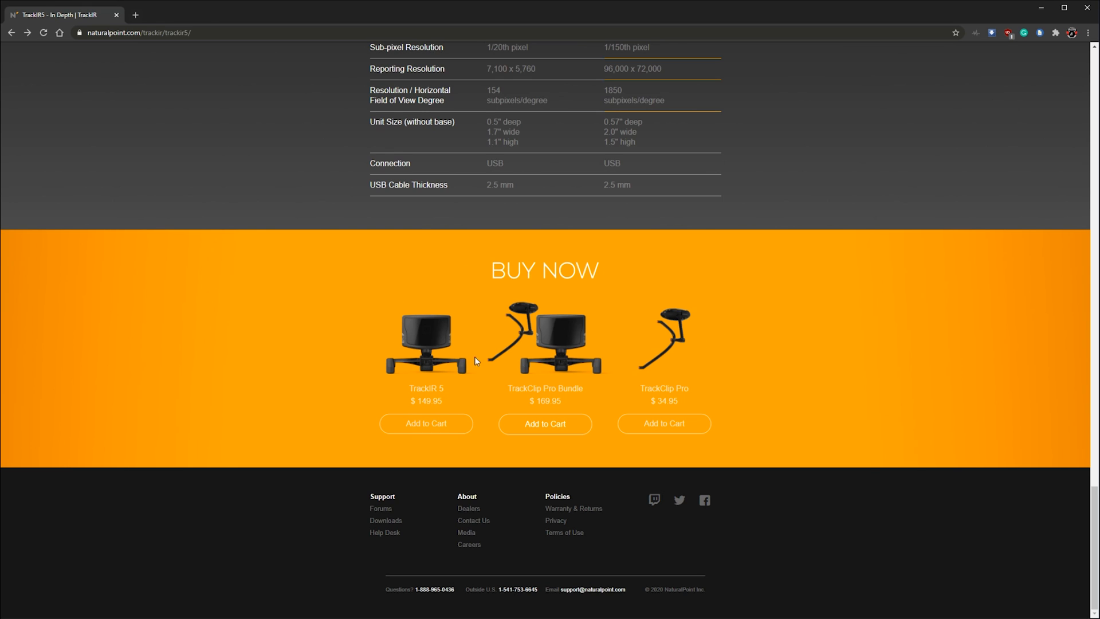
{"action": "mouse_move", "coordinate": [354, 304]}
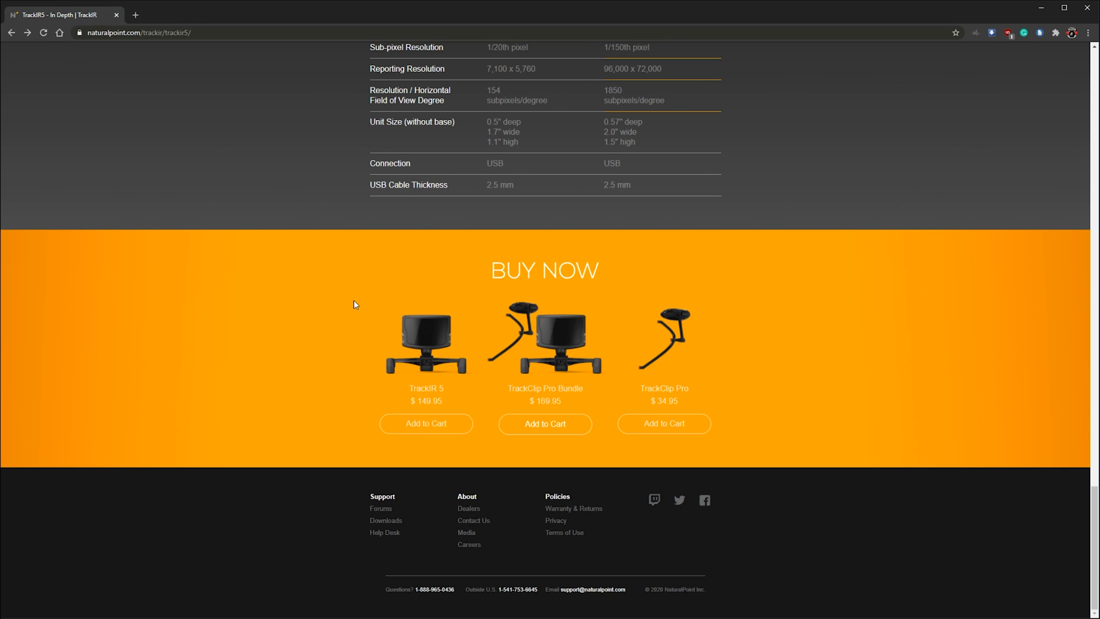
{"action": "mouse_move", "coordinate": [365, 285]}
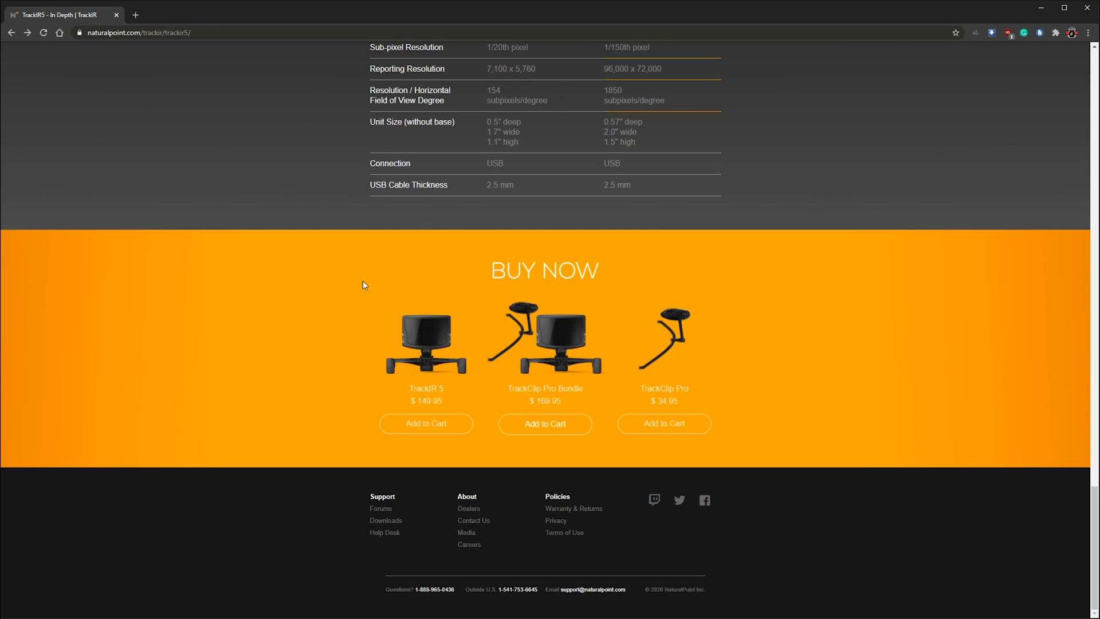
{"action": "mouse_move", "coordinate": [368, 276]}
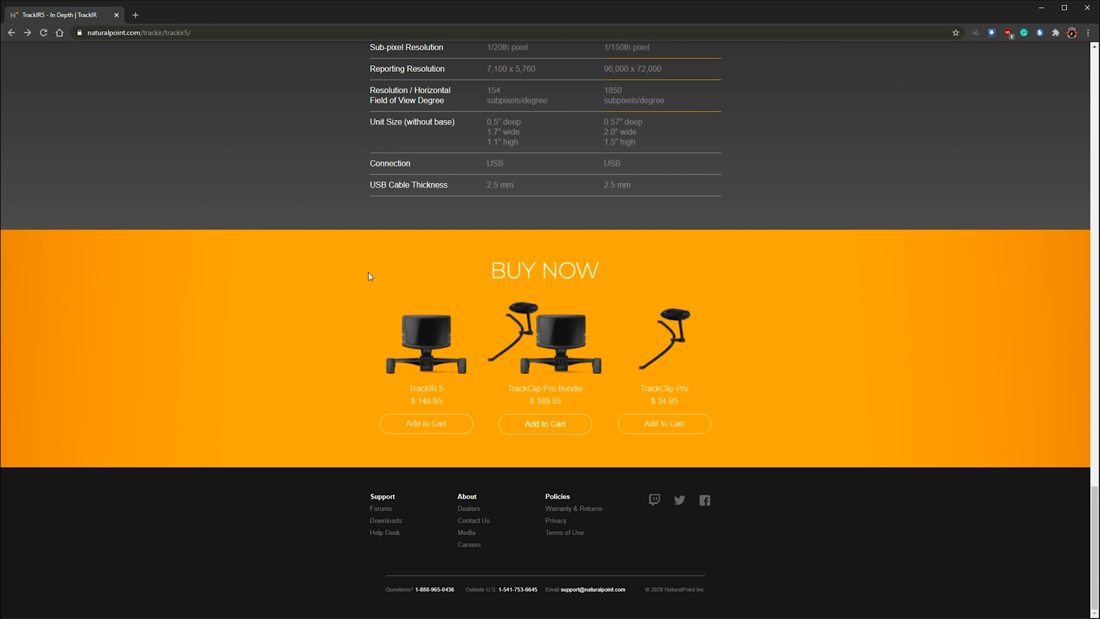
{"action": "mouse_move", "coordinate": [420, 344]}
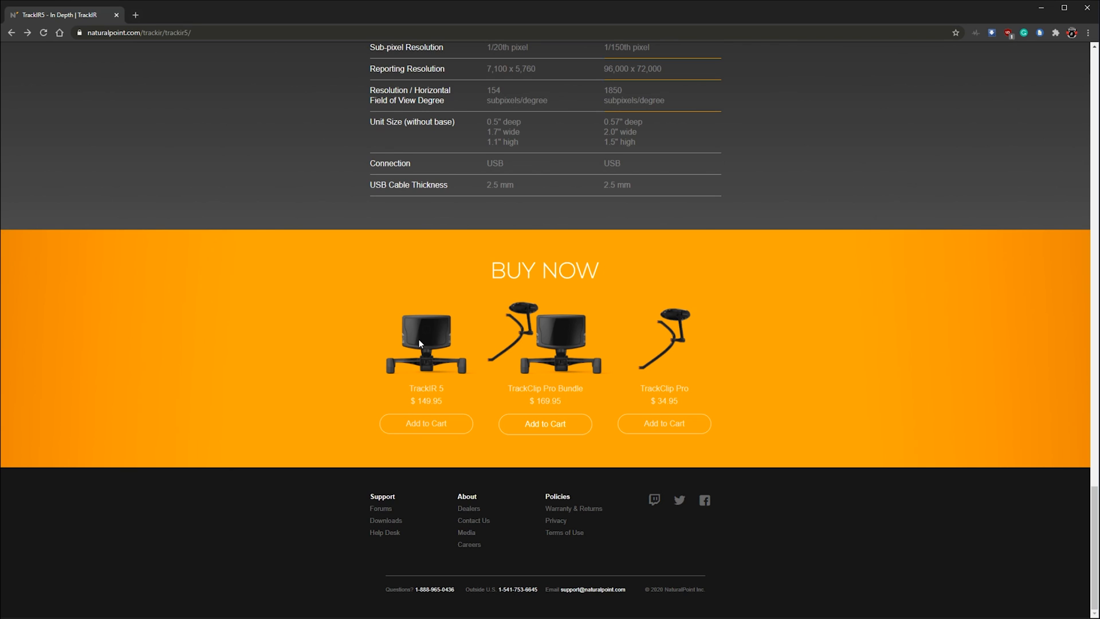
{"action": "mouse_move", "coordinate": [538, 362]}
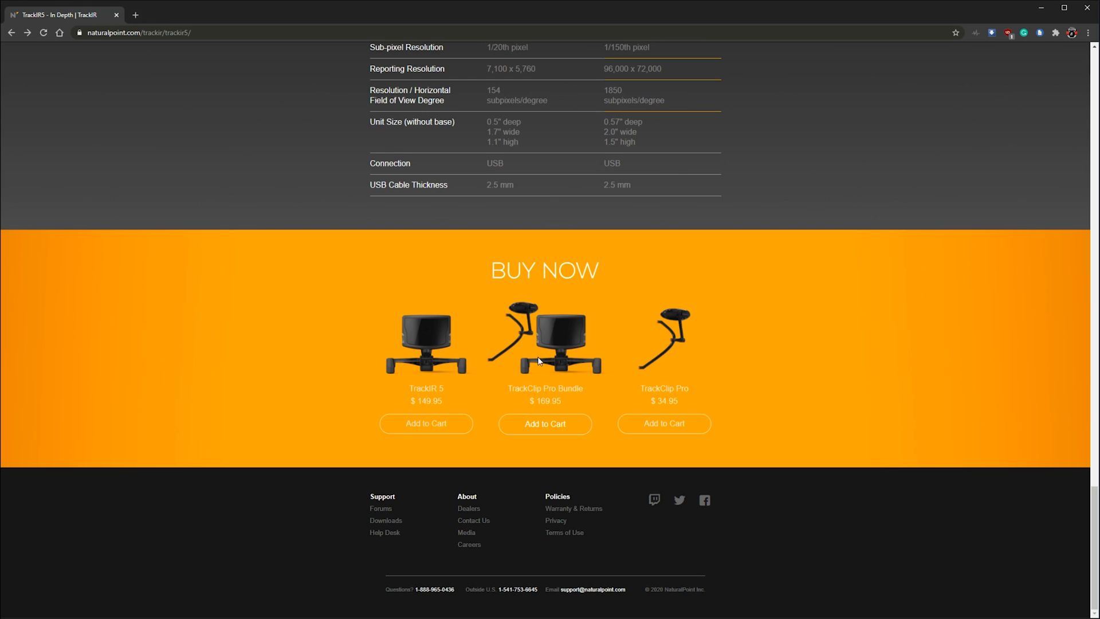
{"action": "mouse_move", "coordinate": [564, 363]}
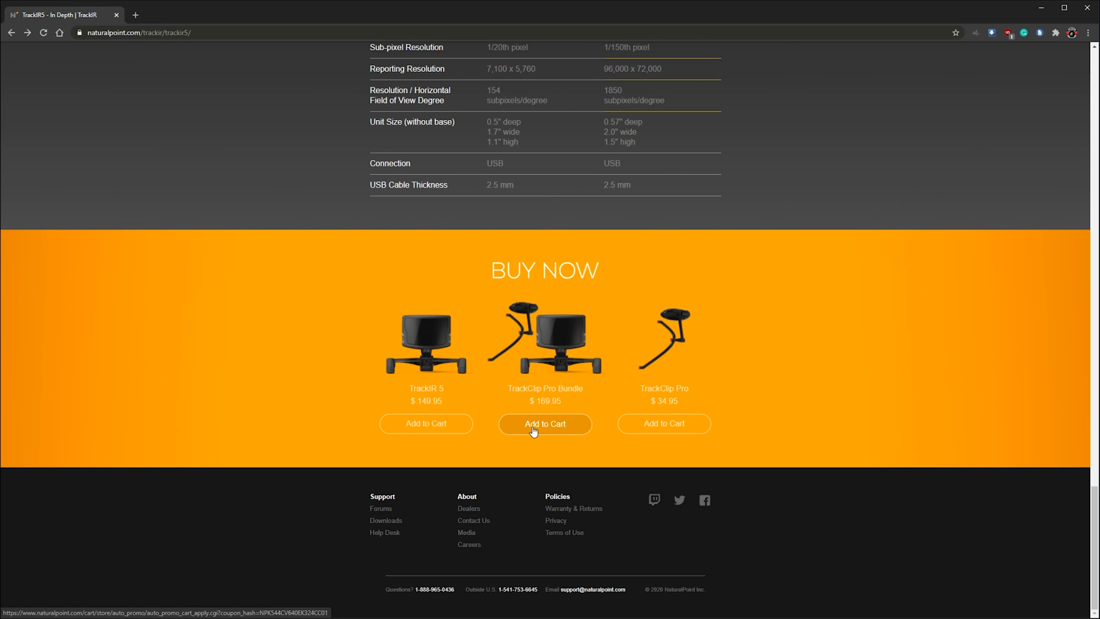
{"action": "mouse_move", "coordinate": [685, 383]}
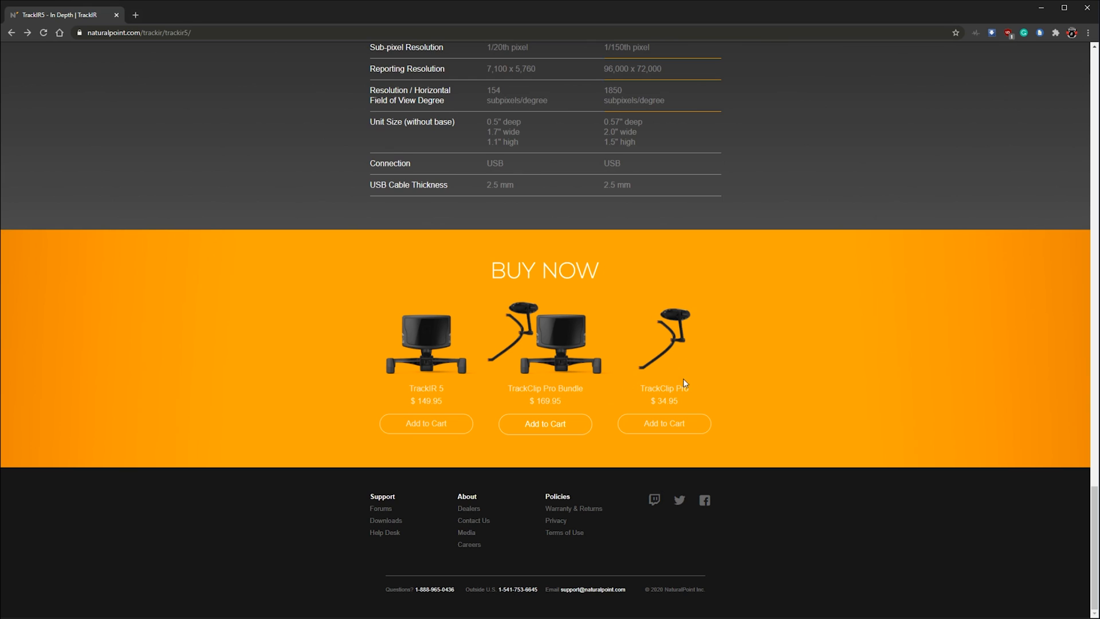
{"action": "mouse_move", "coordinate": [683, 292]}
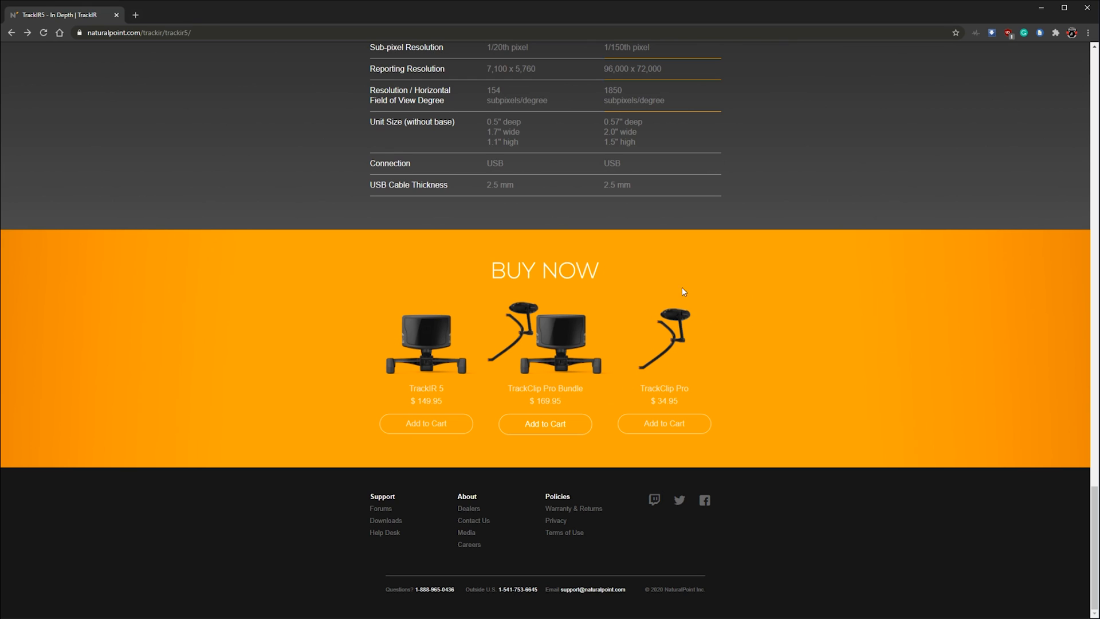
{"action": "mouse_move", "coordinate": [715, 333]}
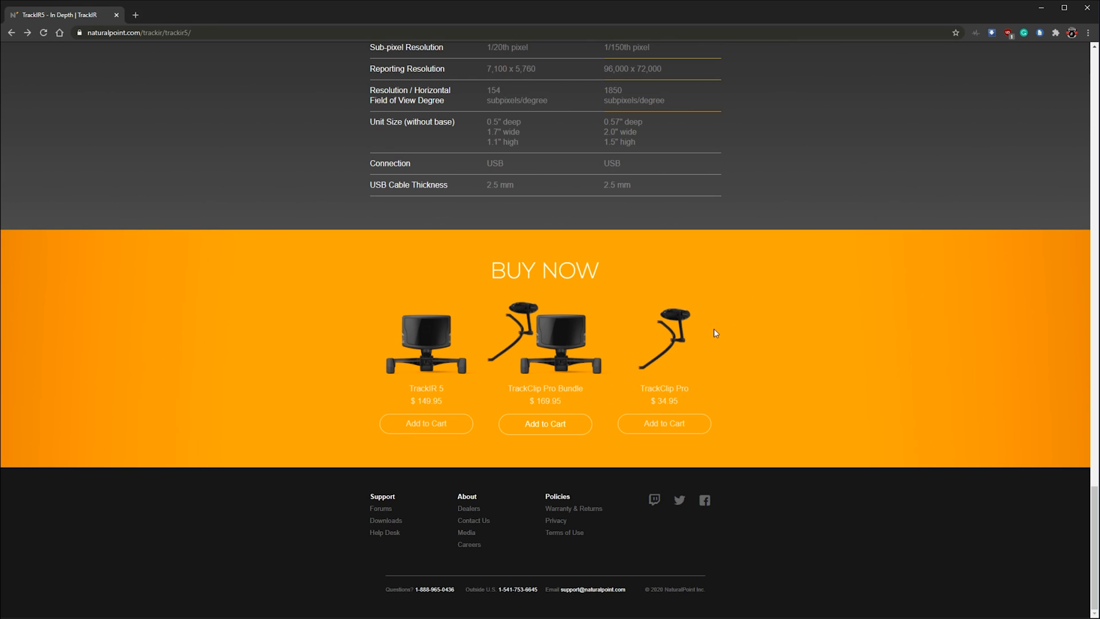
{"action": "mouse_move", "coordinate": [621, 362]}
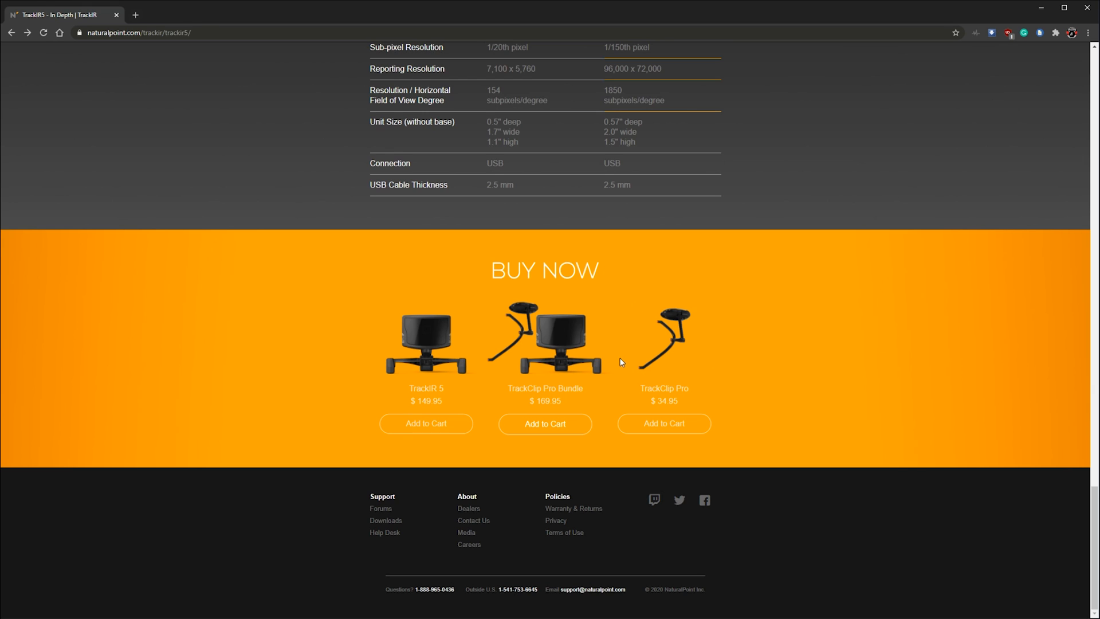
{"action": "mouse_move", "coordinate": [687, 380]}
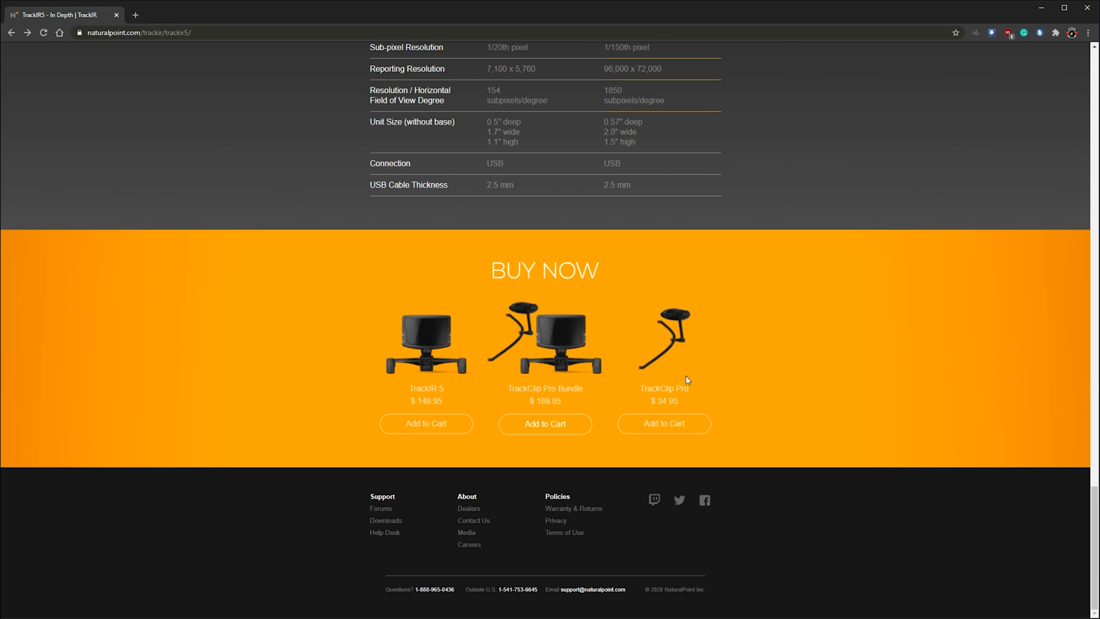
{"action": "mouse_move", "coordinate": [706, 281]}
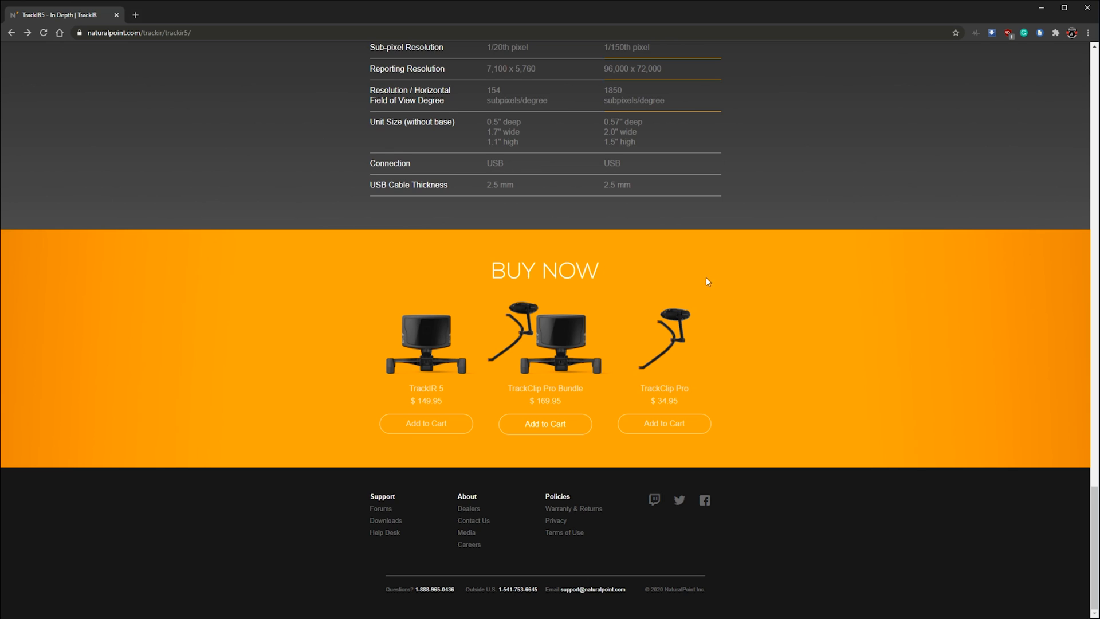
{"action": "mouse_move", "coordinate": [706, 304]}
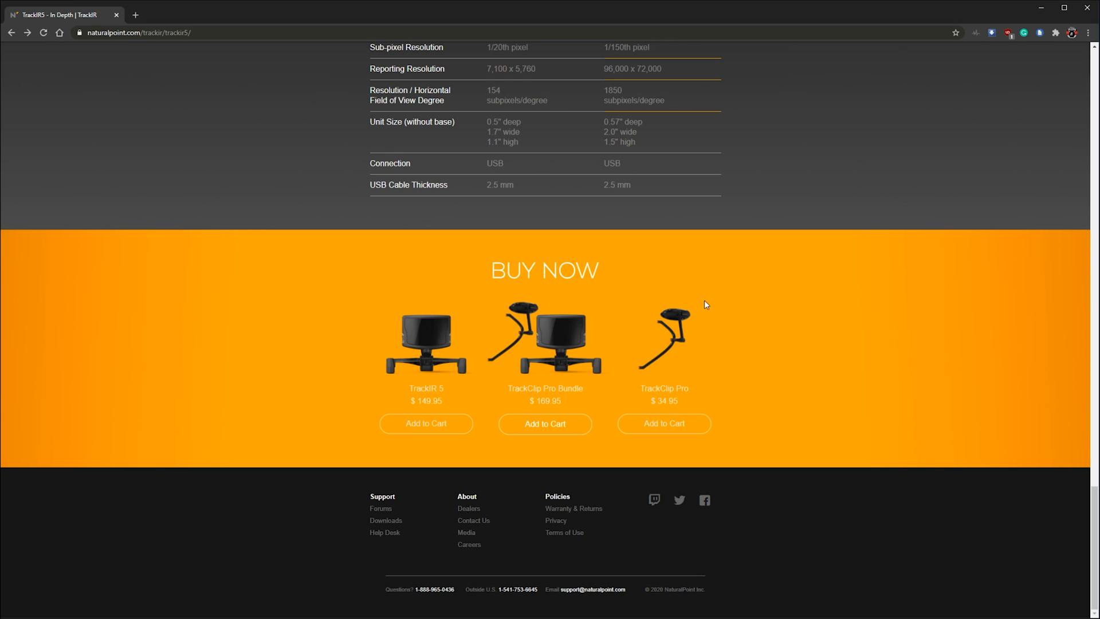
{"action": "mouse_move", "coordinate": [701, 307]}
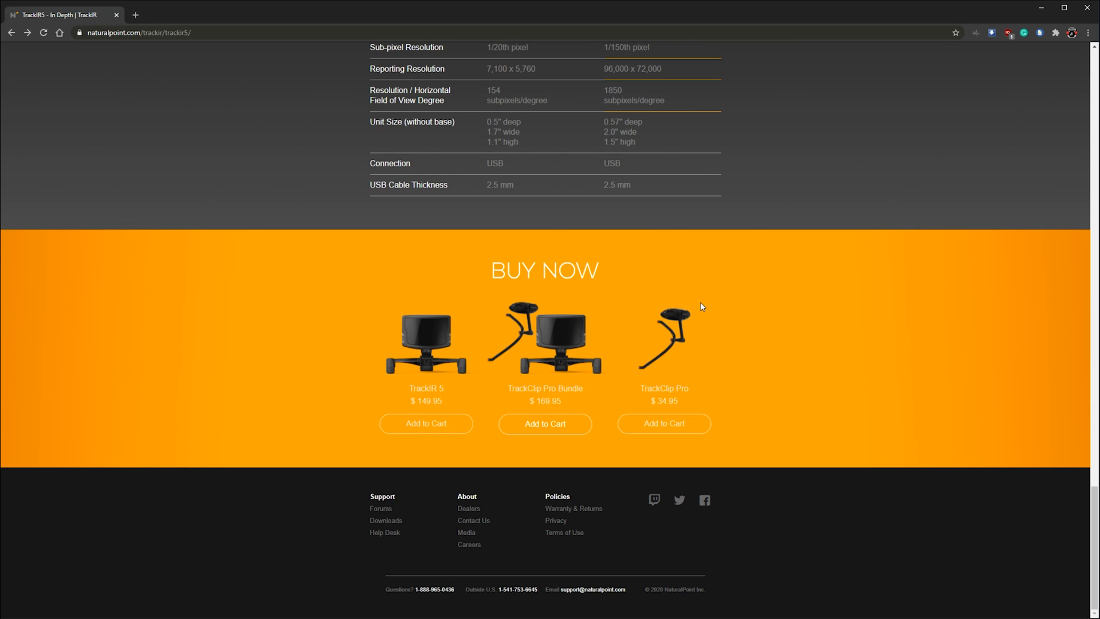
{"action": "mouse_move", "coordinate": [672, 288]}
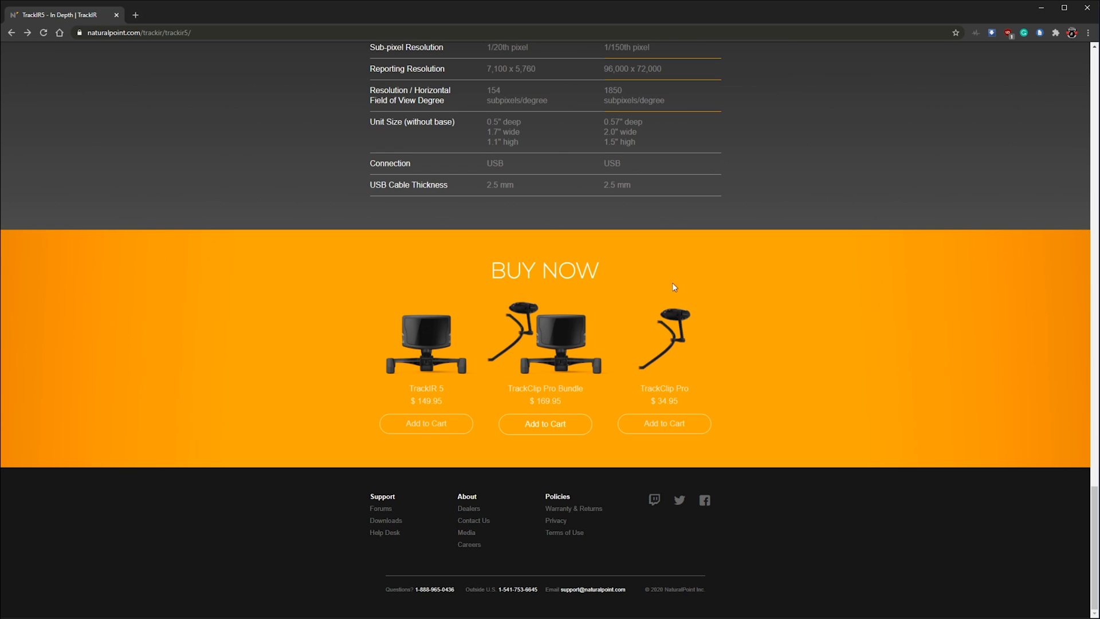
{"action": "mouse_move", "coordinate": [677, 301]}
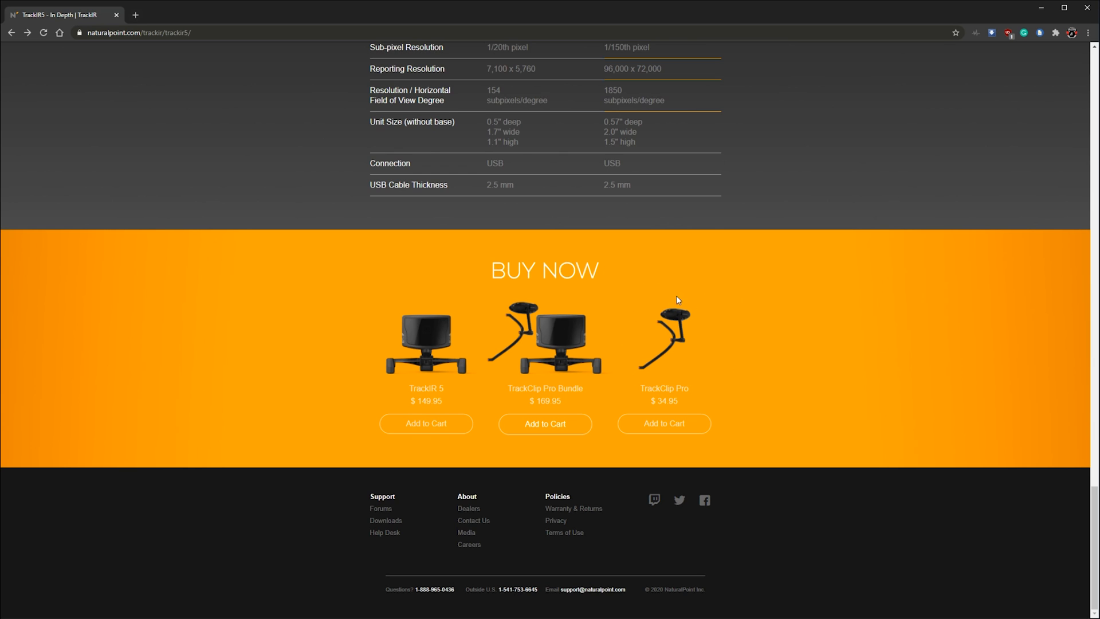
{"action": "mouse_move", "coordinate": [673, 381]}
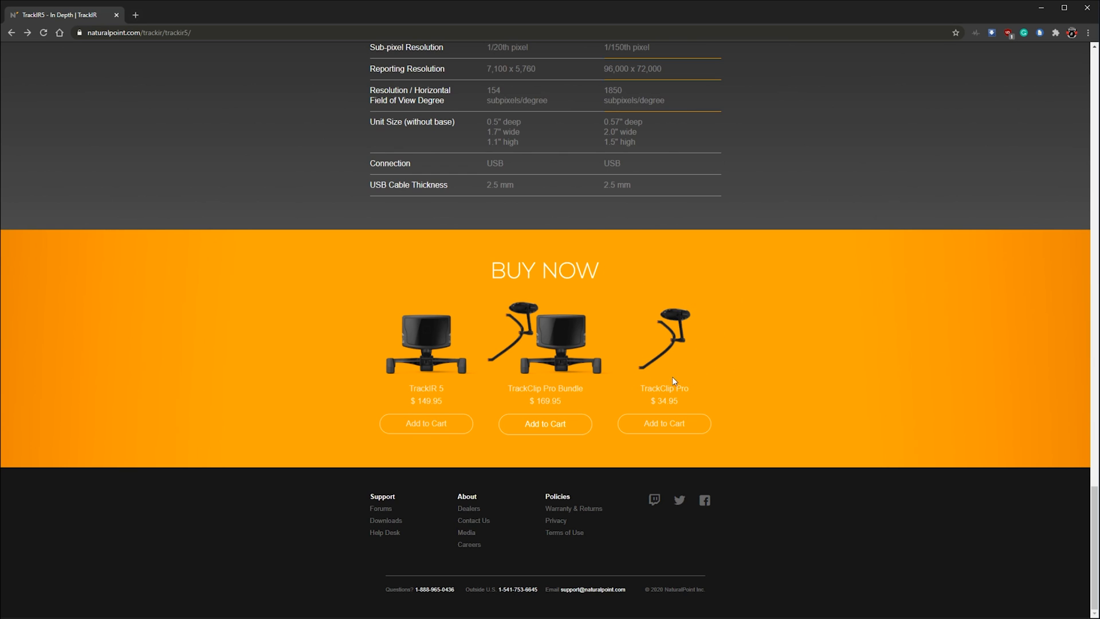
{"action": "mouse_move", "coordinate": [637, 384]}
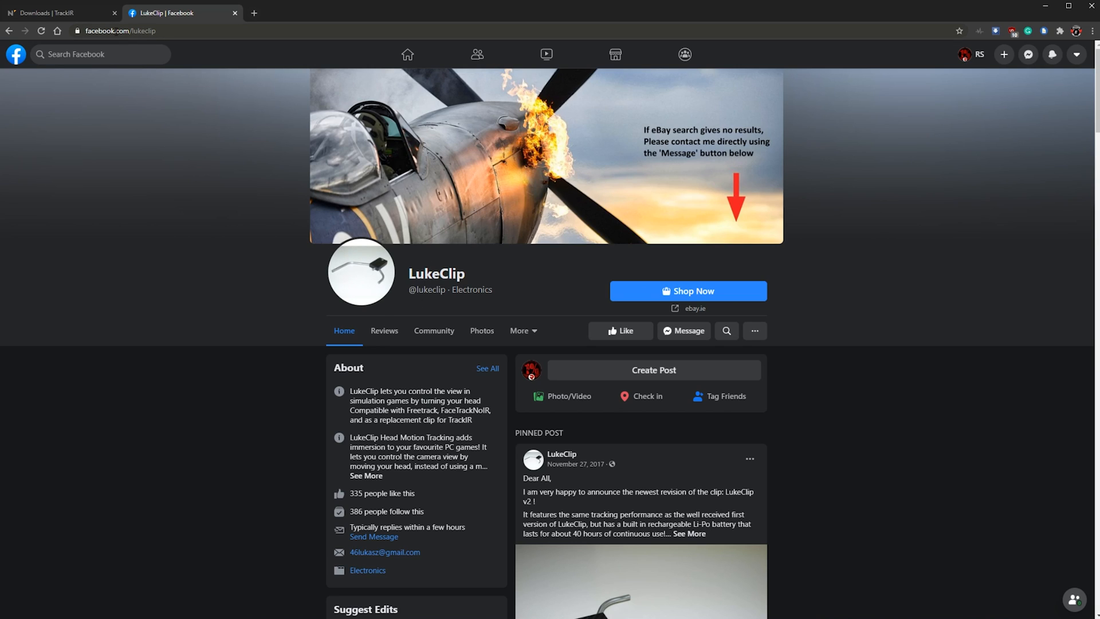
{"action": "scroll", "scroll_direction": "down", "scroll_amount": 3}
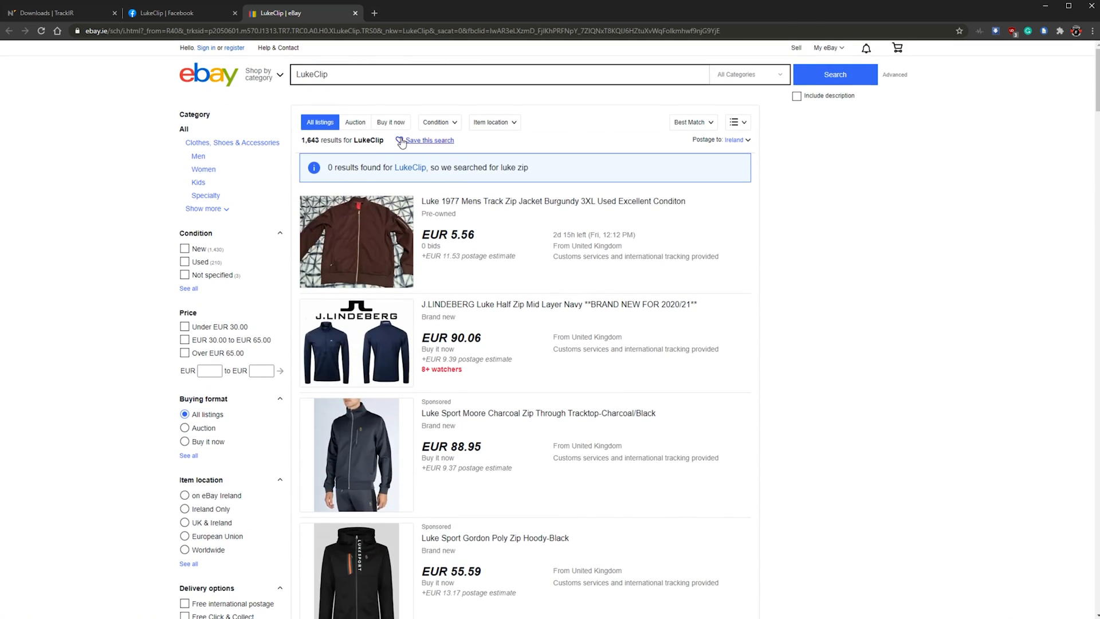
{"action": "left_click", "coordinate": [179, 13]}
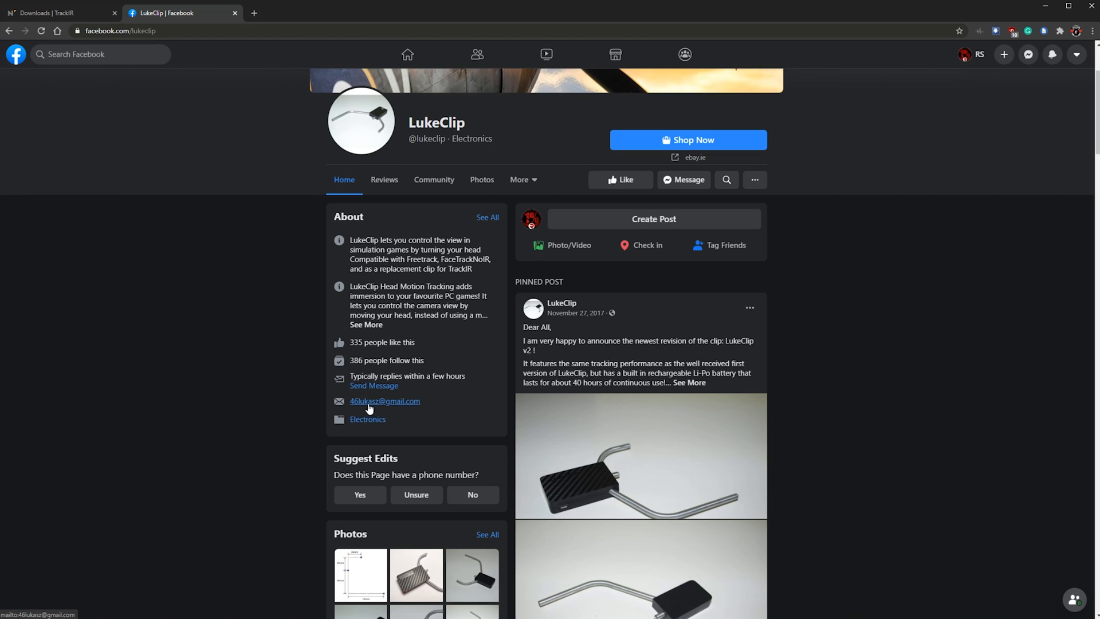
{"action": "mouse_move", "coordinate": [373, 385]}
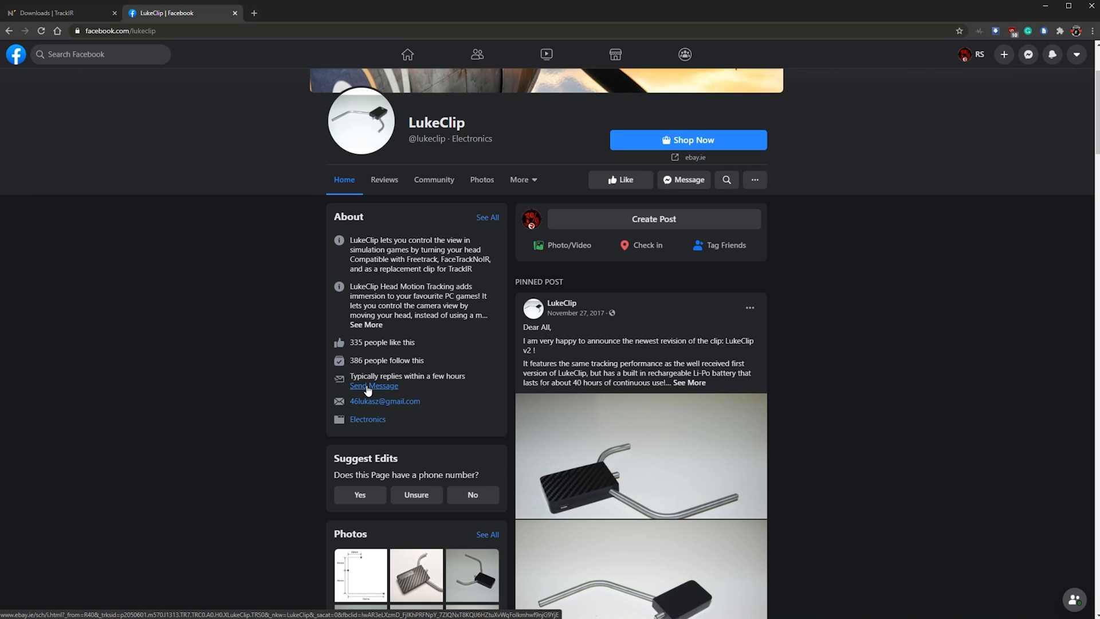
{"action": "left_click", "coordinate": [373, 385]}
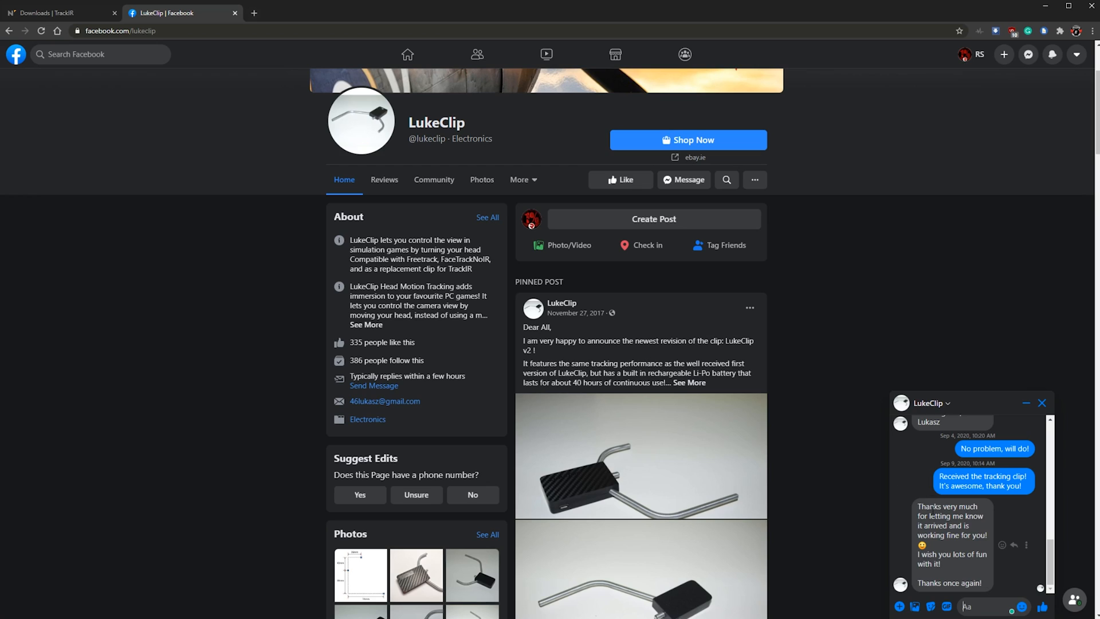
{"action": "left_click", "coordinate": [1042, 403]}
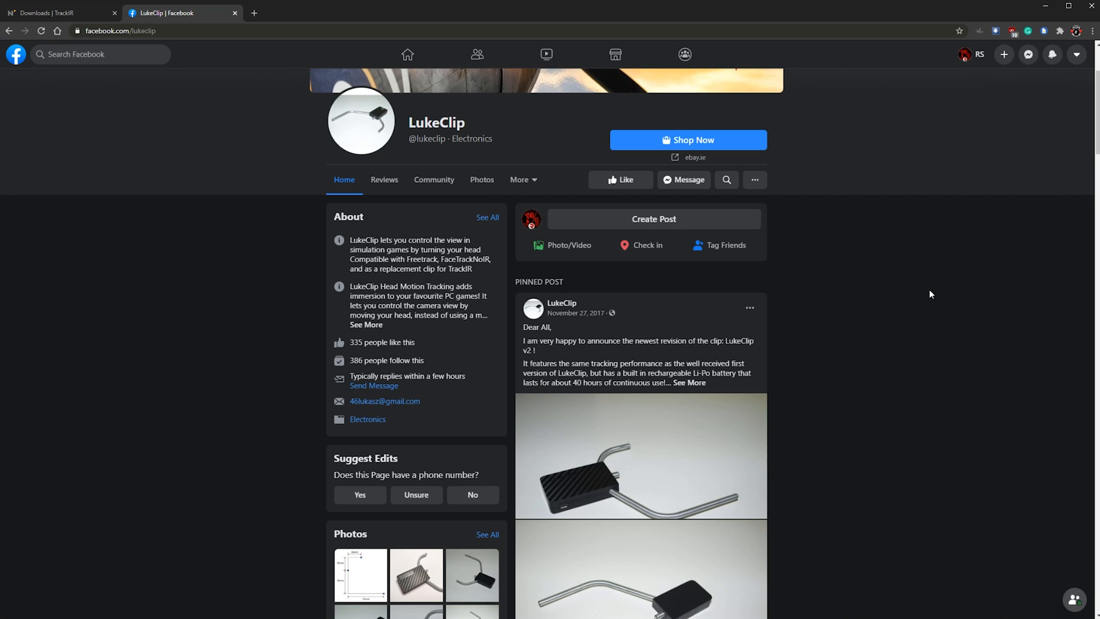
{"action": "mouse_move", "coordinate": [919, 296]}
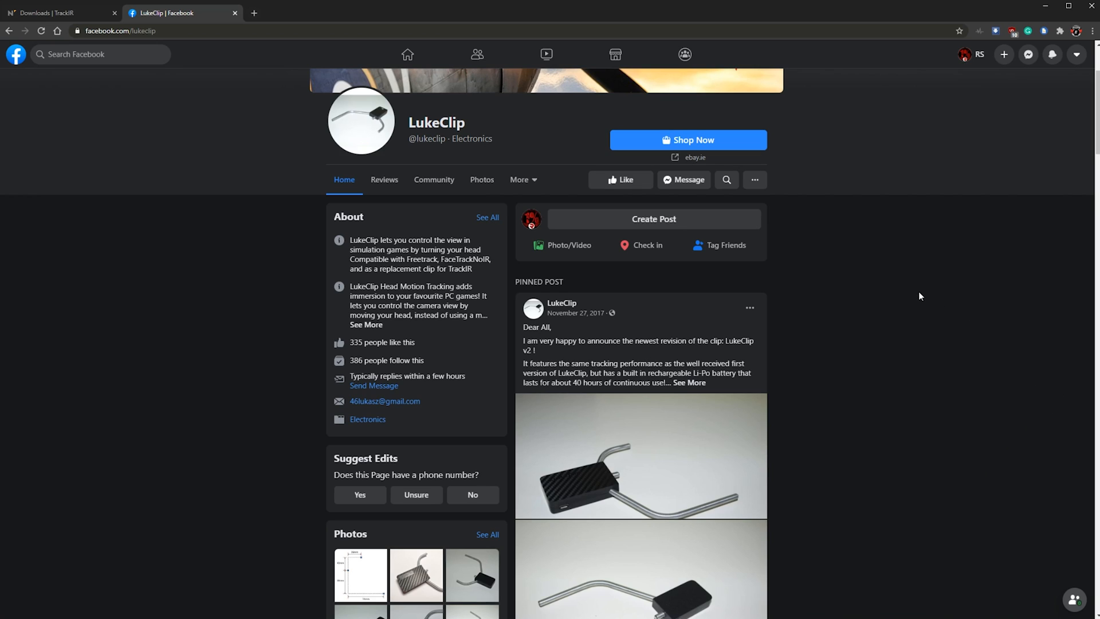
{"action": "mouse_move", "coordinate": [847, 364]}
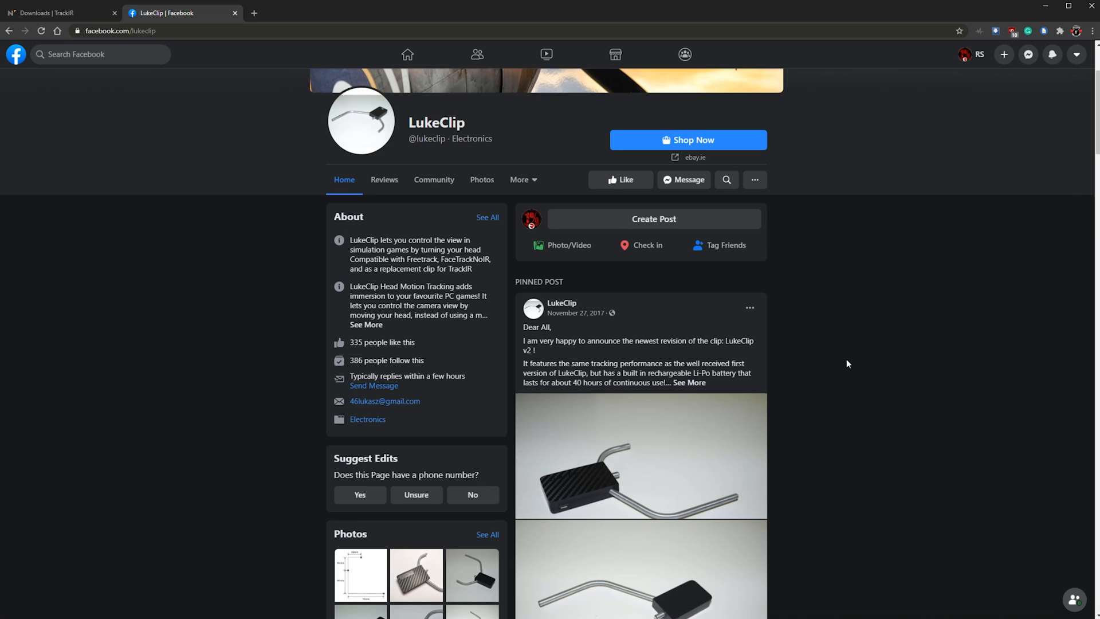
{"action": "mouse_move", "coordinate": [652, 478]}
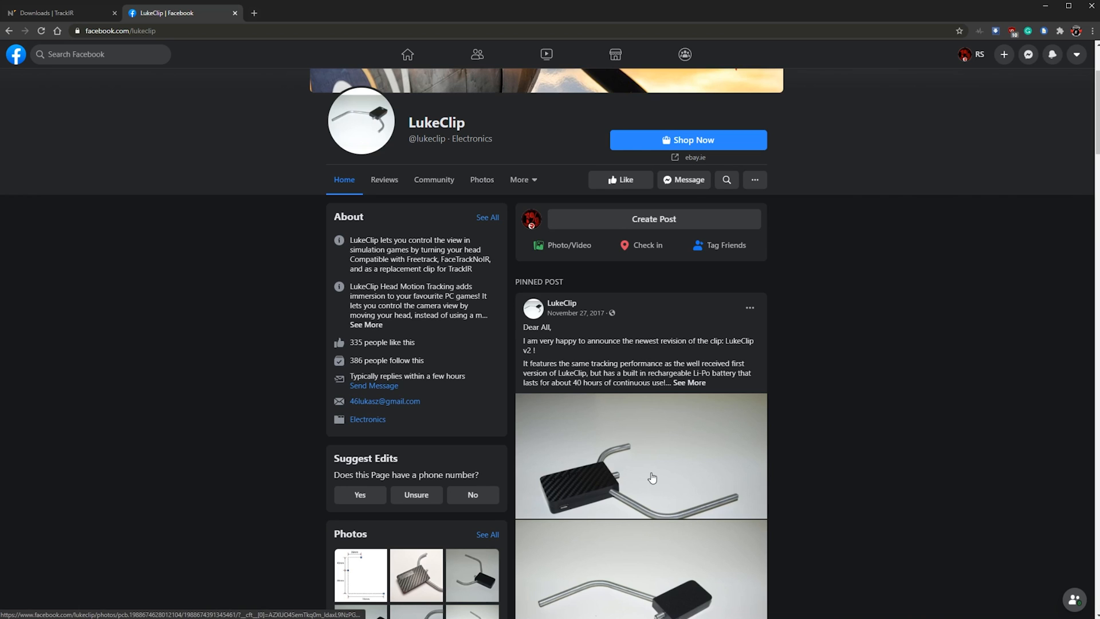
{"action": "scroll", "scroll_direction": "down", "scroll_amount": 3}
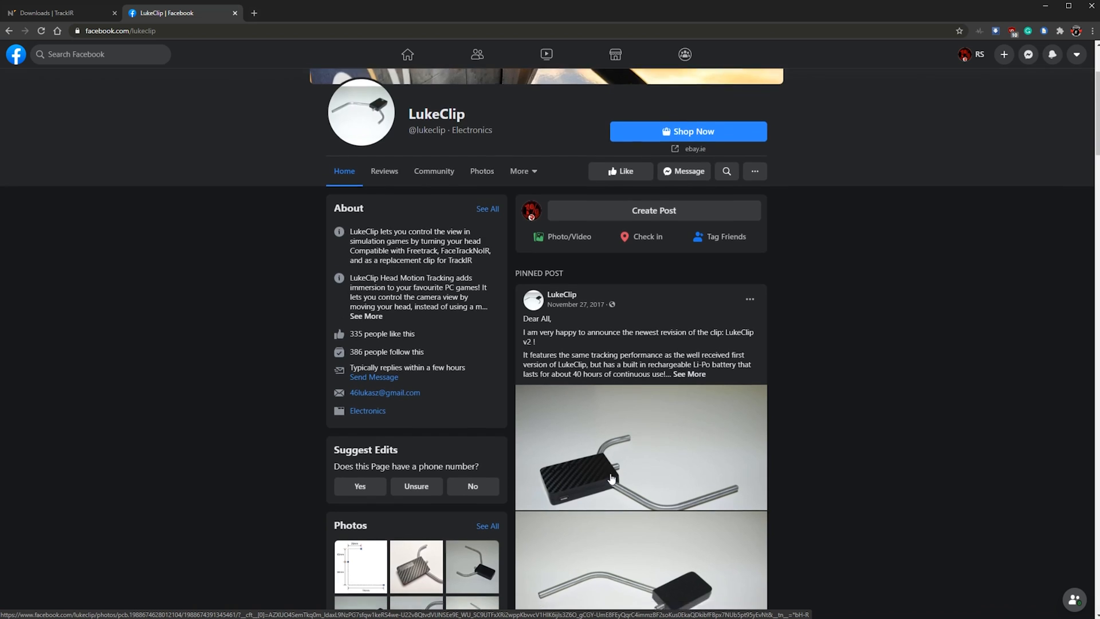
{"action": "scroll", "scroll_direction": "down", "scroll_amount": 3}
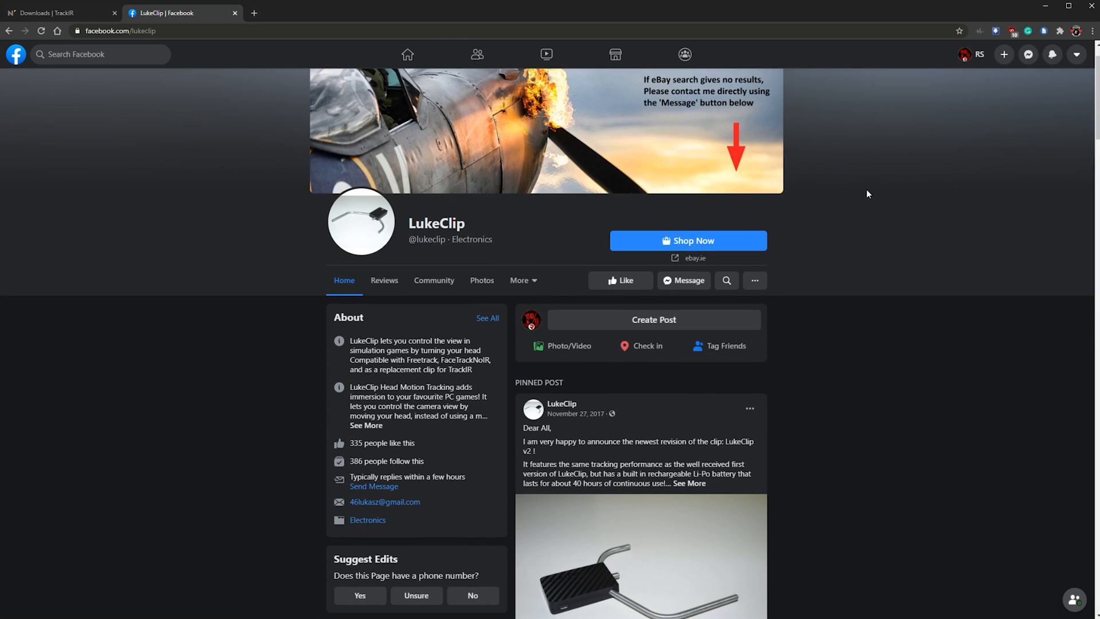
{"action": "mouse_move", "coordinate": [655, 240]}
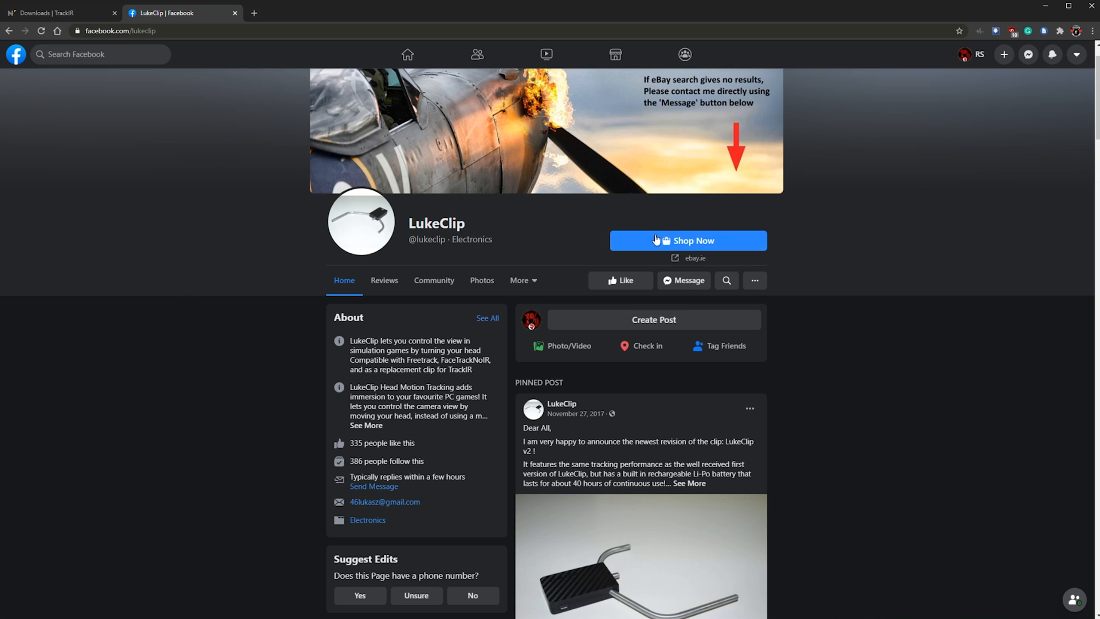
{"action": "mouse_move", "coordinate": [360, 504]}
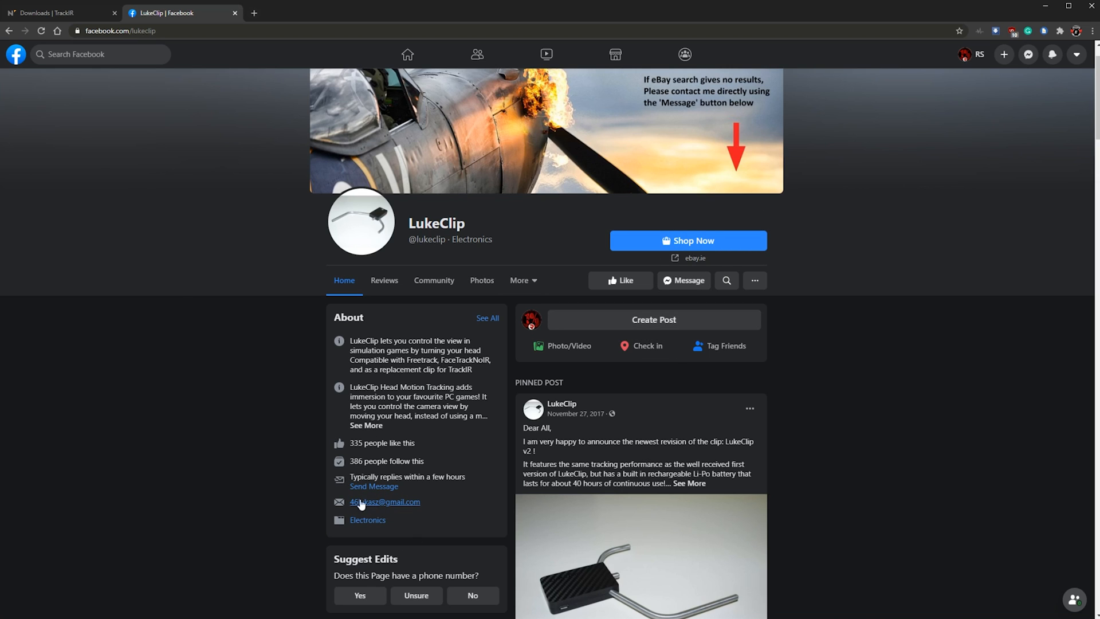
{"action": "left_click", "coordinate": [57, 13]}
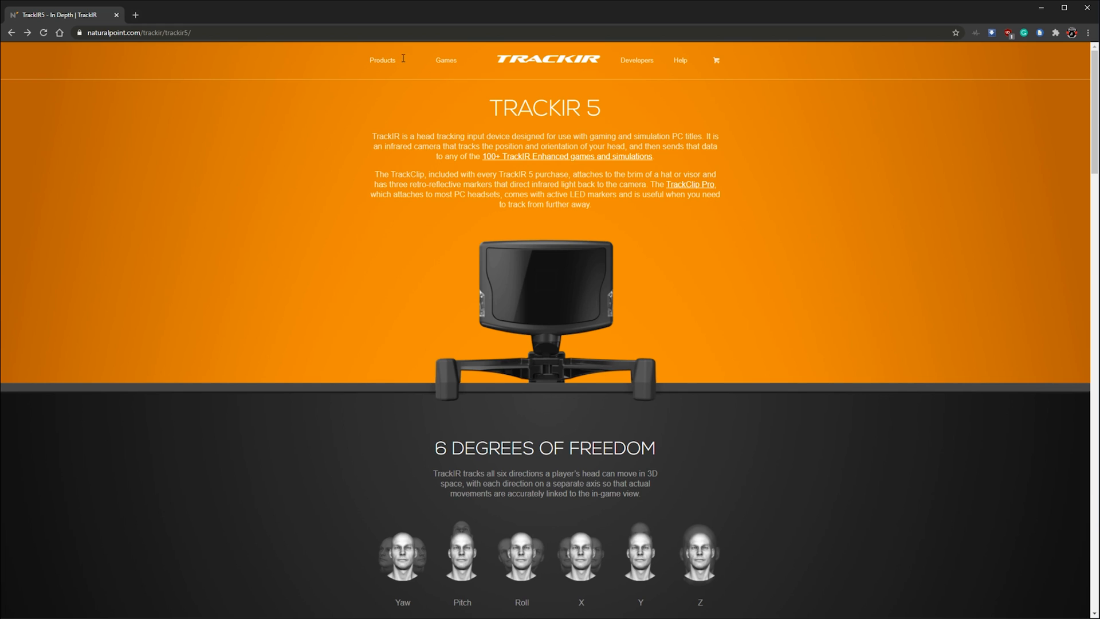
Step: Go to Products > Software and start the TrackIR 5.4.2 download
{"action": "left_click", "coordinate": [382, 59]}
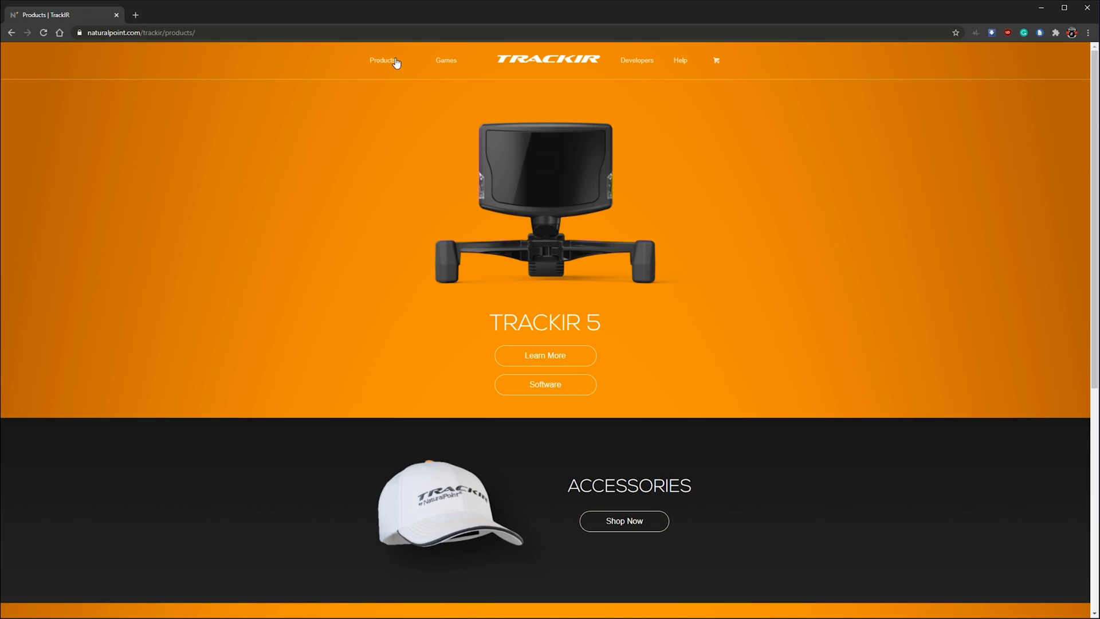
{"action": "mouse_move", "coordinate": [545, 385]}
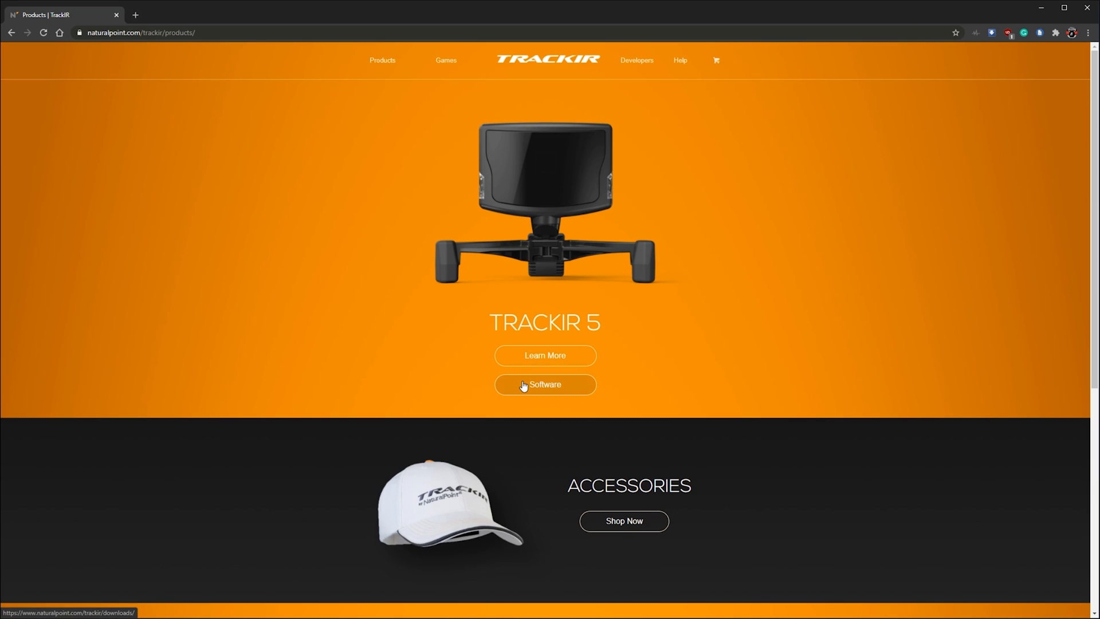
{"action": "left_click", "coordinate": [544, 385]}
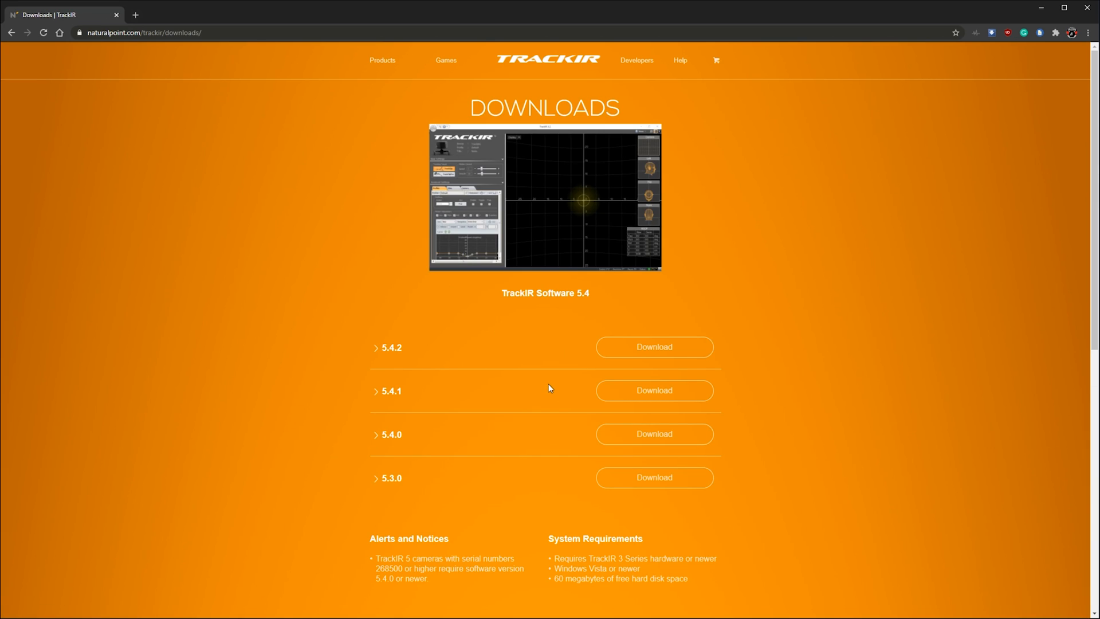
{"action": "mouse_move", "coordinate": [553, 358]}
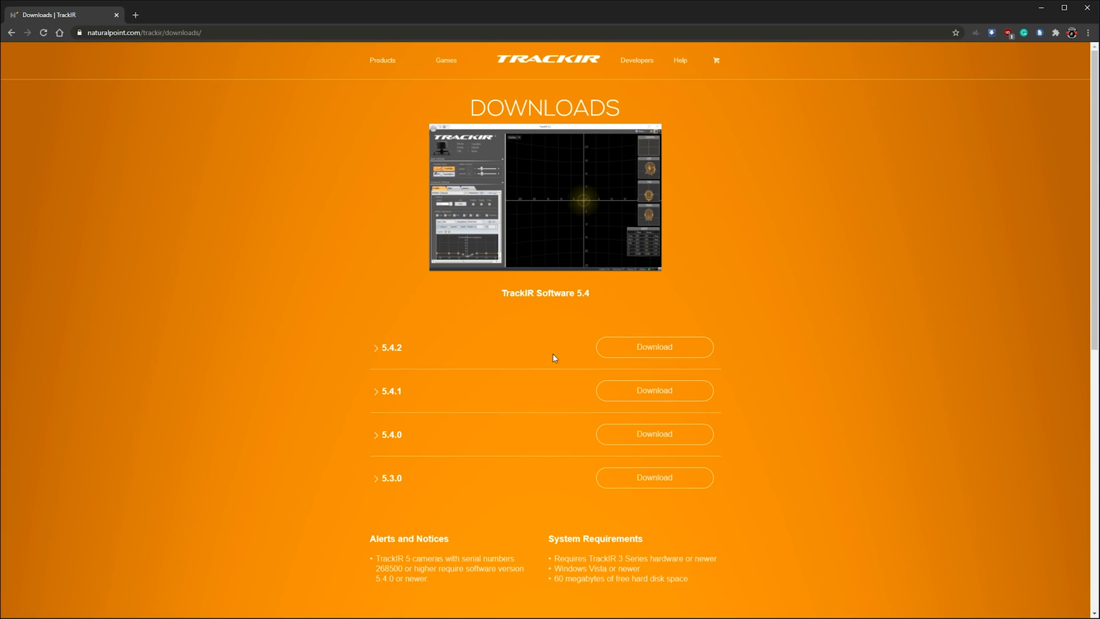
{"action": "scroll", "scroll_direction": "down", "scroll_amount": 3}
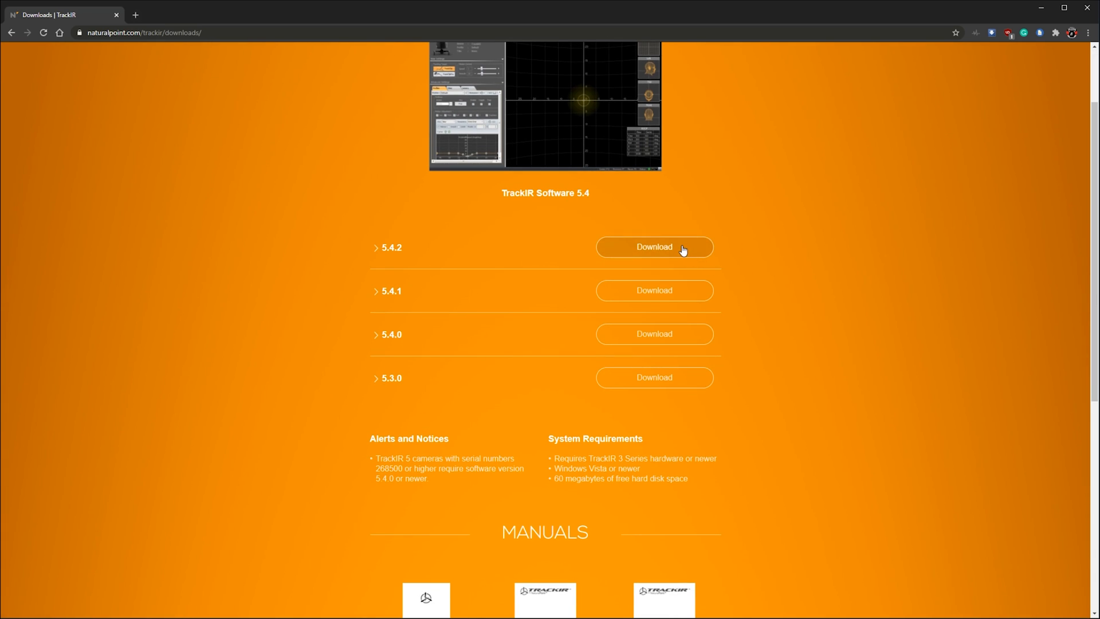
{"action": "left_click", "coordinate": [654, 247]}
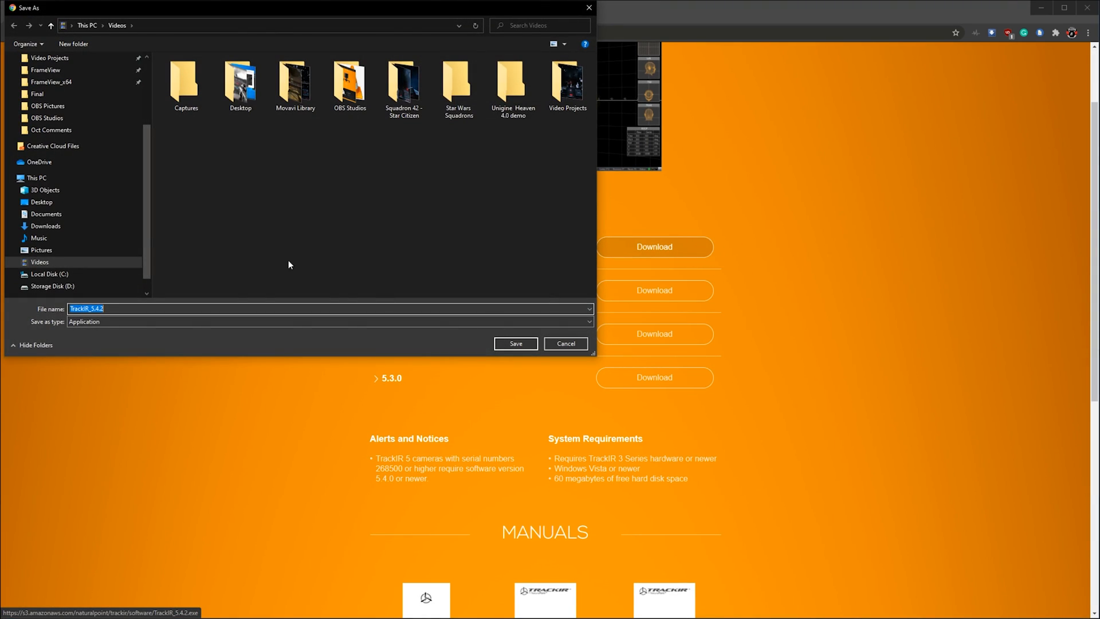
Step: Save TrackIR_5.4.2.exe into Downloads and launch the installer
{"action": "left_click", "coordinate": [46, 226]}
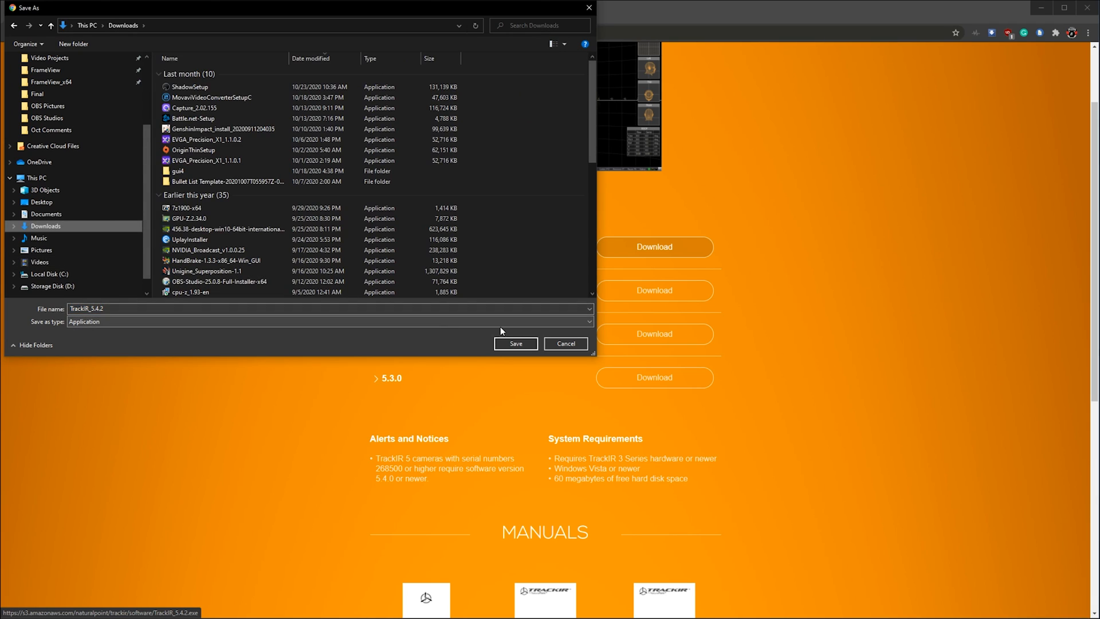
{"action": "left_click", "coordinate": [516, 343]}
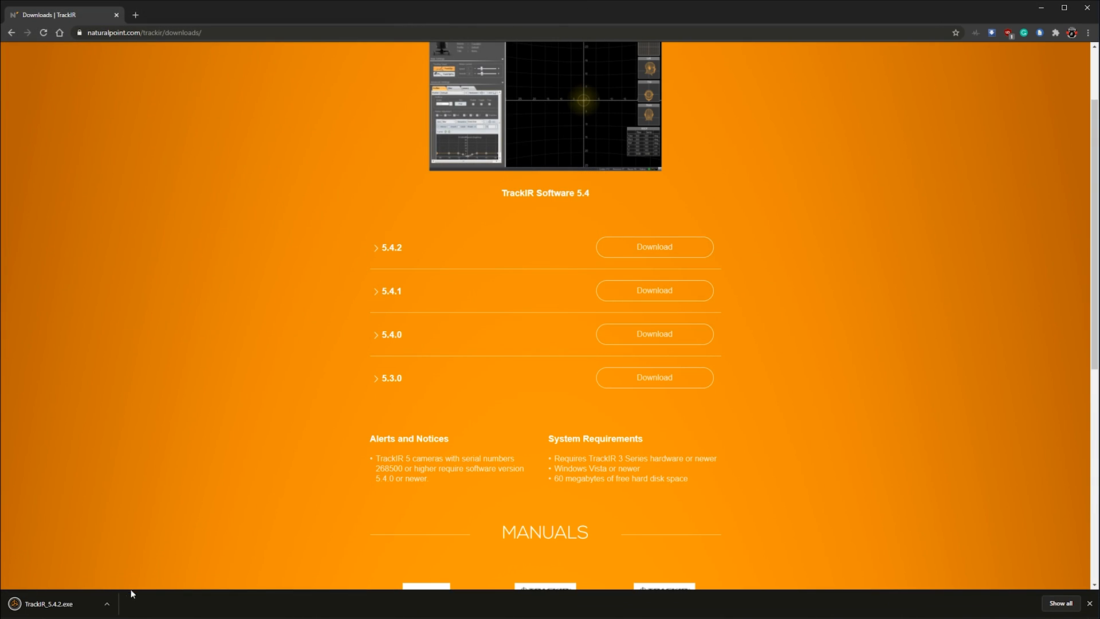
{"action": "left_click", "coordinate": [106, 603]}
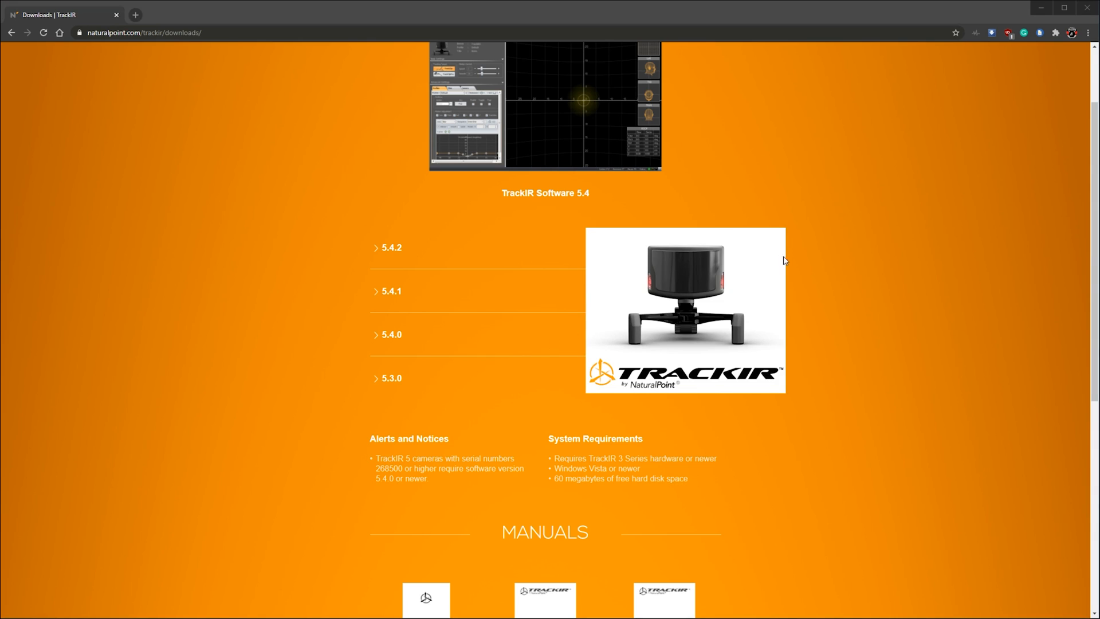
{"action": "mouse_move", "coordinate": [842, 230]}
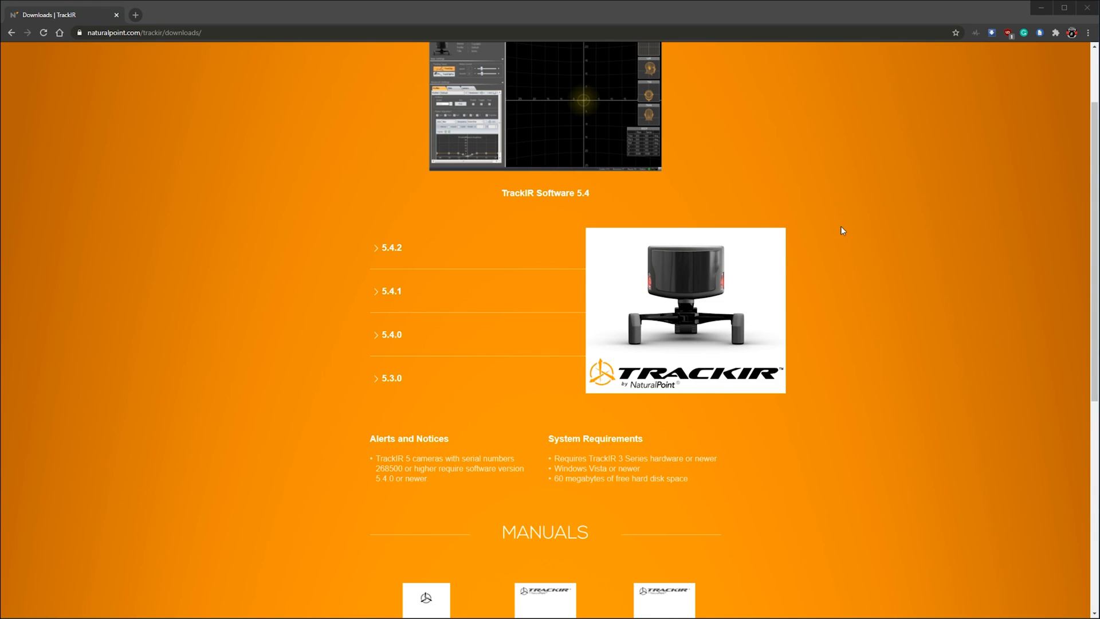
{"action": "mouse_move", "coordinate": [869, 222]}
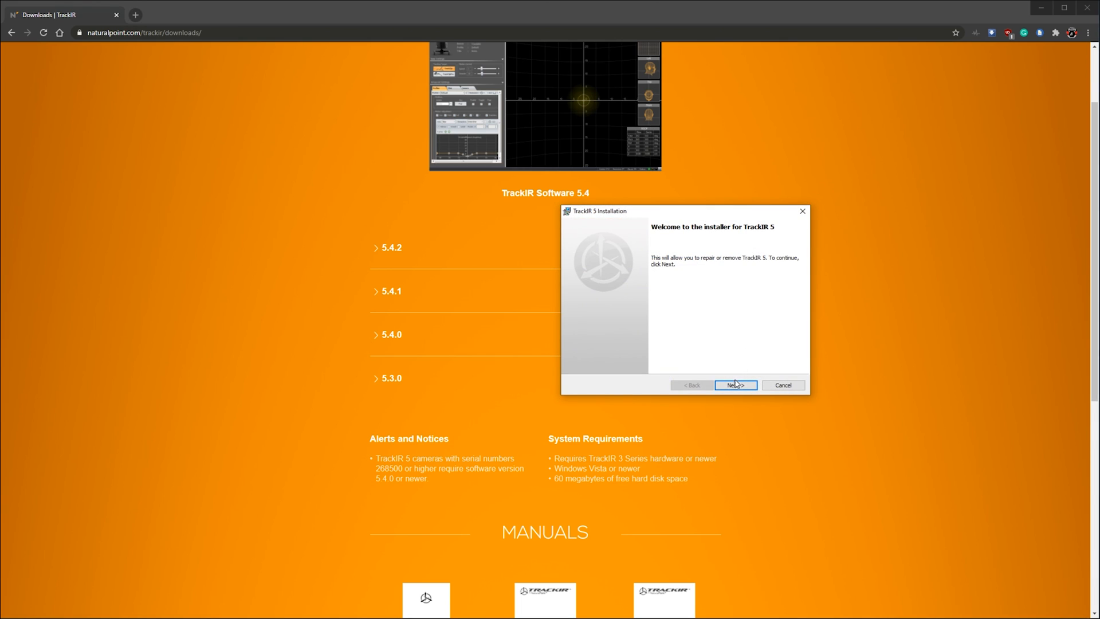
Step: Choose Repair in the TrackIR 5 setup wizard, then cancel it and exit the wizard
{"action": "left_click", "coordinate": [735, 384]}
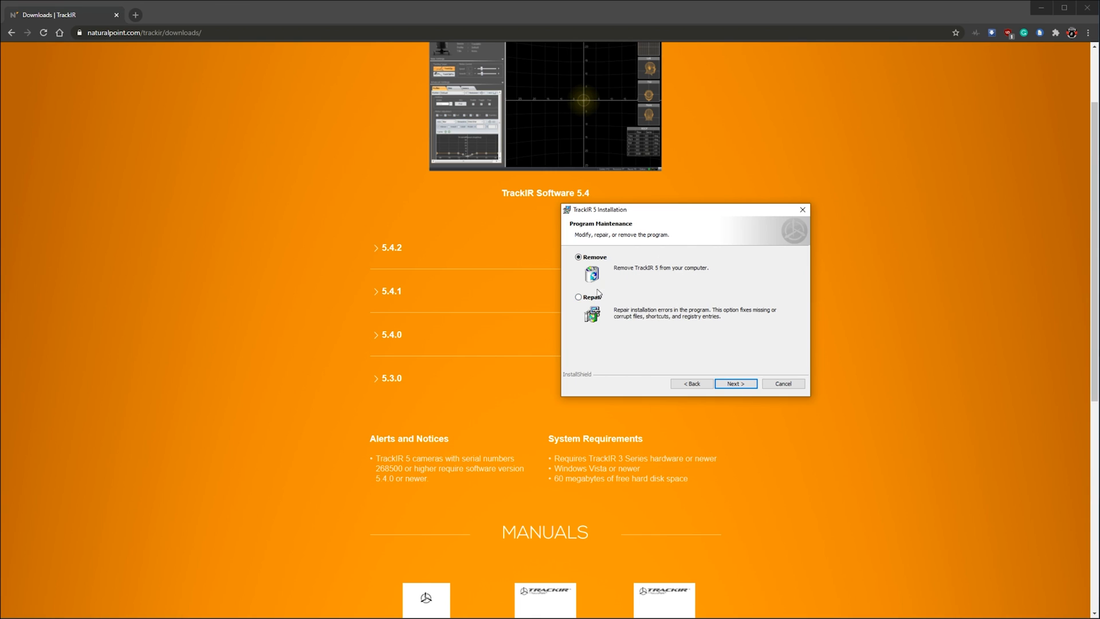
{"action": "left_click", "coordinate": [578, 296]}
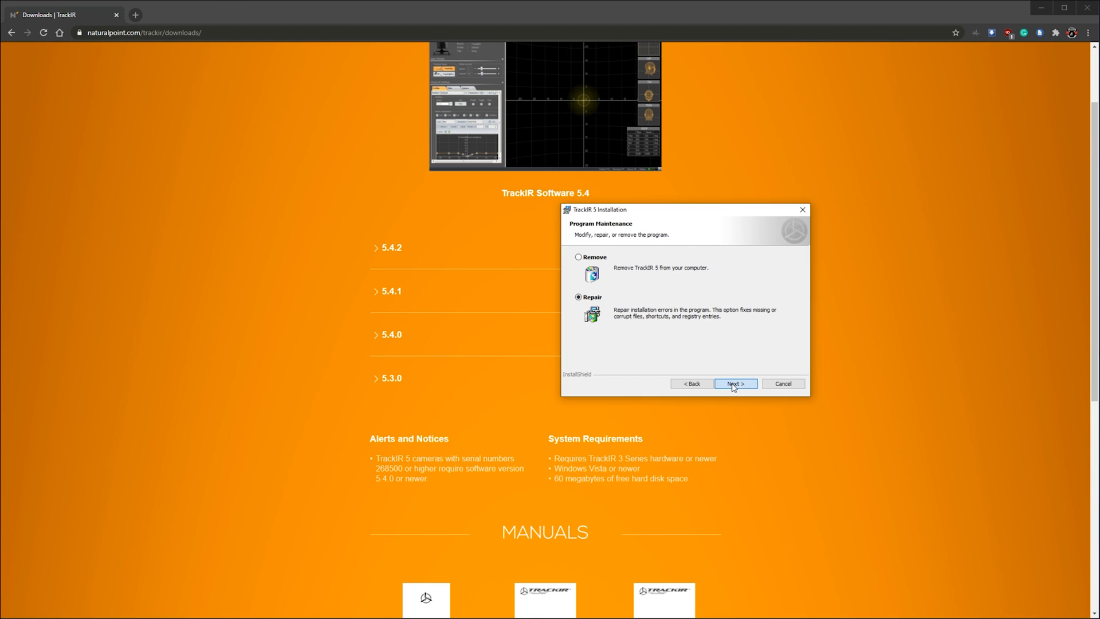
{"action": "left_click", "coordinate": [734, 383]}
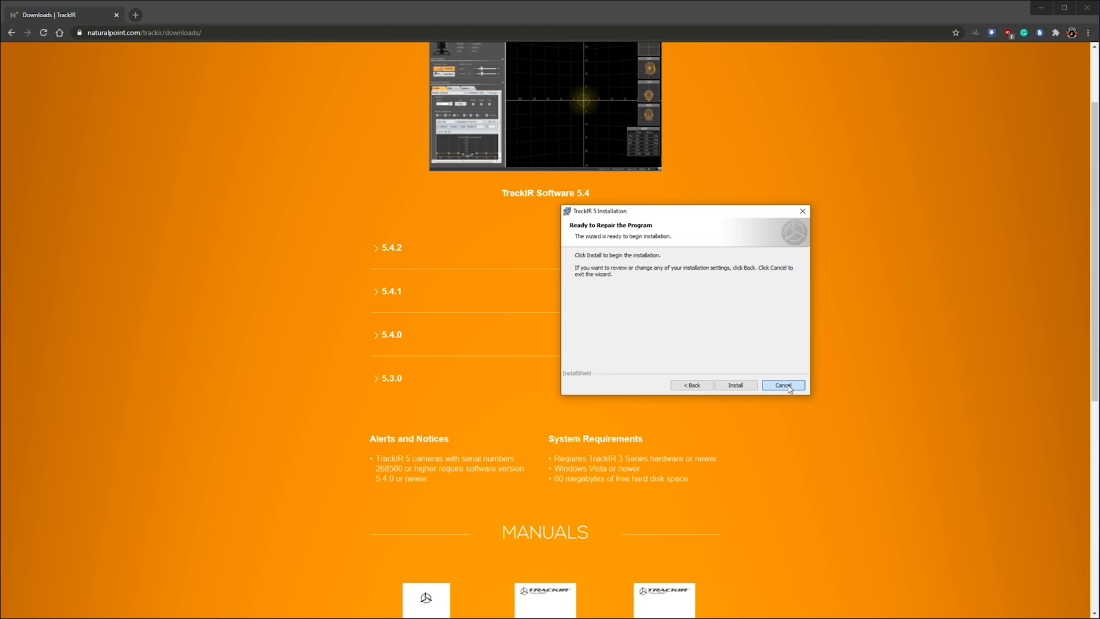
{"action": "left_click", "coordinate": [783, 385]}
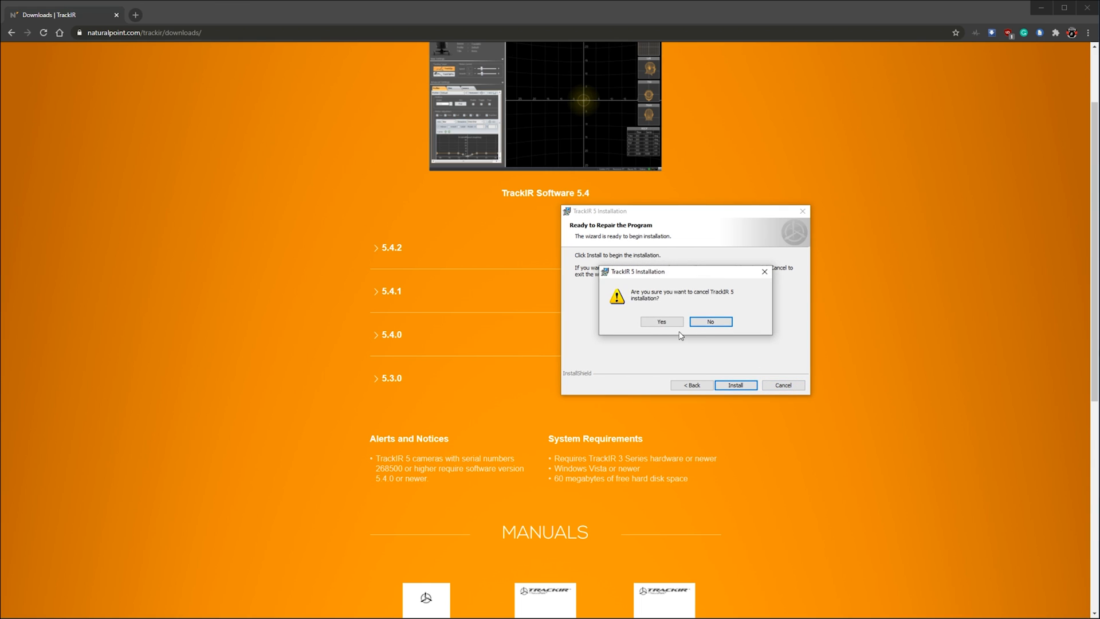
{"action": "left_click", "coordinate": [660, 321]}
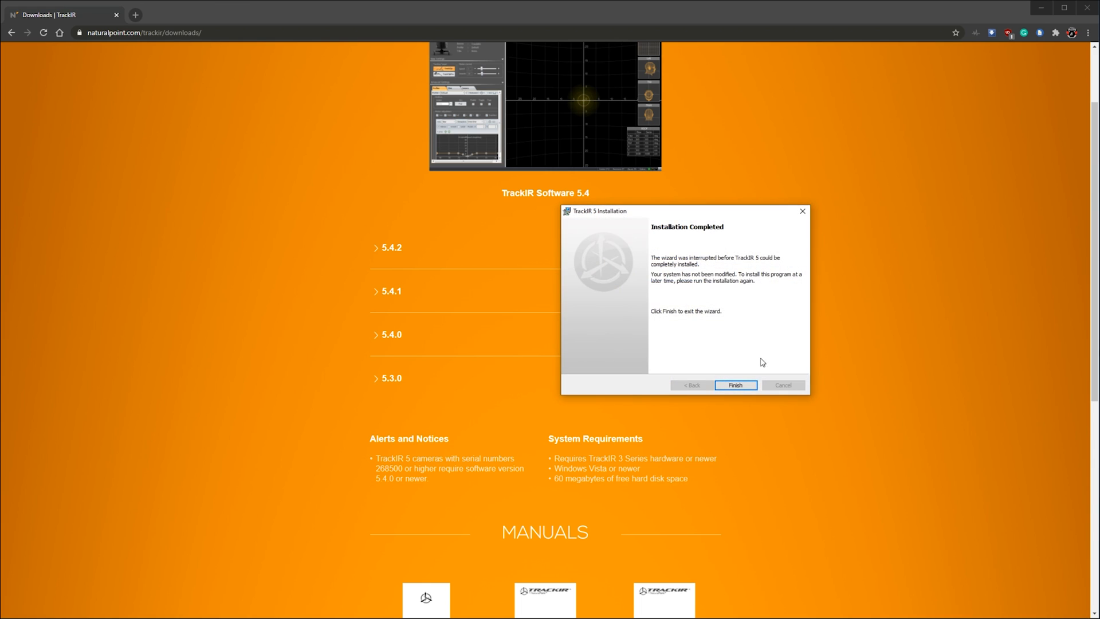
{"action": "left_click", "coordinate": [736, 385]}
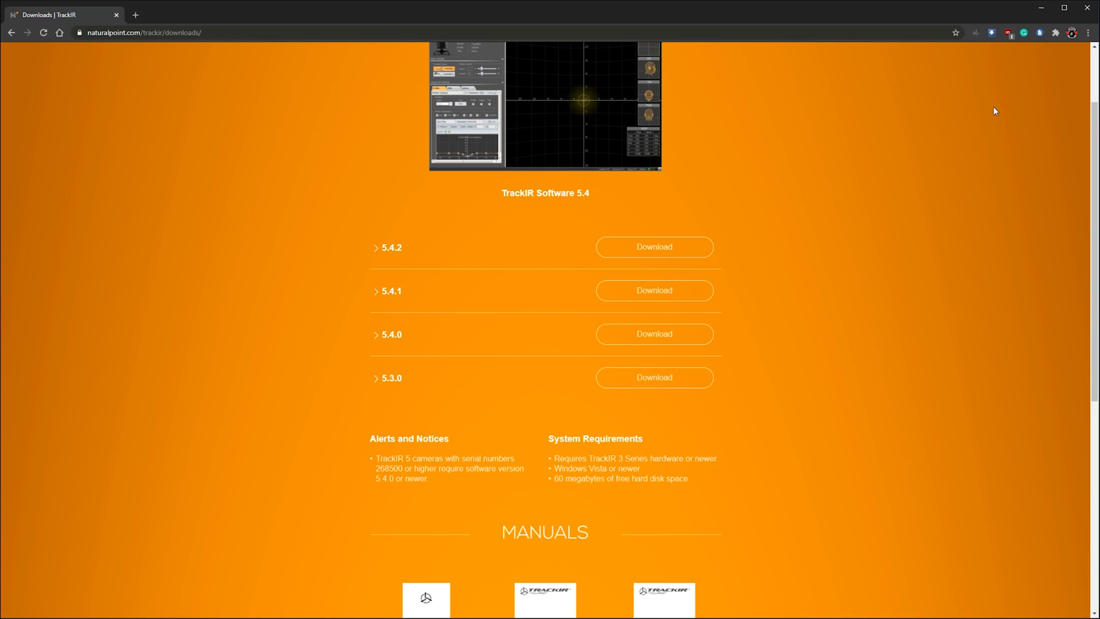
{"action": "mouse_move", "coordinate": [1044, 7]}
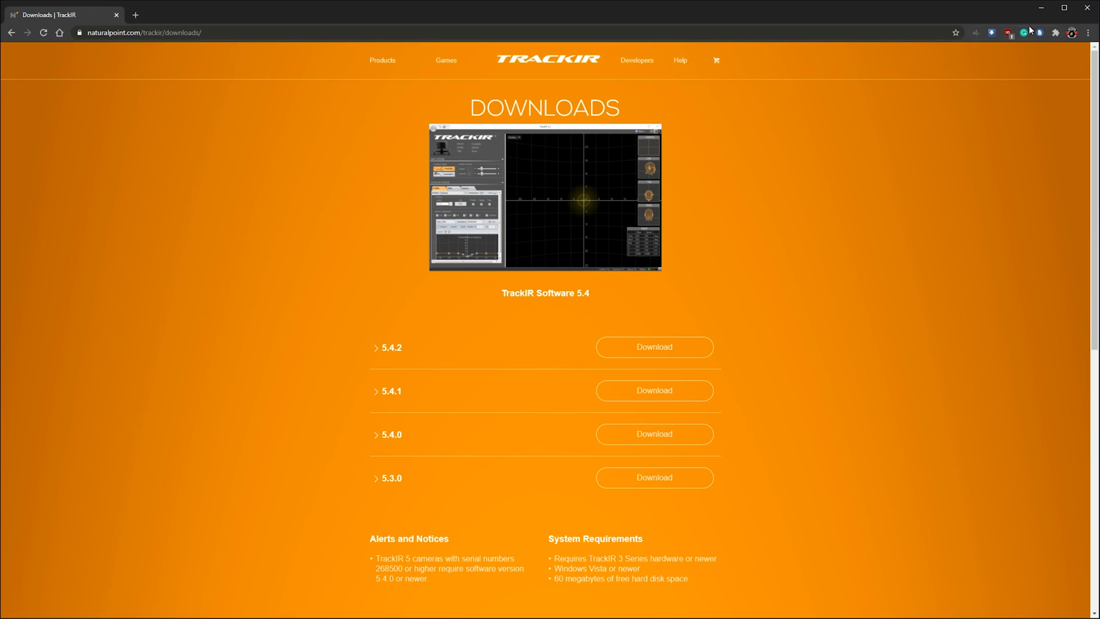
{"action": "mouse_move", "coordinate": [1041, 7]}
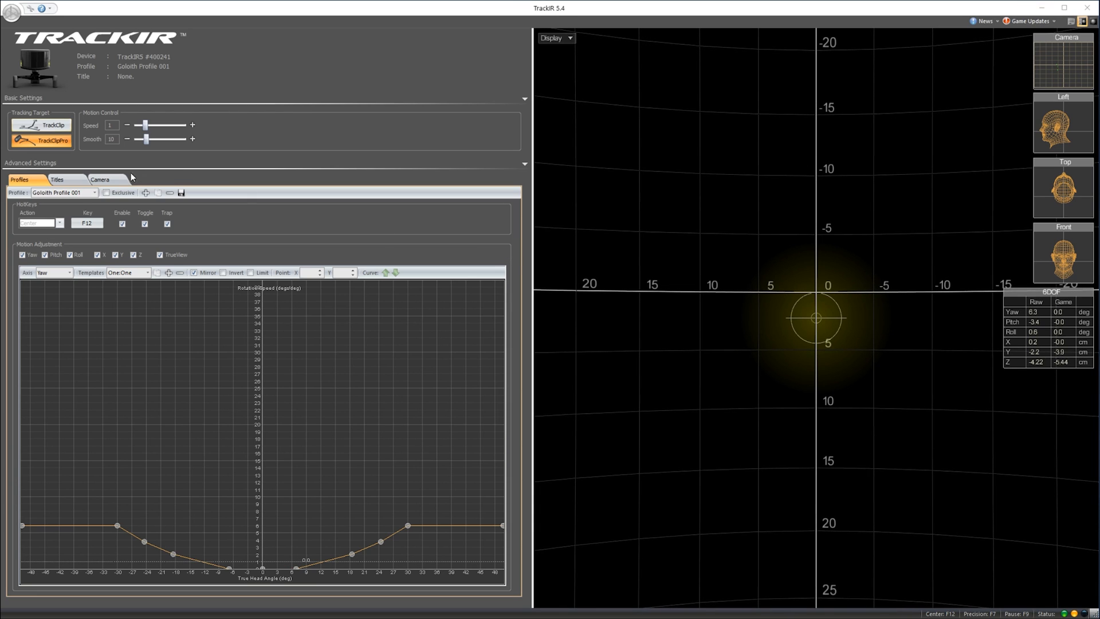
Step: Pick Default from the TrackIR Profile dropdown
{"action": "left_click", "coordinate": [94, 192]}
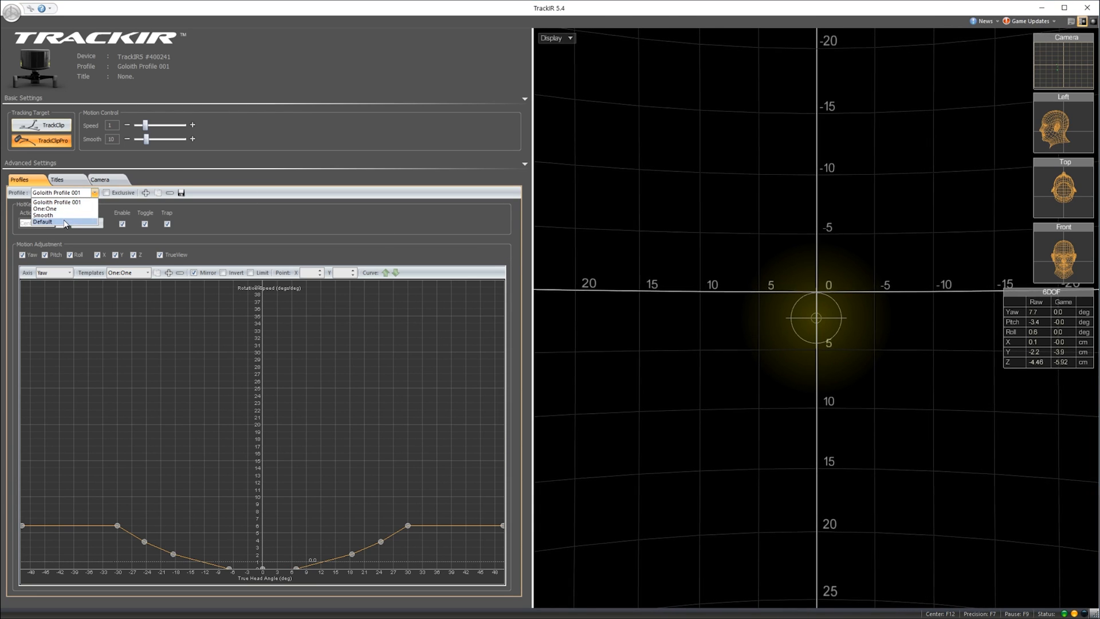
{"action": "left_click", "coordinate": [43, 222]}
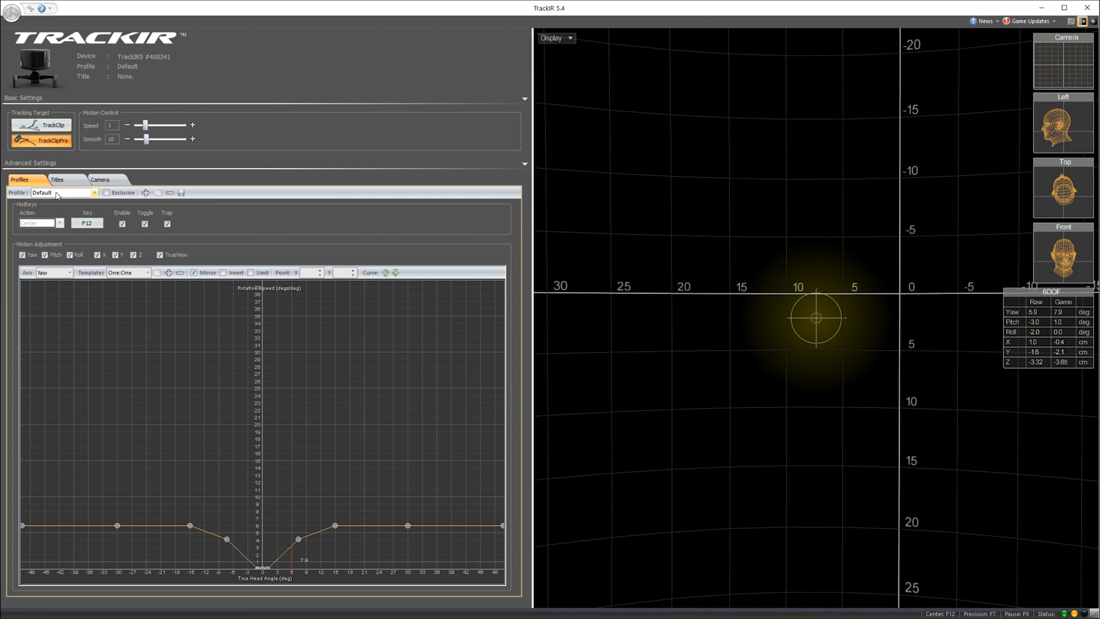
Step: Pick Goloith Profile 001 from the Profile dropdown again
{"action": "left_click", "coordinate": [94, 193]}
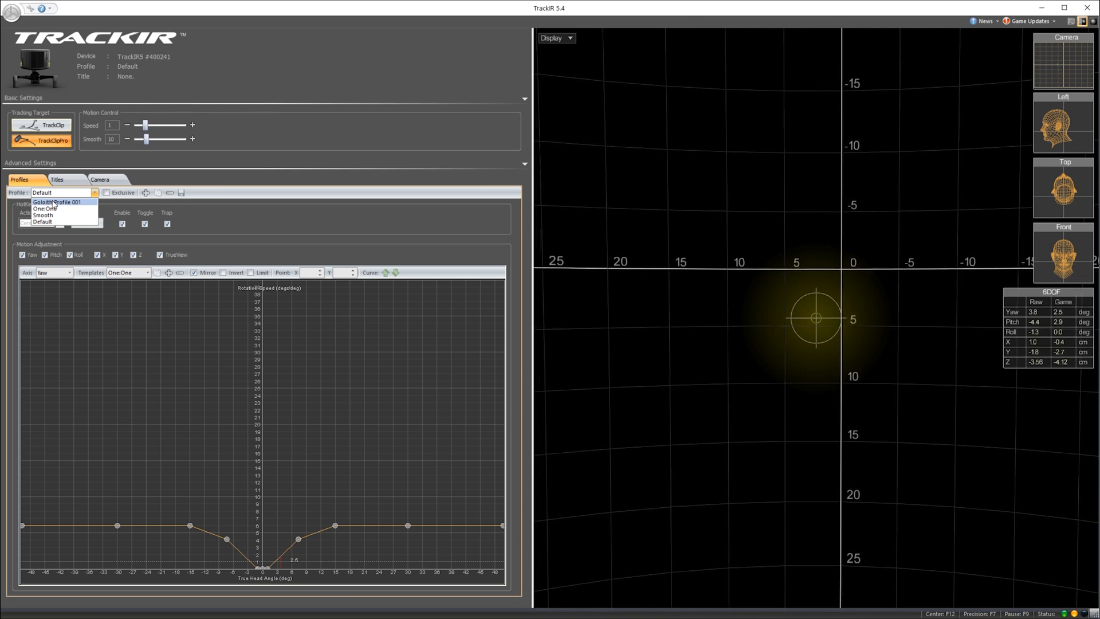
{"action": "left_click", "coordinate": [63, 202]}
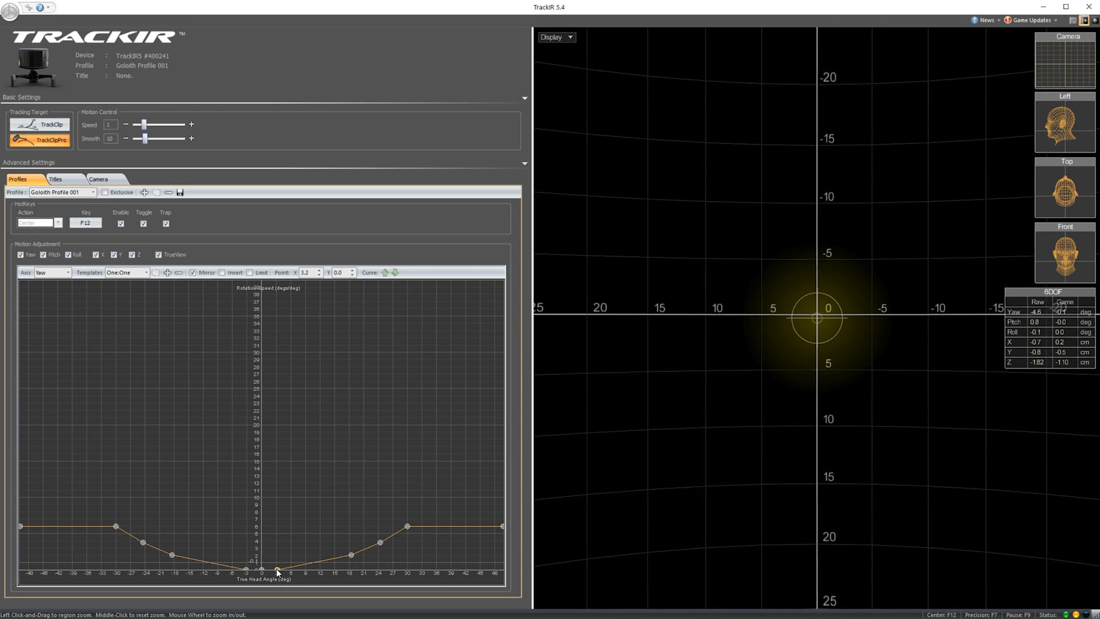
Step: Nudge a low yaw curve point and raise the tracking speed with the + button
{"action": "left_click_drag", "start_coordinate": [275, 569], "coordinate": [272, 569]}
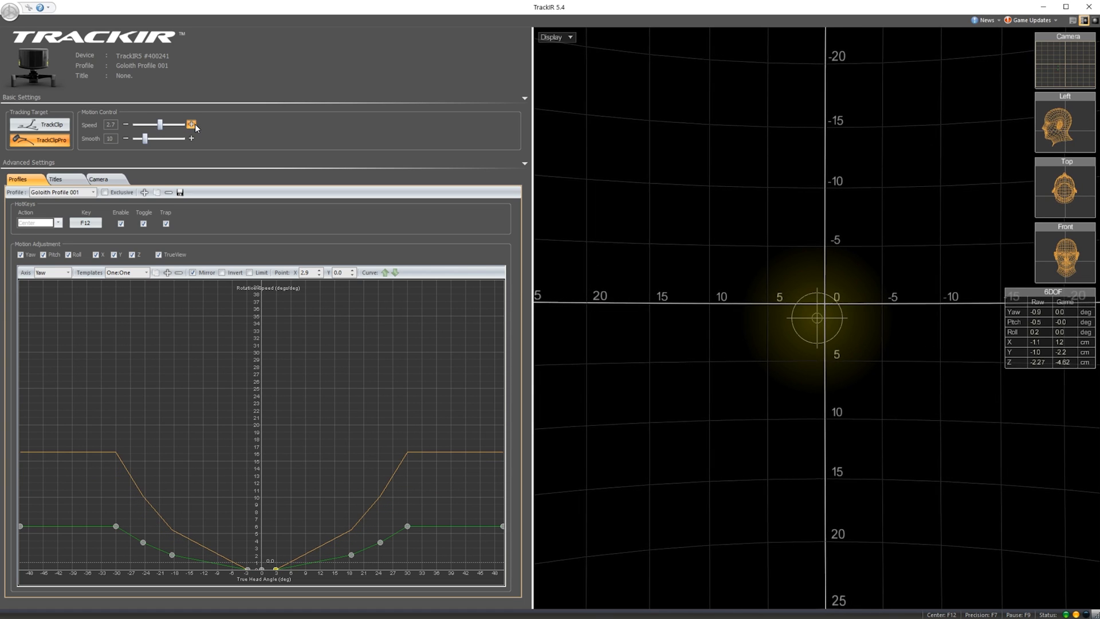
{"action": "left_click", "coordinate": [191, 124]}
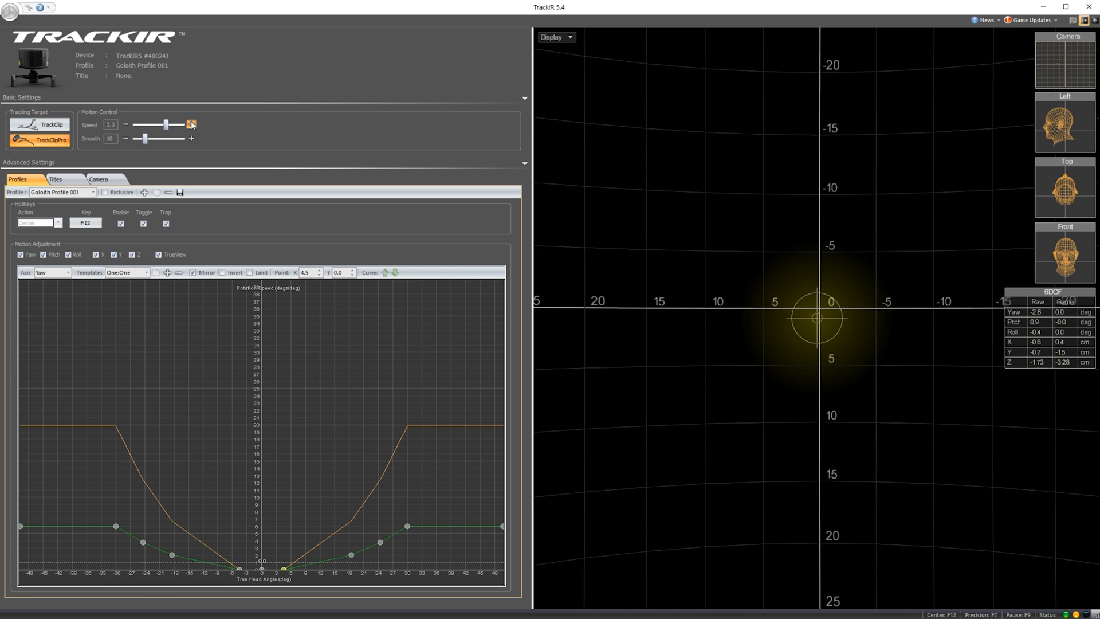
{"action": "left_click", "coordinate": [191, 125]}
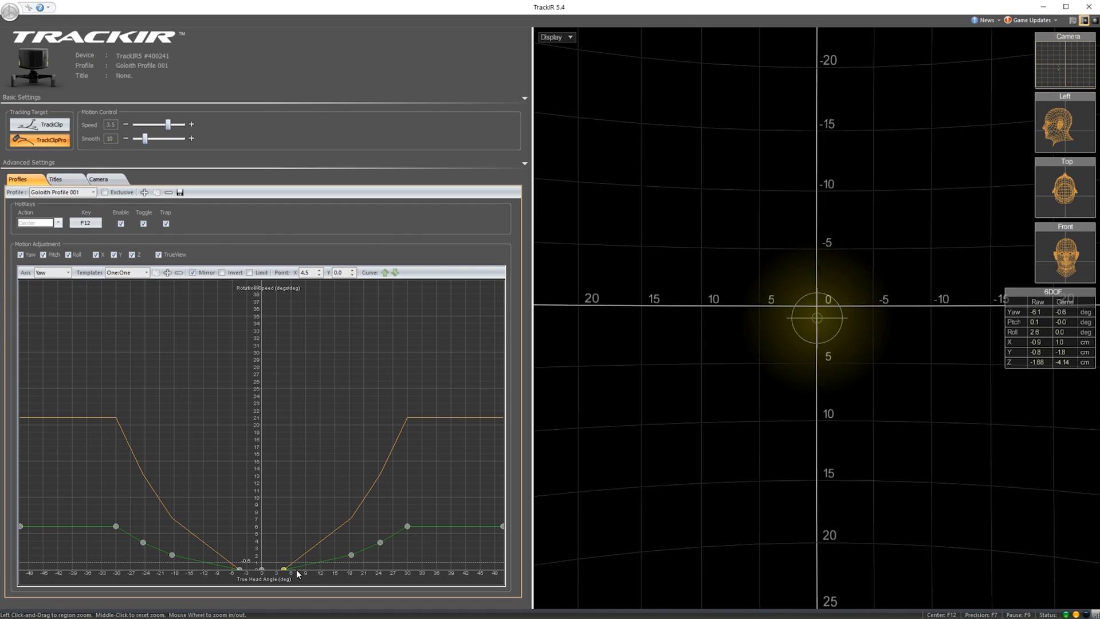
{"action": "left_click", "coordinate": [40, 125]}
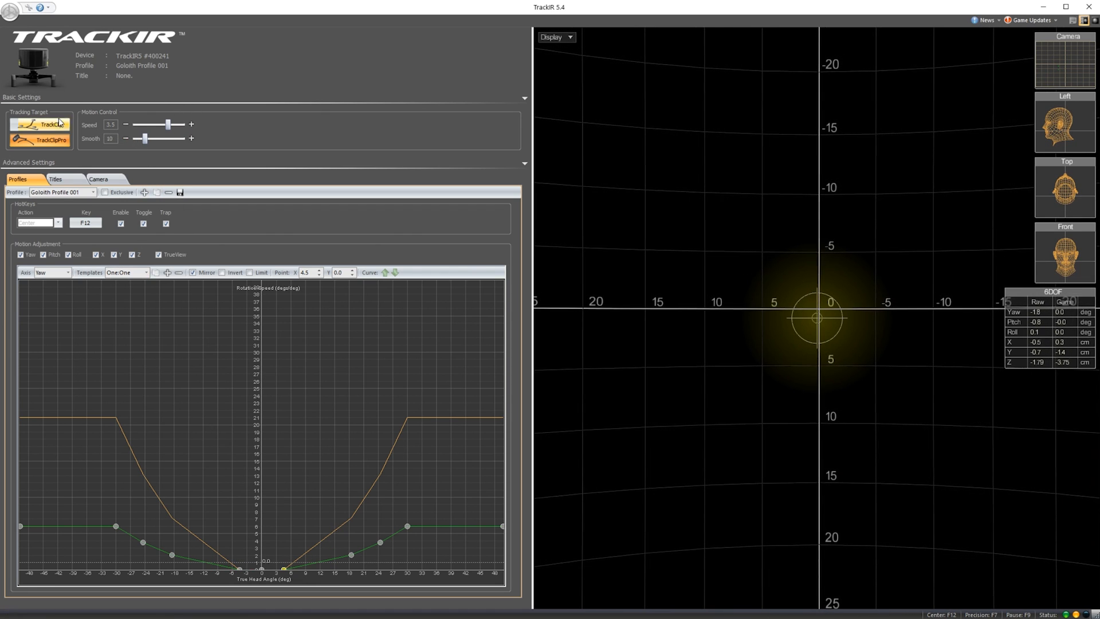
{"action": "left_click", "coordinate": [40, 138]}
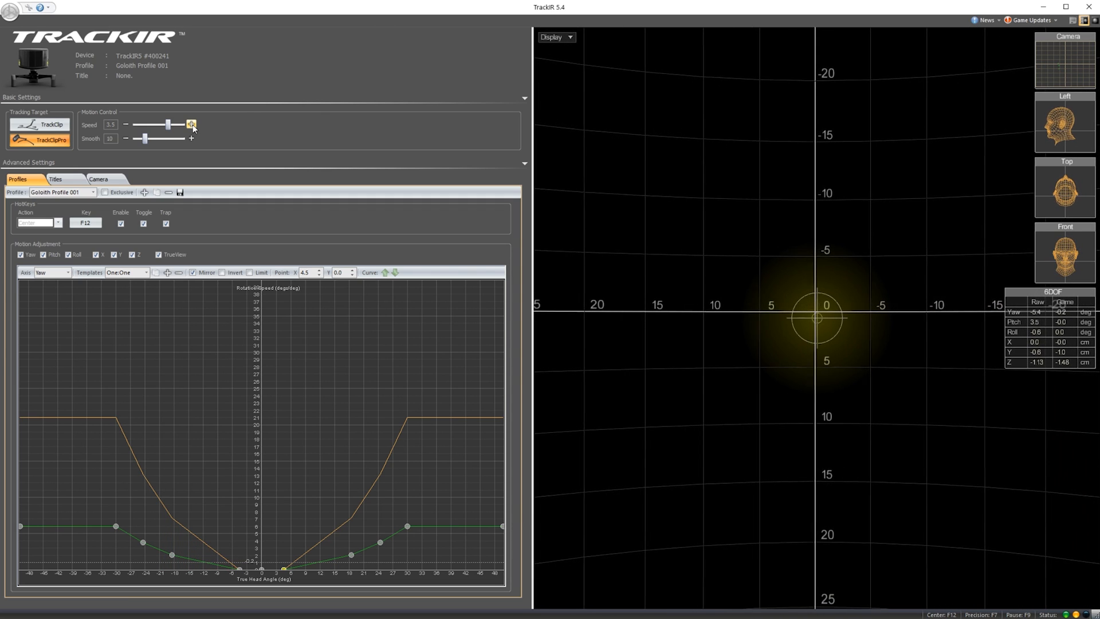
Step: Drag speed down to about 1 and increase smoothing, trying values around 40
{"action": "left_click_drag", "start_coordinate": [166, 124], "coordinate": [156, 124]}
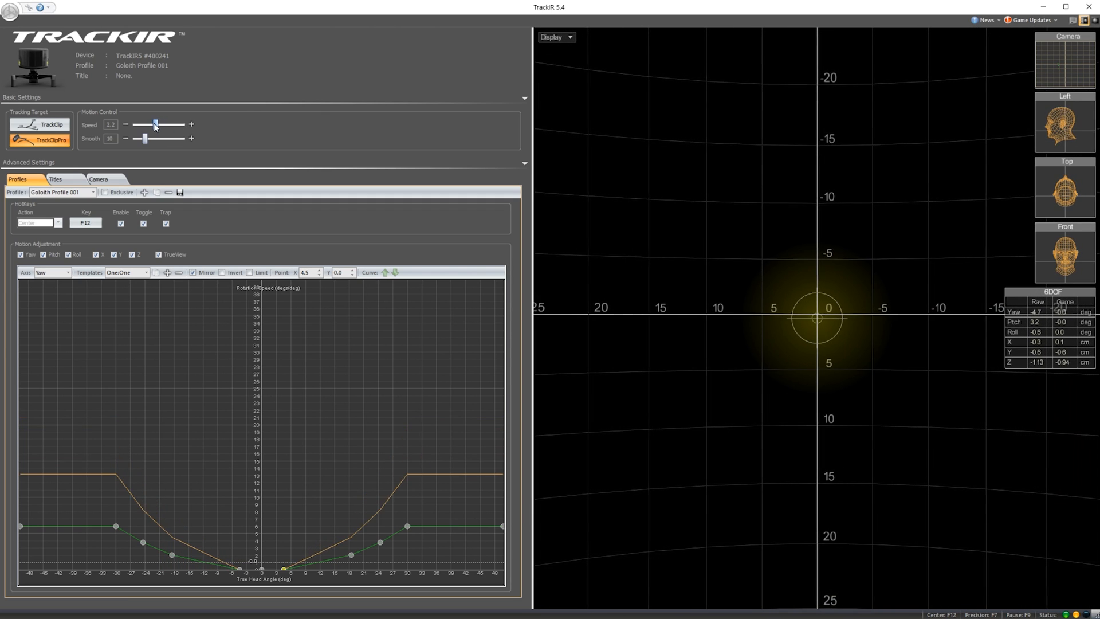
{"action": "left_click_drag", "start_coordinate": [156, 125], "coordinate": [144, 125]}
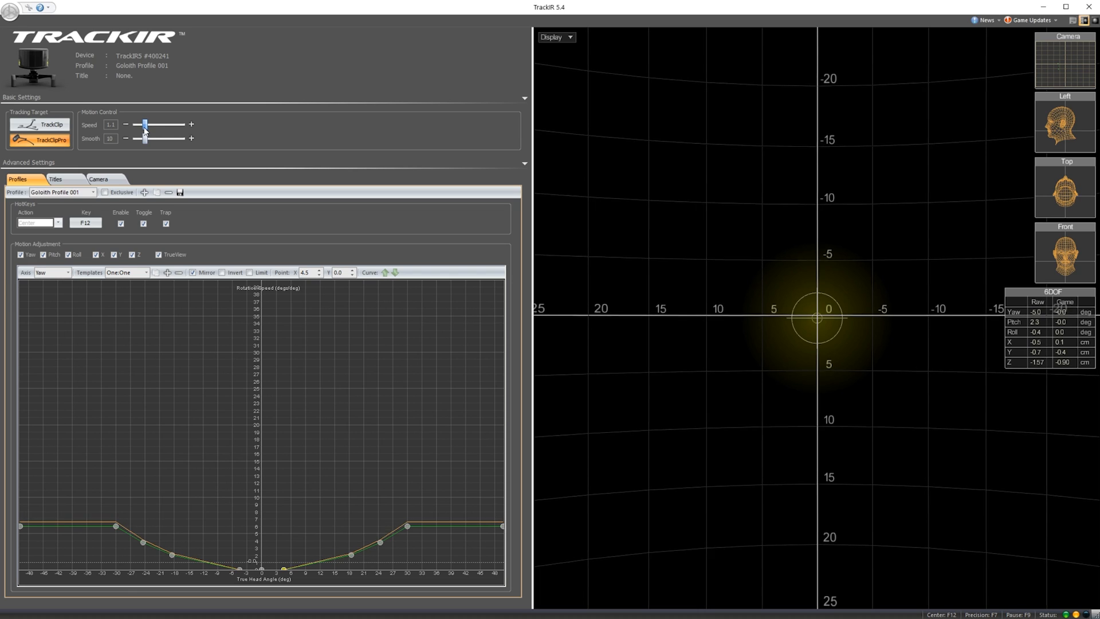
{"action": "left_click", "coordinate": [191, 138]}
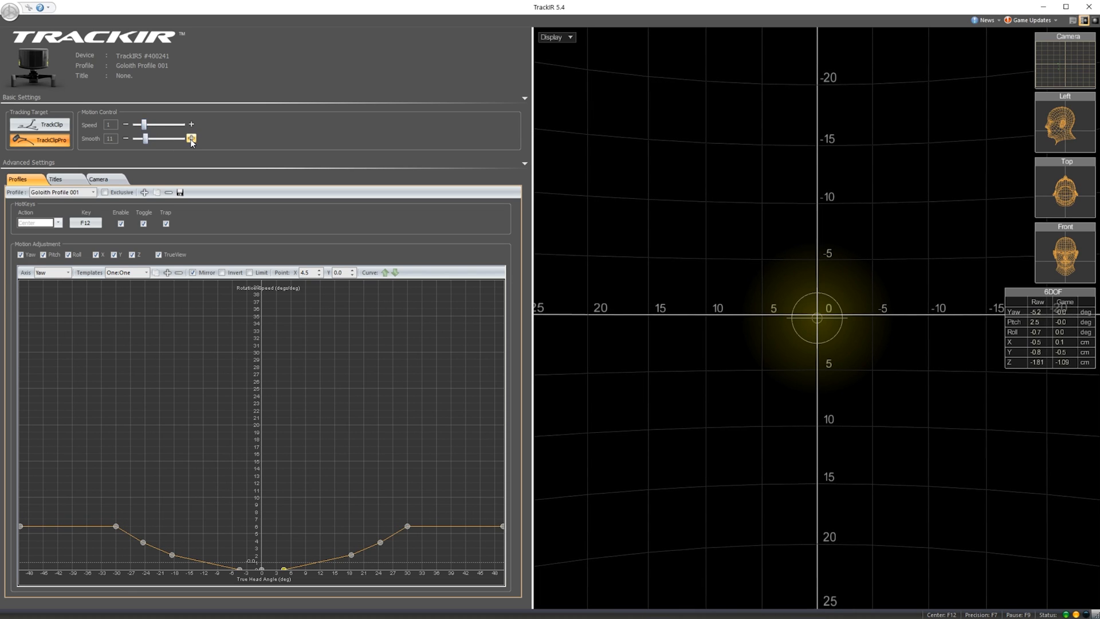
{"action": "left_click", "coordinate": [191, 139]}
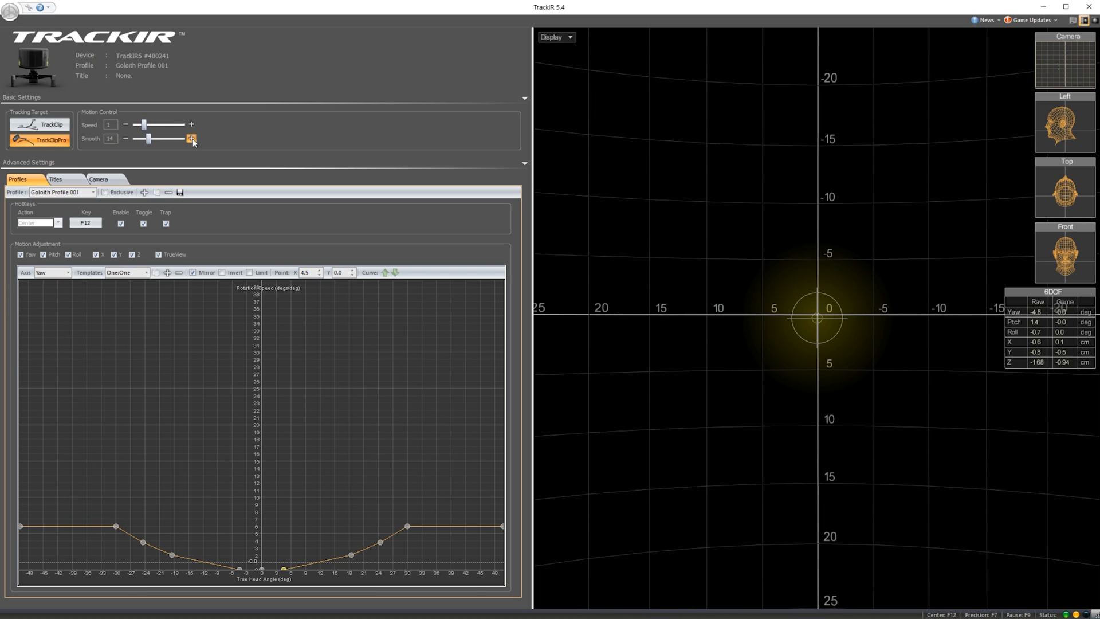
{"action": "left_click_drag", "start_coordinate": [148, 138], "coordinate": [172, 138]}
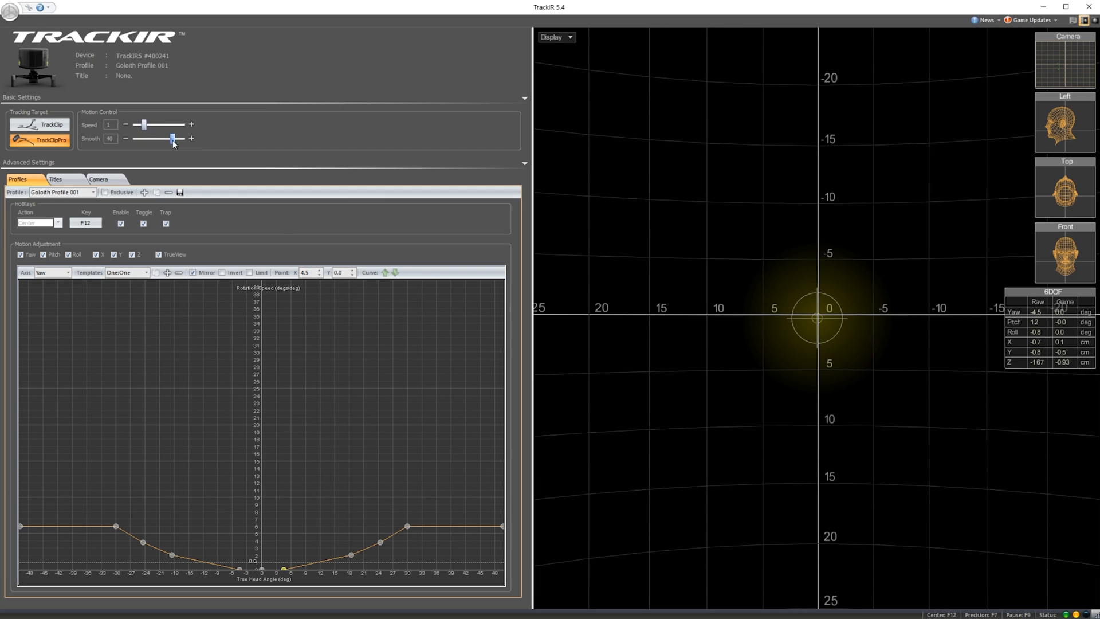
{"action": "left_click_drag", "start_coordinate": [172, 137], "coordinate": [145, 137]}
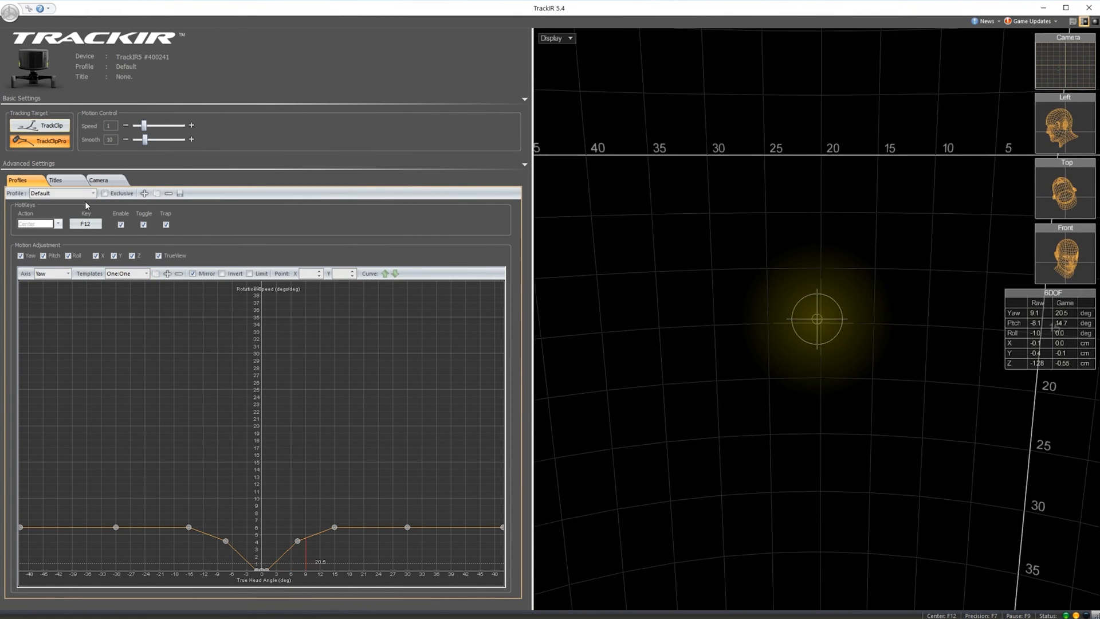
Step: Reselect Goloith Profile 001 from the Profile dropdown
{"action": "left_click", "coordinate": [93, 193]}
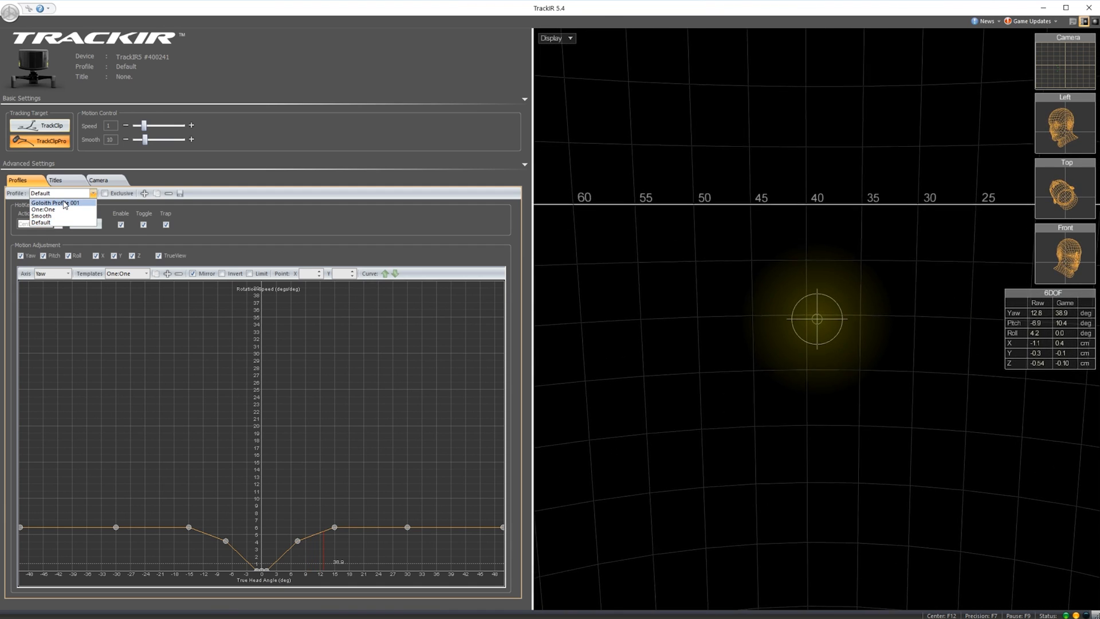
{"action": "left_click", "coordinate": [49, 203]}
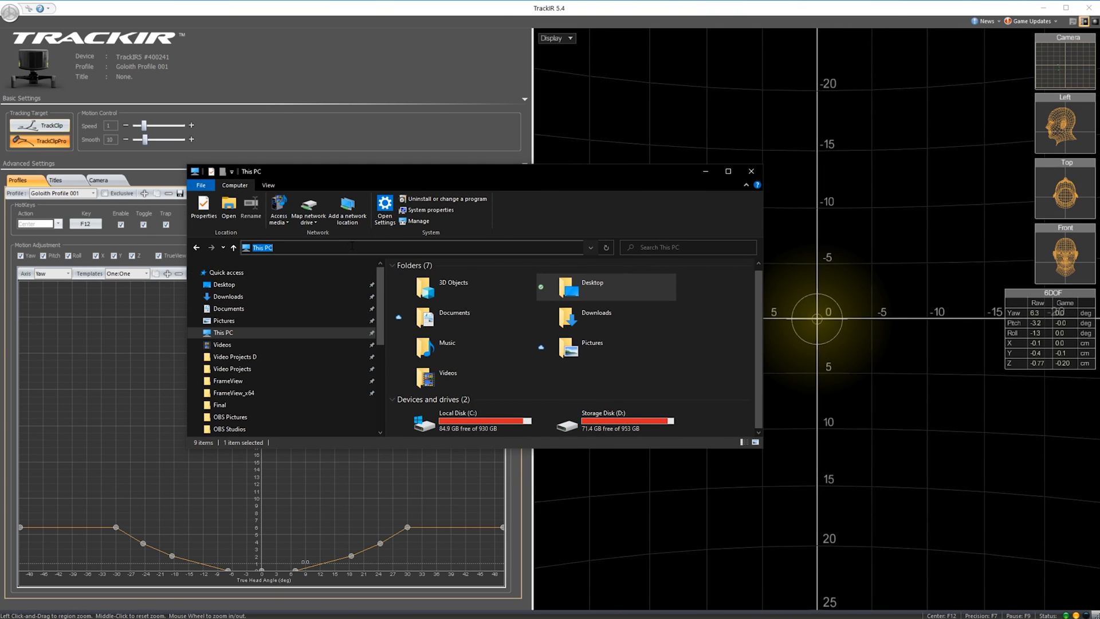
Step: Enter %AppData% in the address bar and open NaturalPoint > TrackIR 5 > Profiles
{"action": "type", "text": "%AppData%"}
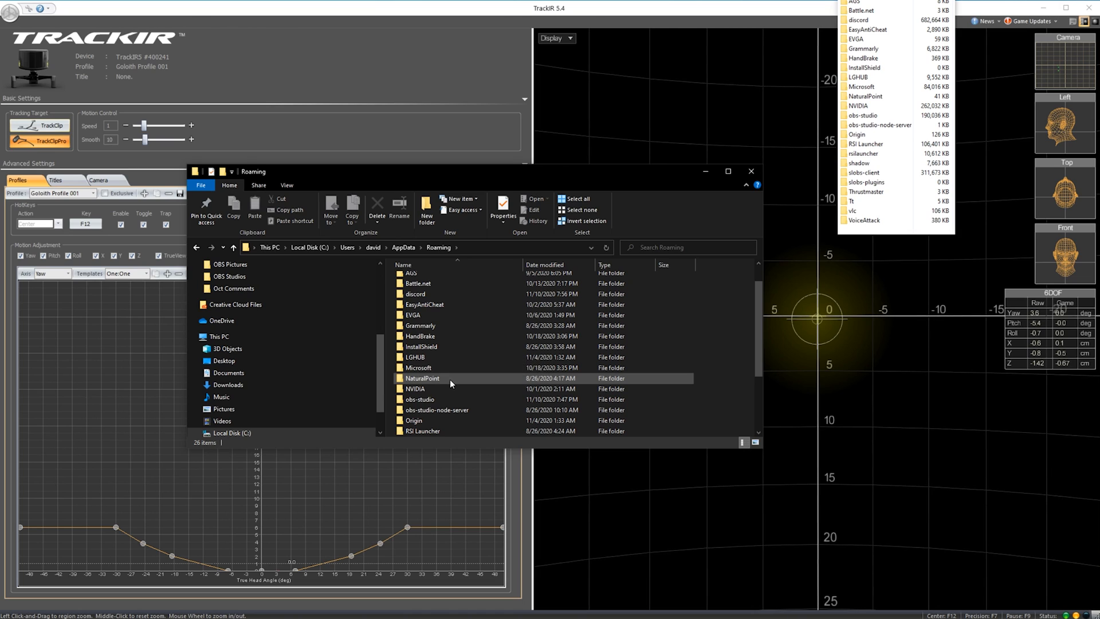
{"action": "mouse_move", "coordinate": [450, 381]}
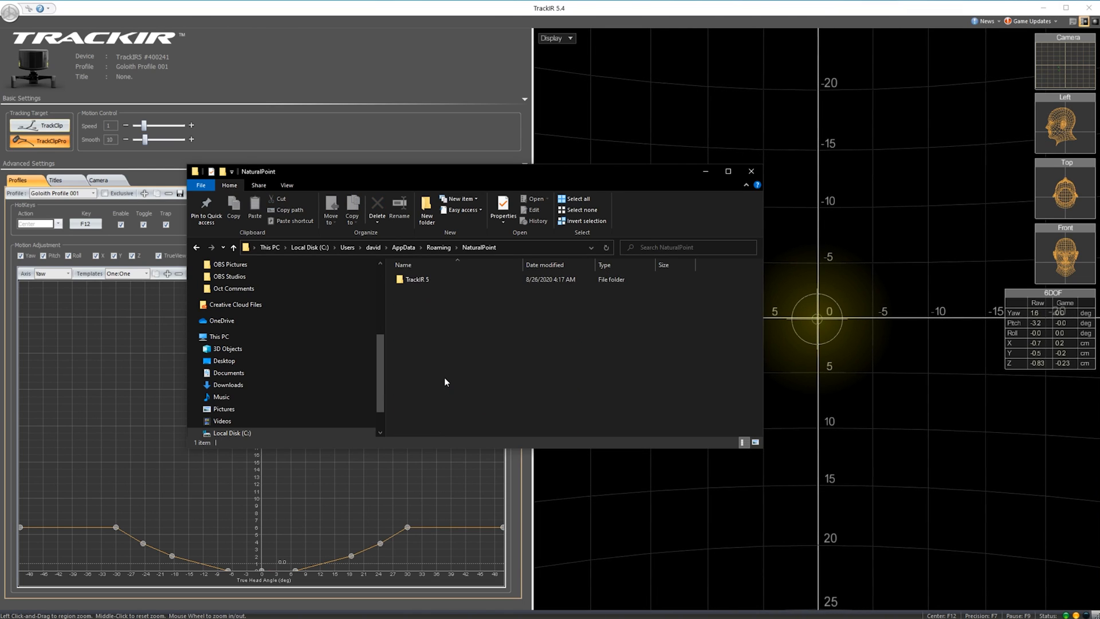
{"action": "double_click", "coordinate": [416, 279]}
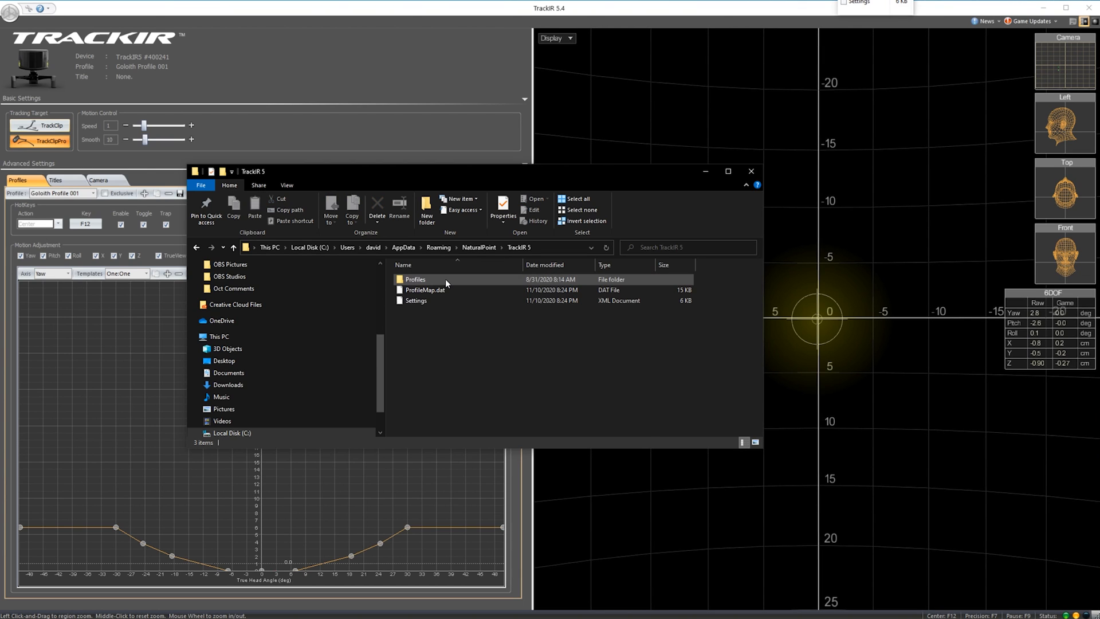
{"action": "double_click", "coordinate": [414, 279]}
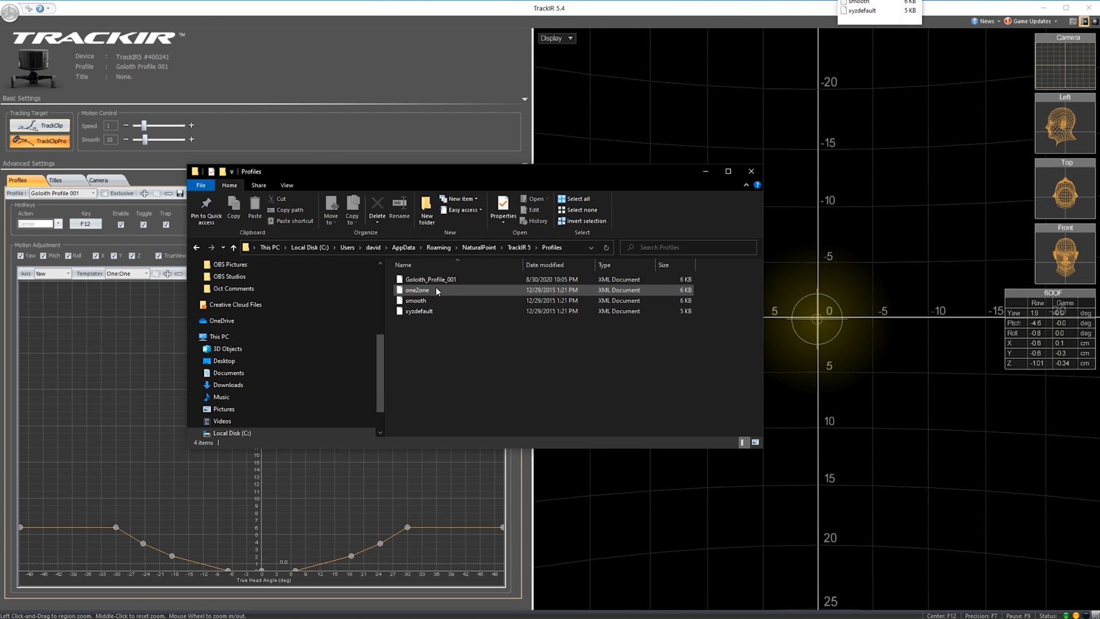
Step: Click in the Profiles folder and toggle TrackIR's Profile dropdown, leaving profiles unchanged
{"action": "left_click", "coordinate": [430, 279]}
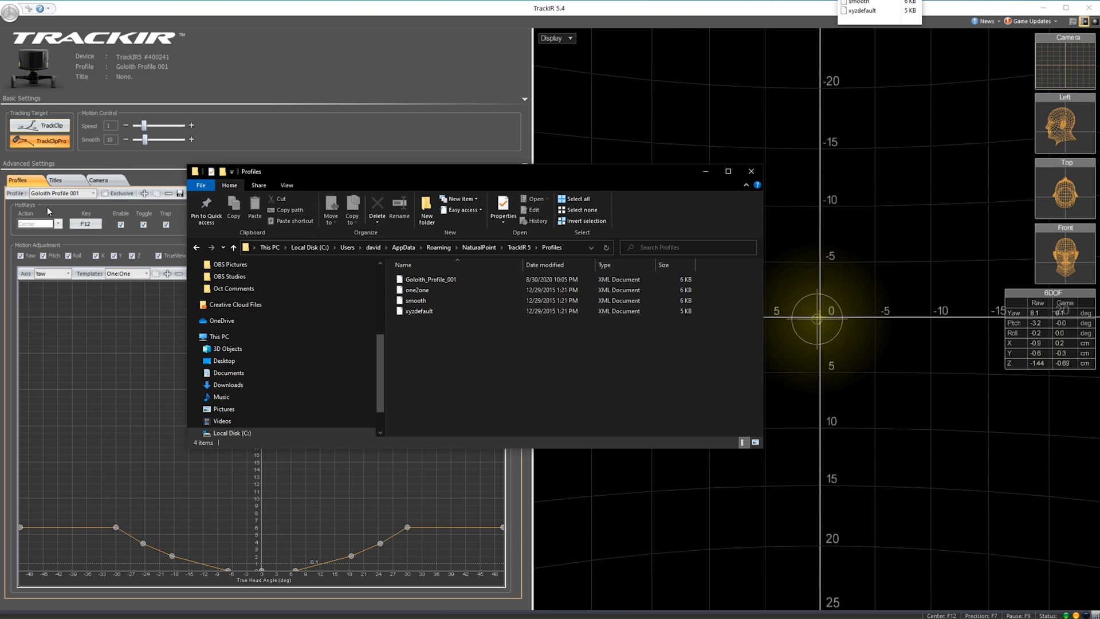
{"action": "left_click", "coordinate": [94, 193]}
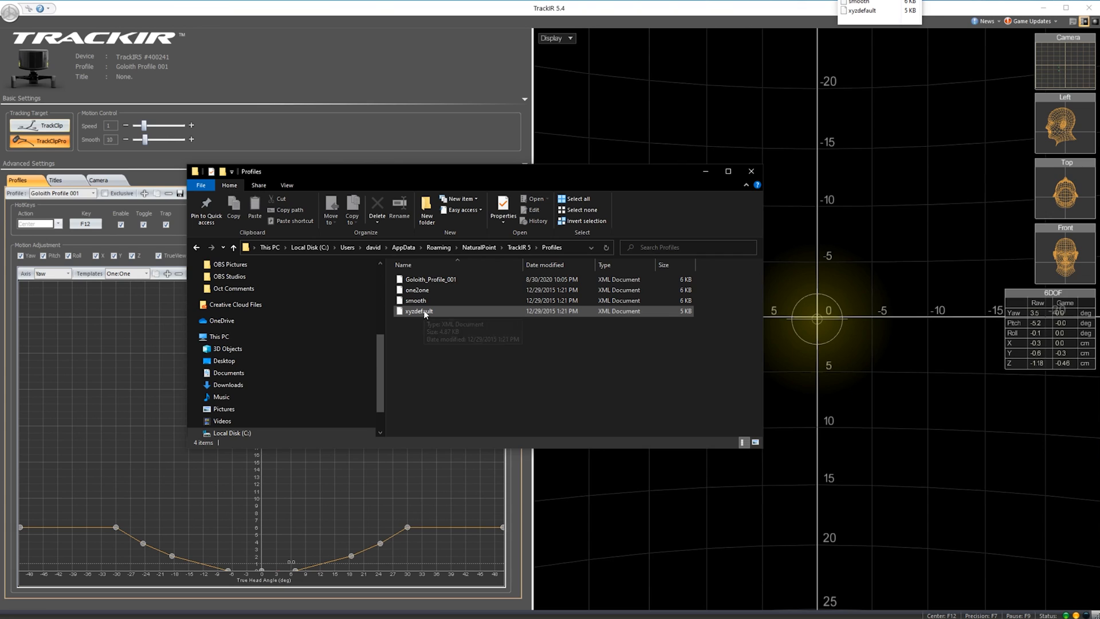
{"action": "mouse_move", "coordinate": [424, 279]}
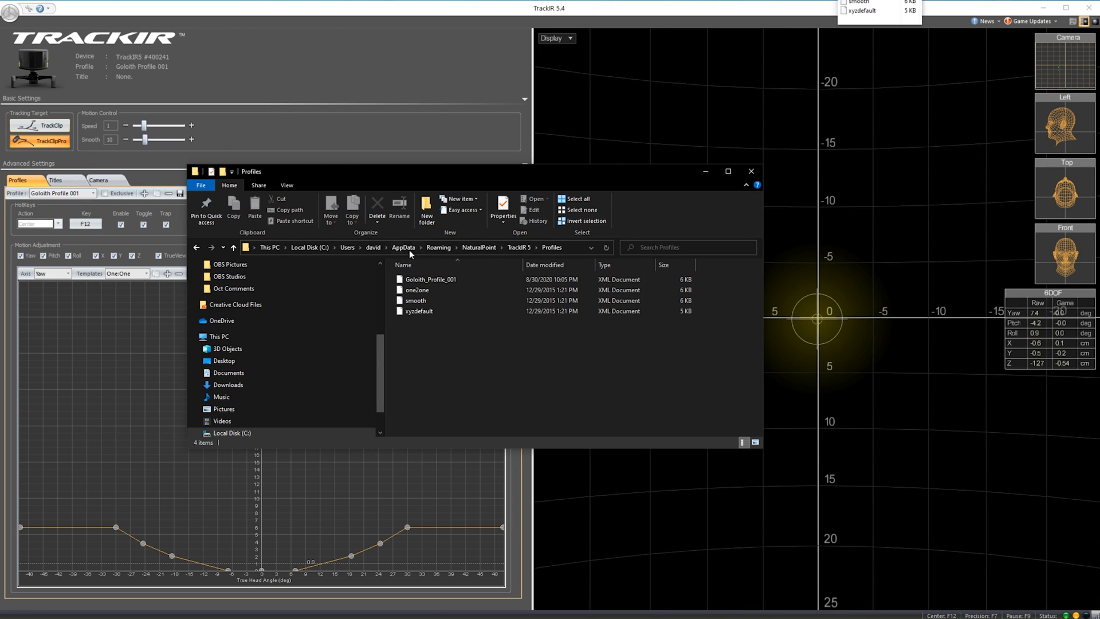
{"action": "mouse_move", "coordinate": [435, 314]}
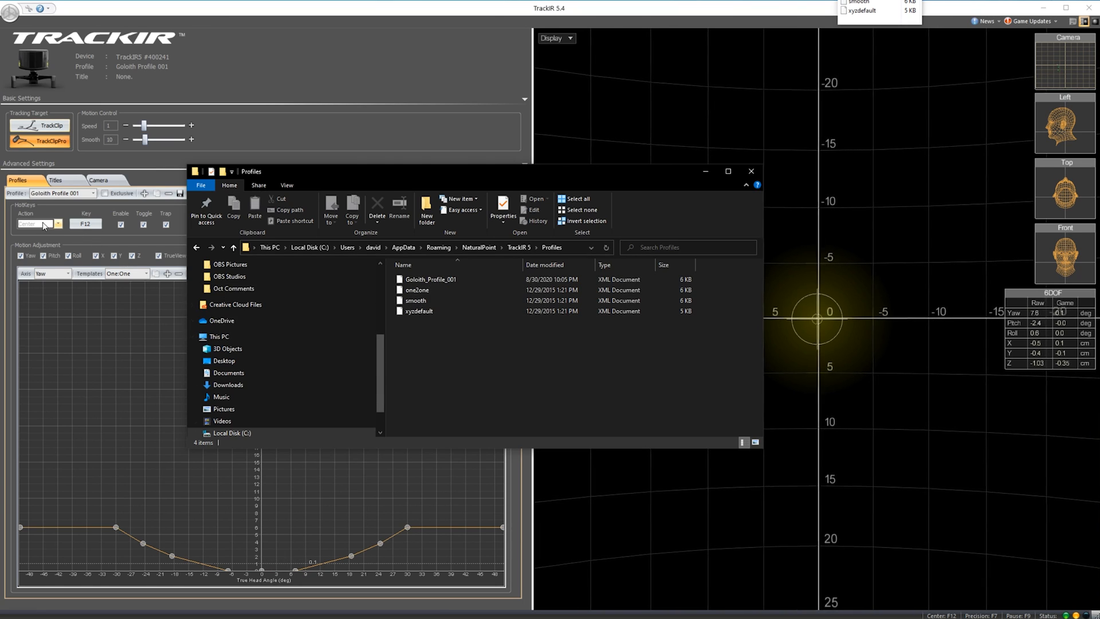
{"action": "left_click", "coordinate": [93, 193]}
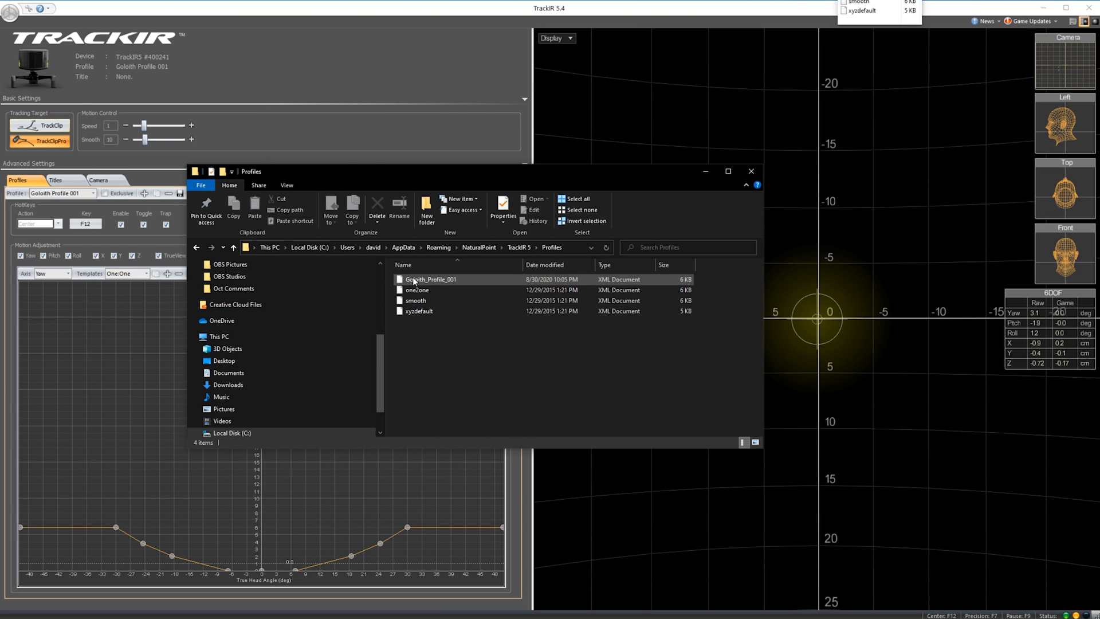
{"action": "left_click", "coordinate": [418, 310]}
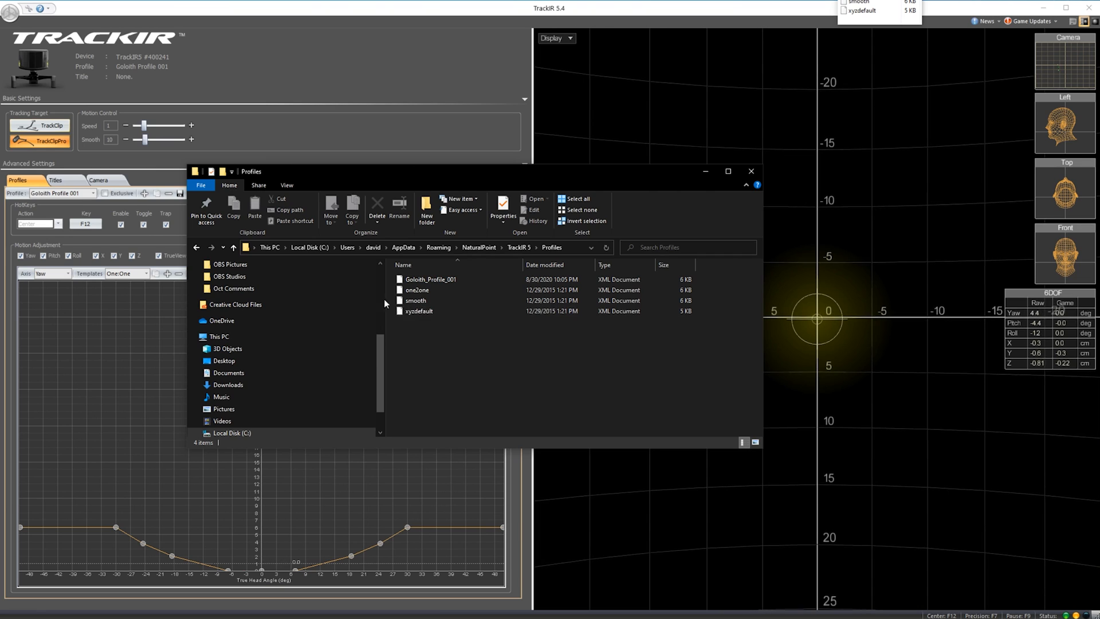
Step: Select the Goloth_Profile_001 file in the TrackIR 5 Profiles folder, then switch to Star Citizen
{"action": "left_click", "coordinate": [419, 311]}
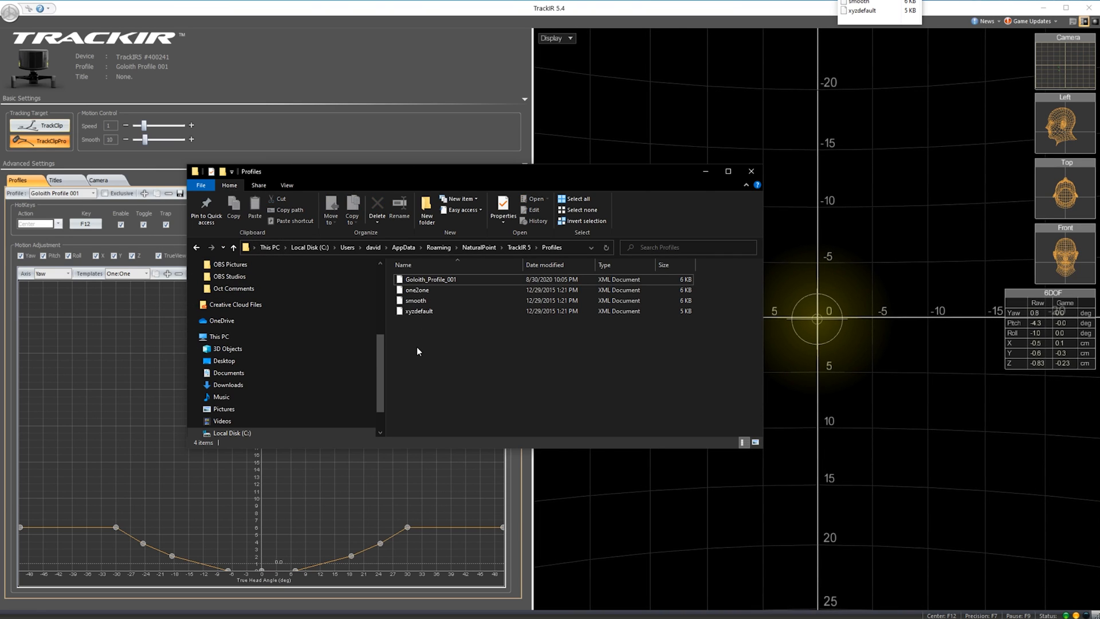
{"action": "left_click", "coordinate": [416, 290]}
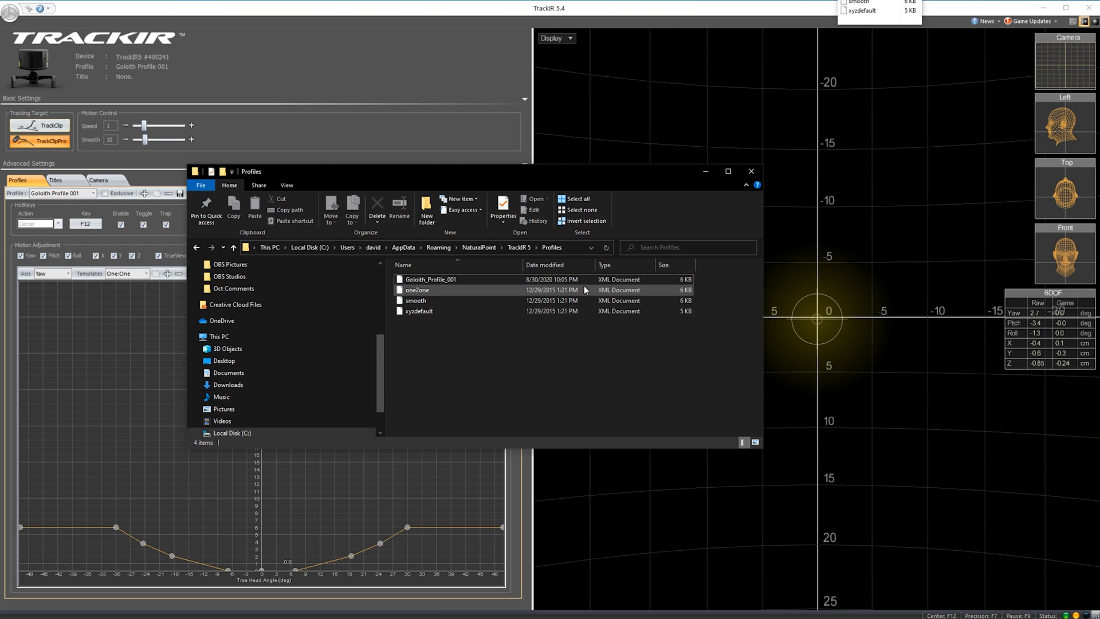
{"action": "left_click", "coordinate": [419, 311]}
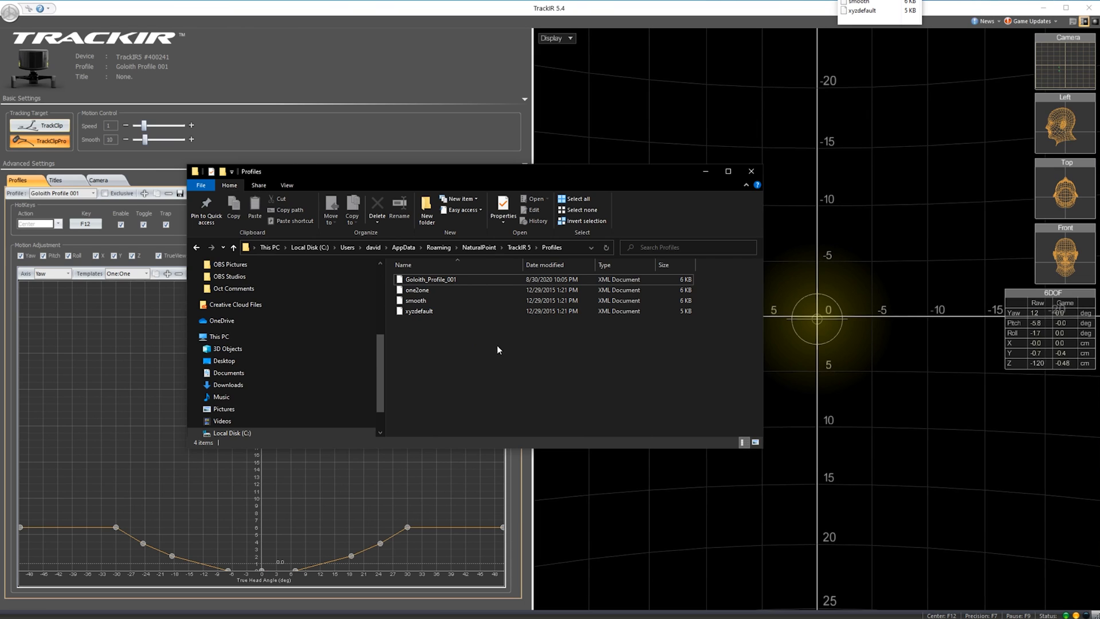
{"action": "mouse_move", "coordinate": [446, 300]}
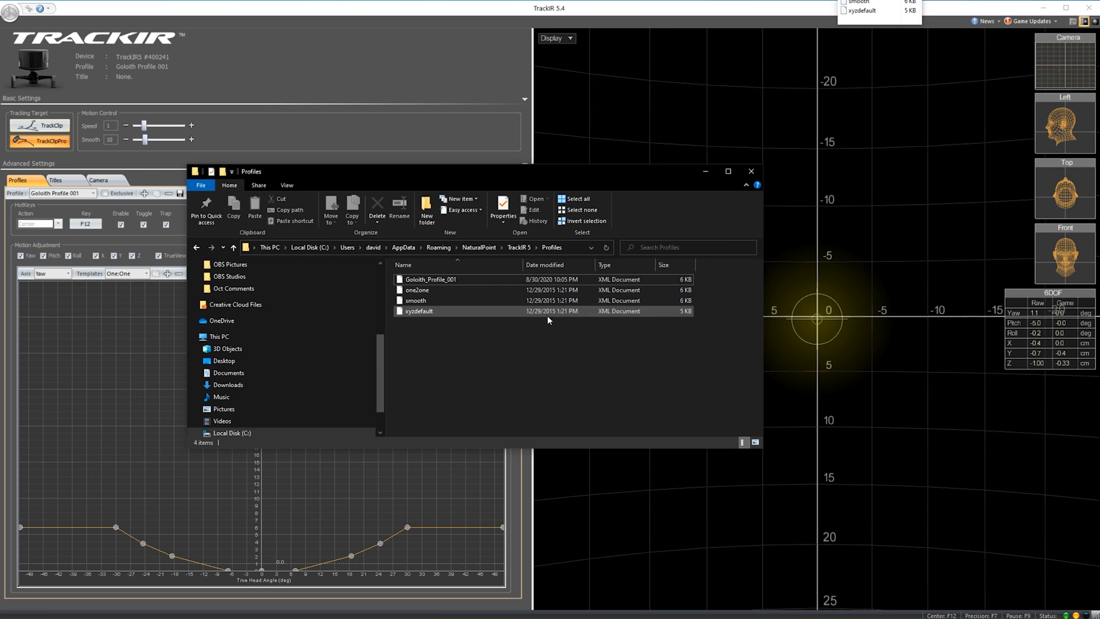
{"action": "left_click", "coordinate": [430, 279]}
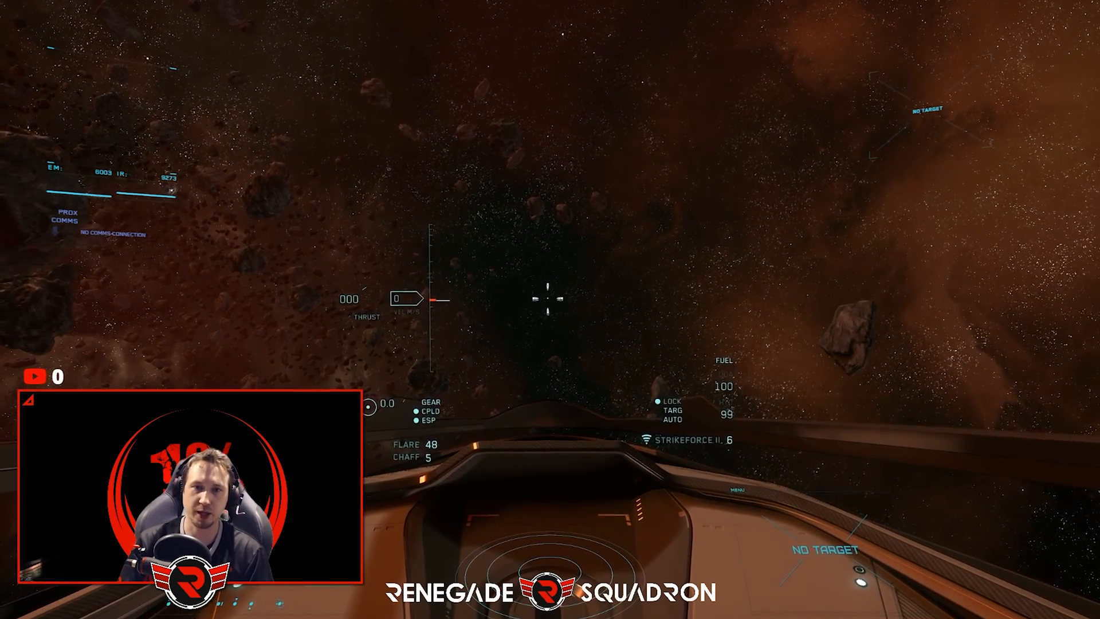
Step: Open Star Citizen's Options and scroll Game Settings down to the look-ahead strength sliders
{"action": "key", "text": "Escape"}
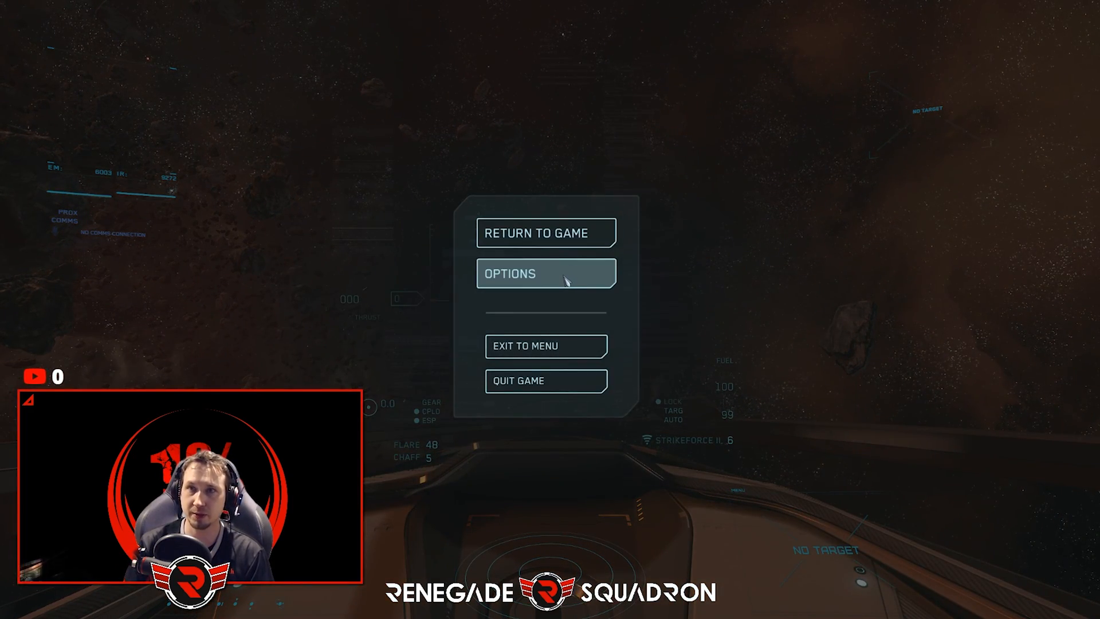
{"action": "left_click", "coordinate": [546, 274]}
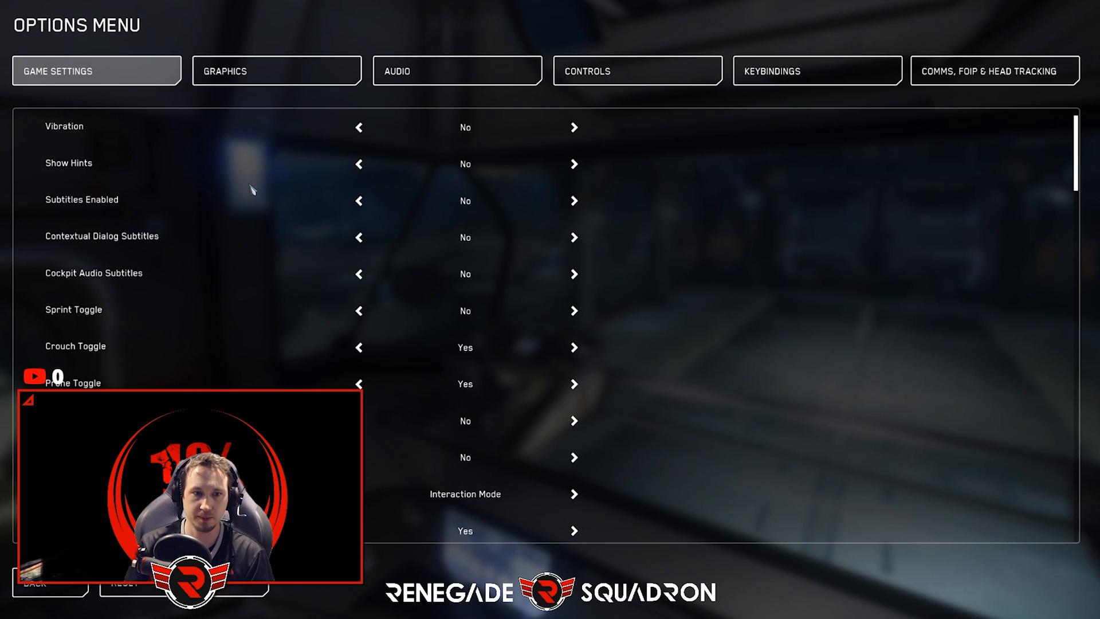
{"action": "scroll", "scroll_direction": "down", "scroll_amount": 3}
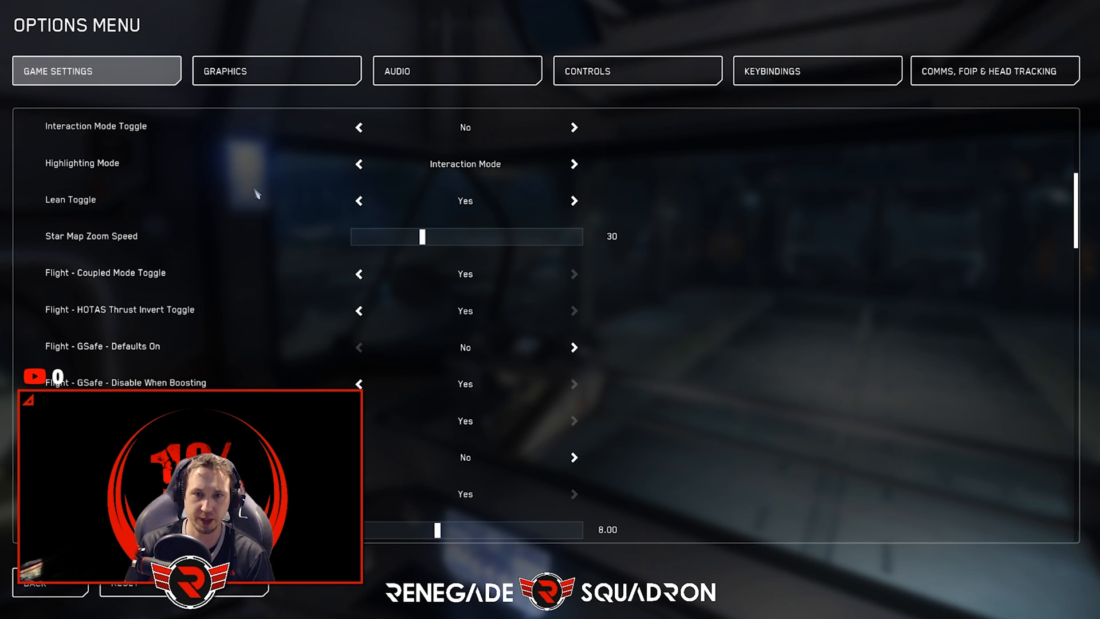
{"action": "scroll", "scroll_direction": "down", "scroll_amount": 3}
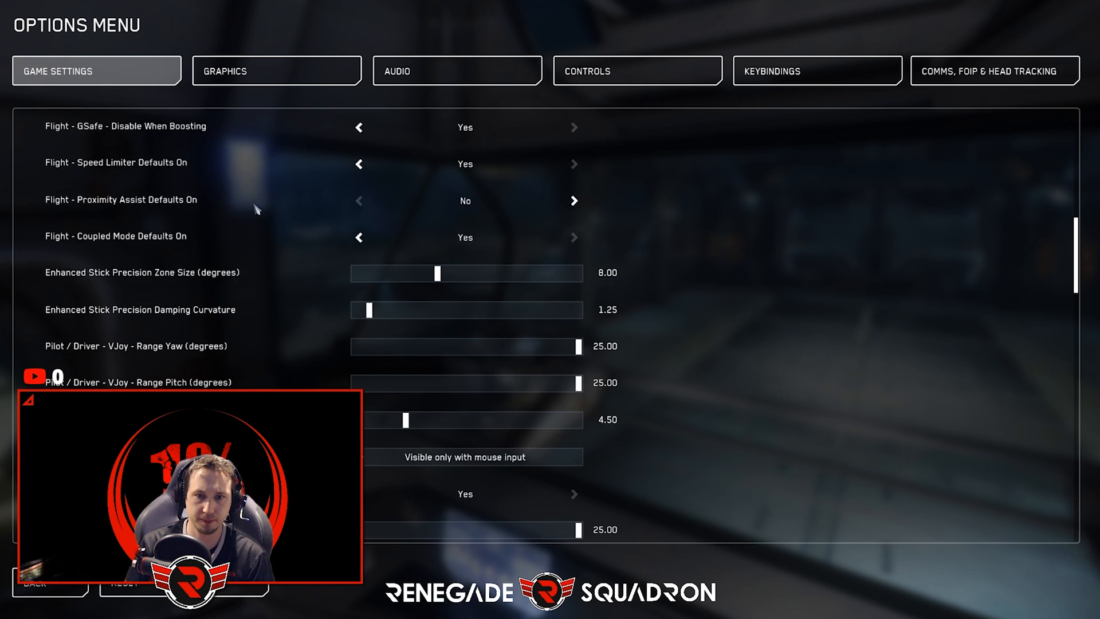
{"action": "scroll", "scroll_direction": "down", "scroll_amount": 3}
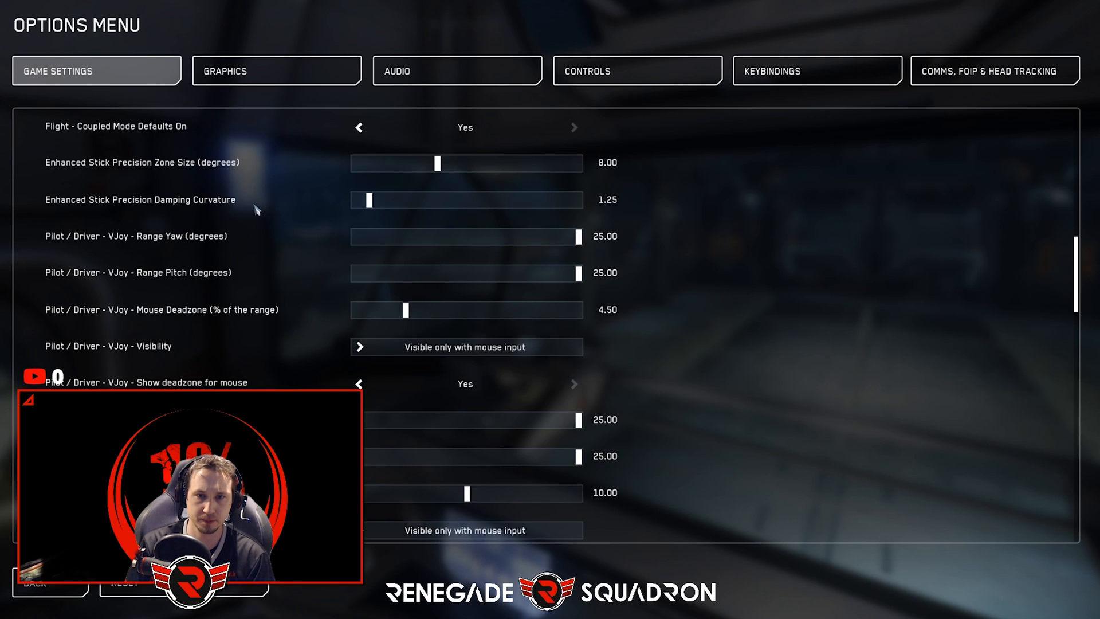
{"action": "scroll", "scroll_direction": "down", "scroll_amount": 3}
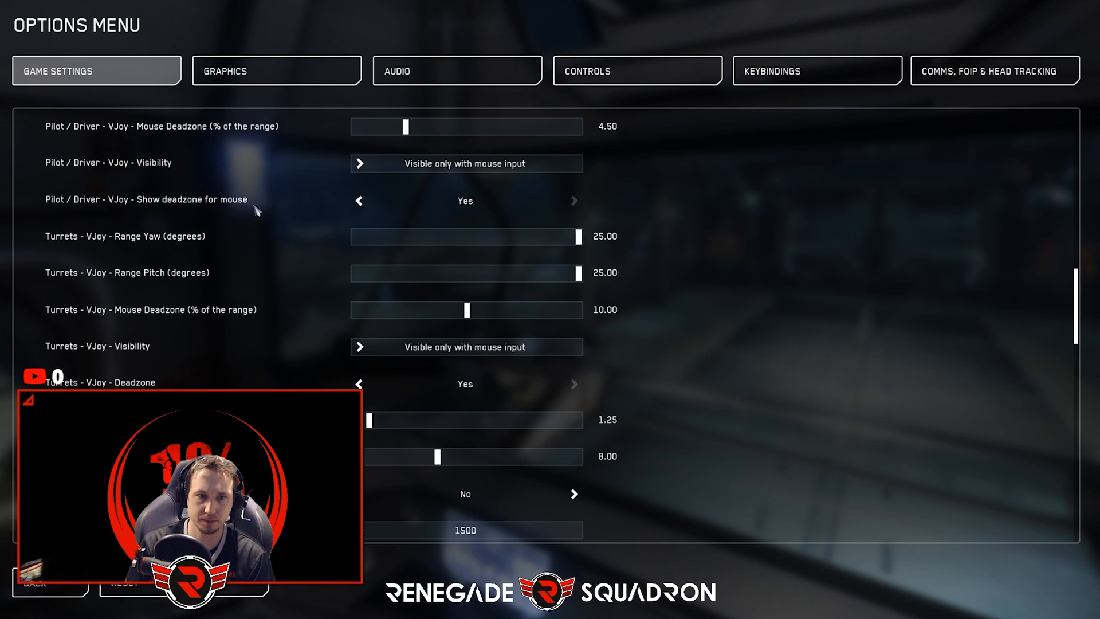
{"action": "scroll", "scroll_direction": "down", "scroll_amount": 3}
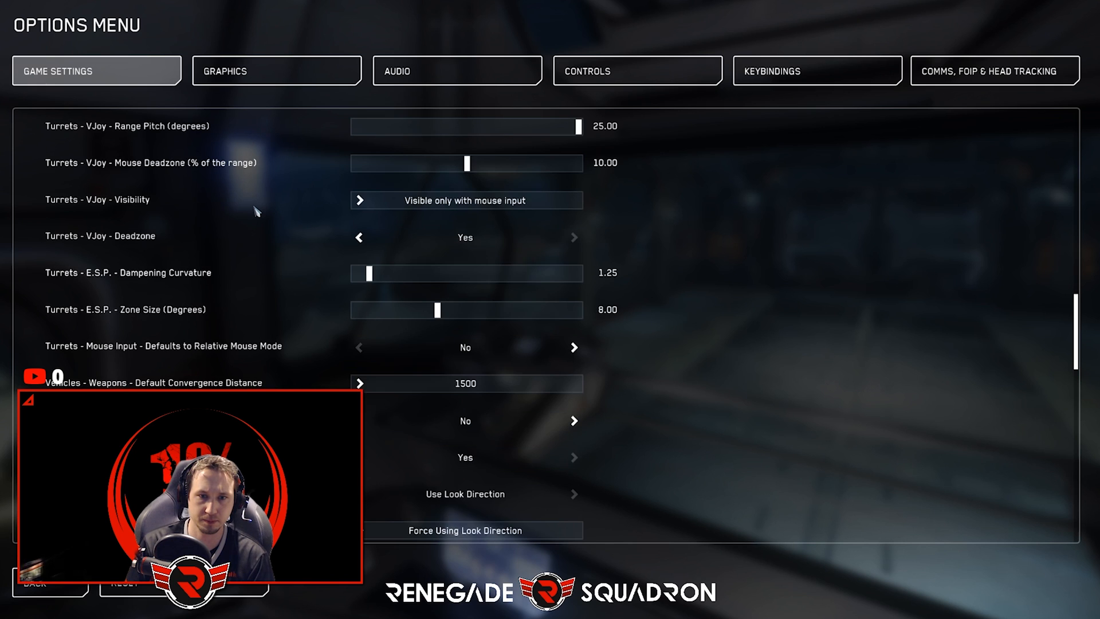
{"action": "scroll", "scroll_direction": "down", "scroll_amount": 3}
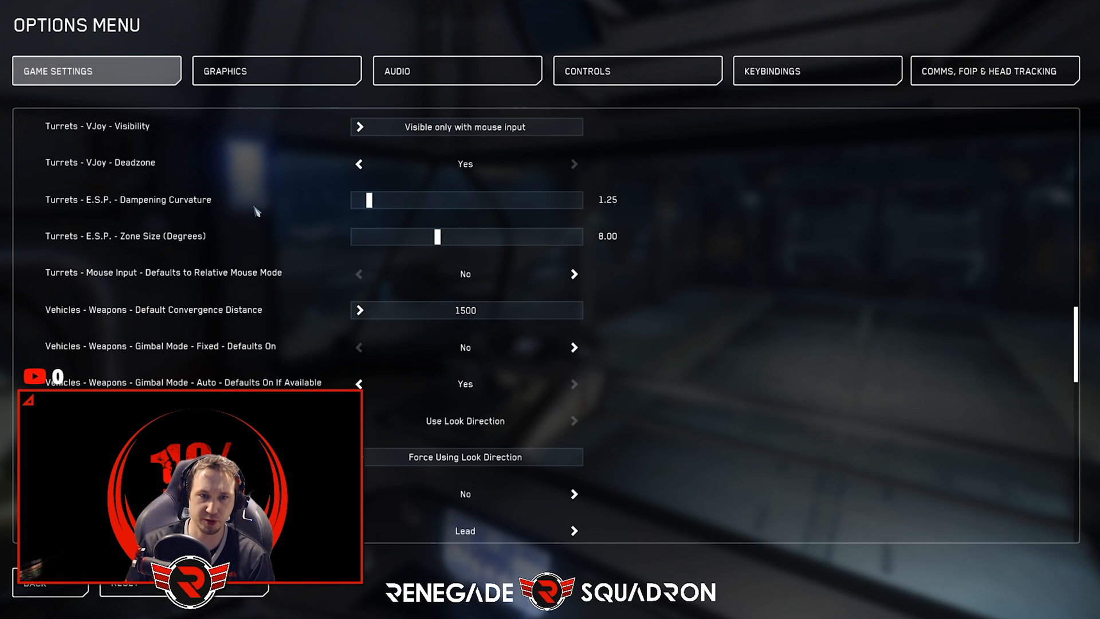
{"action": "scroll", "scroll_direction": "down", "scroll_amount": 3}
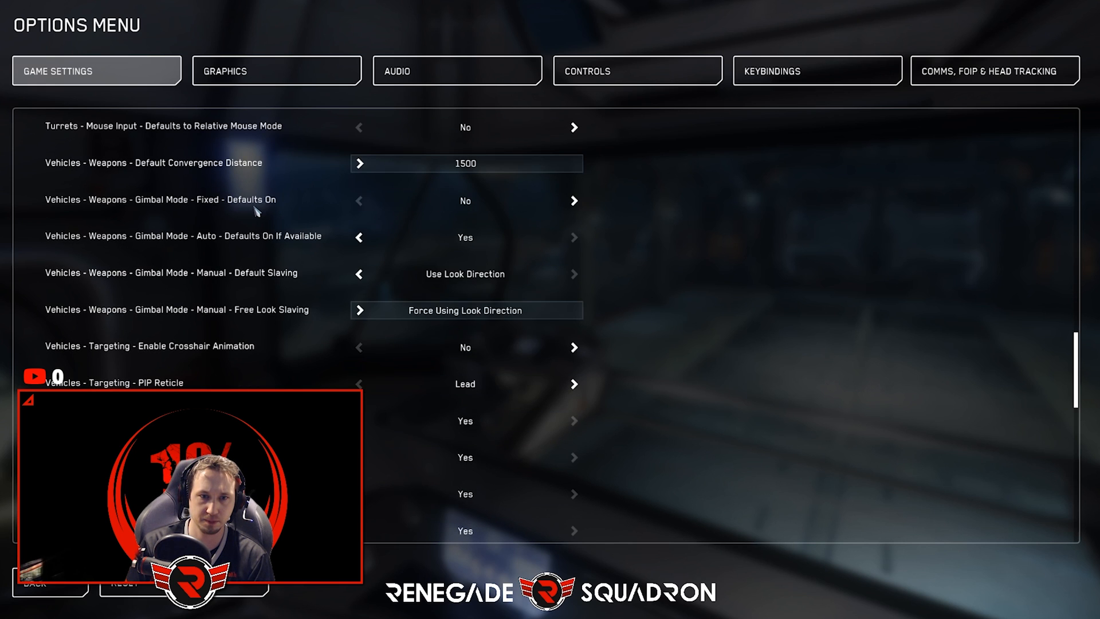
{"action": "scroll", "scroll_direction": "down", "scroll_amount": 3}
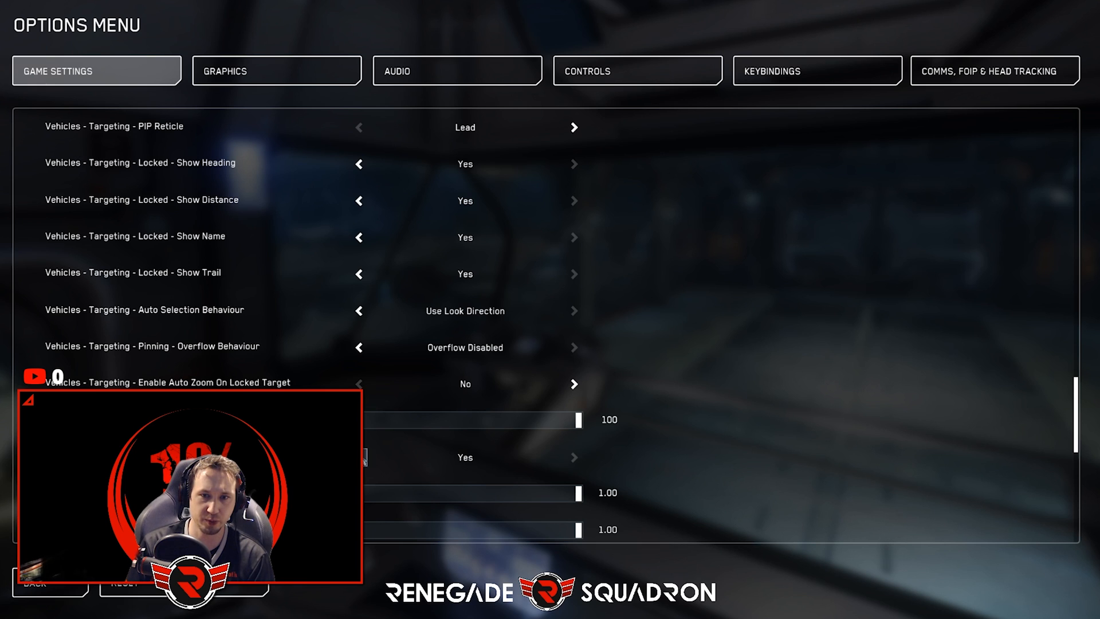
{"action": "scroll", "scroll_direction": "down", "scroll_amount": 3}
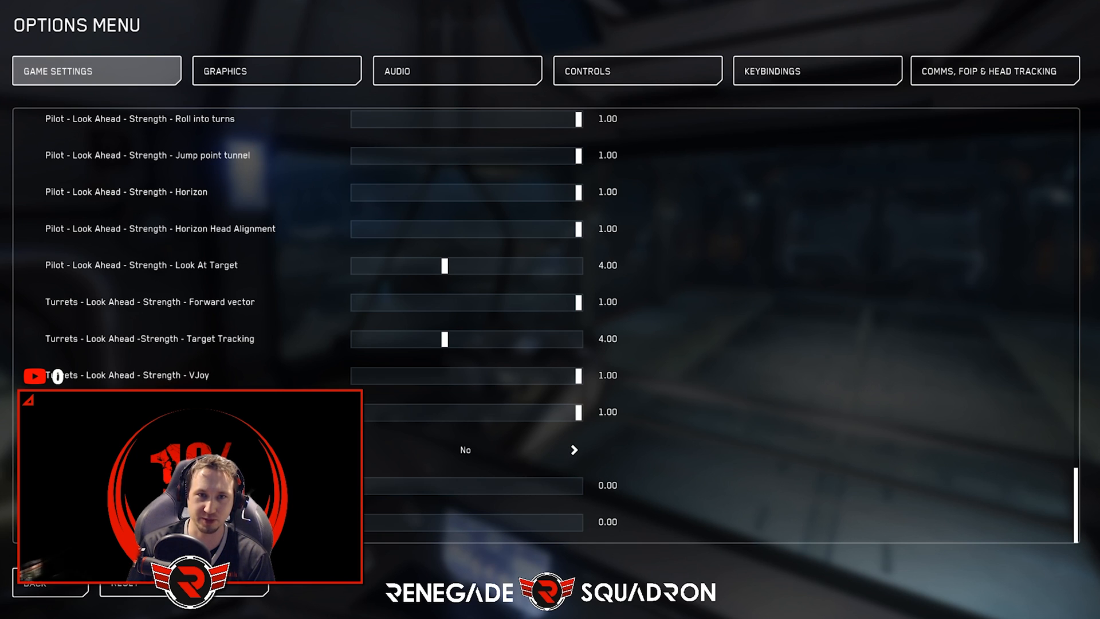
{"action": "mouse_move", "coordinate": [850, 141]}
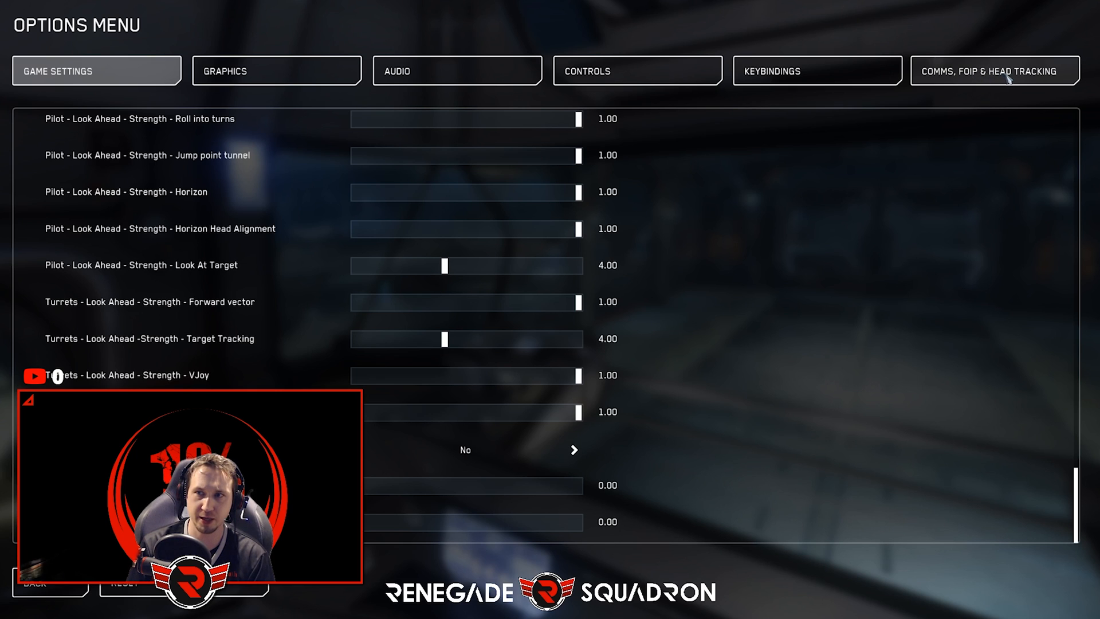
Step: Under Comms, FOIP & Head Tracking, set Source to TrackIR and Toggle Enabled to Yes
{"action": "left_click", "coordinate": [994, 70]}
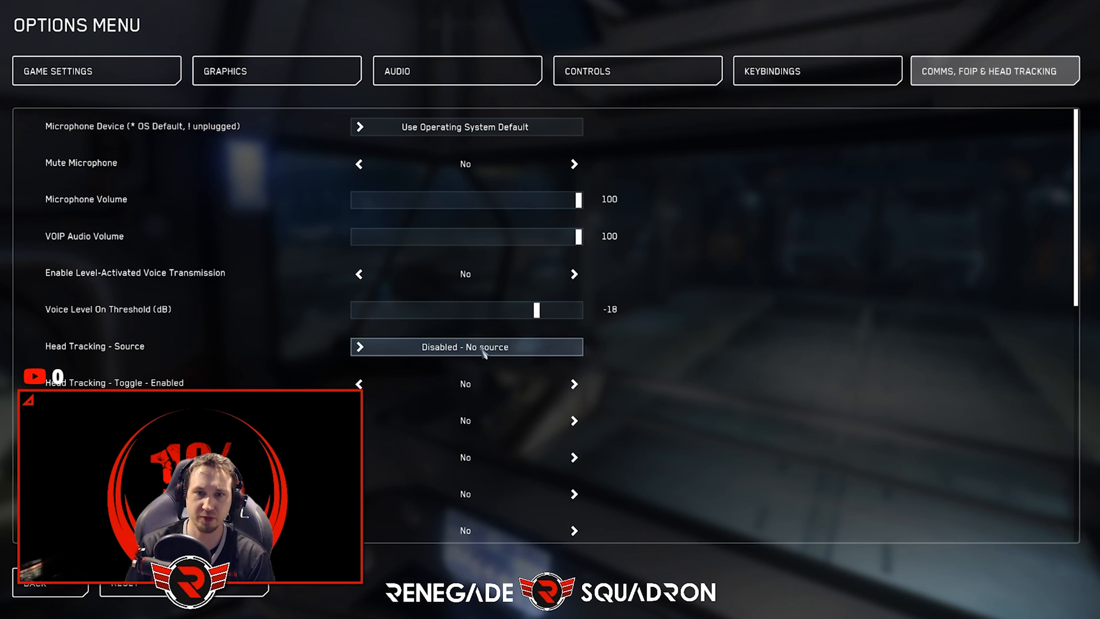
{"action": "left_click", "coordinate": [466, 347]}
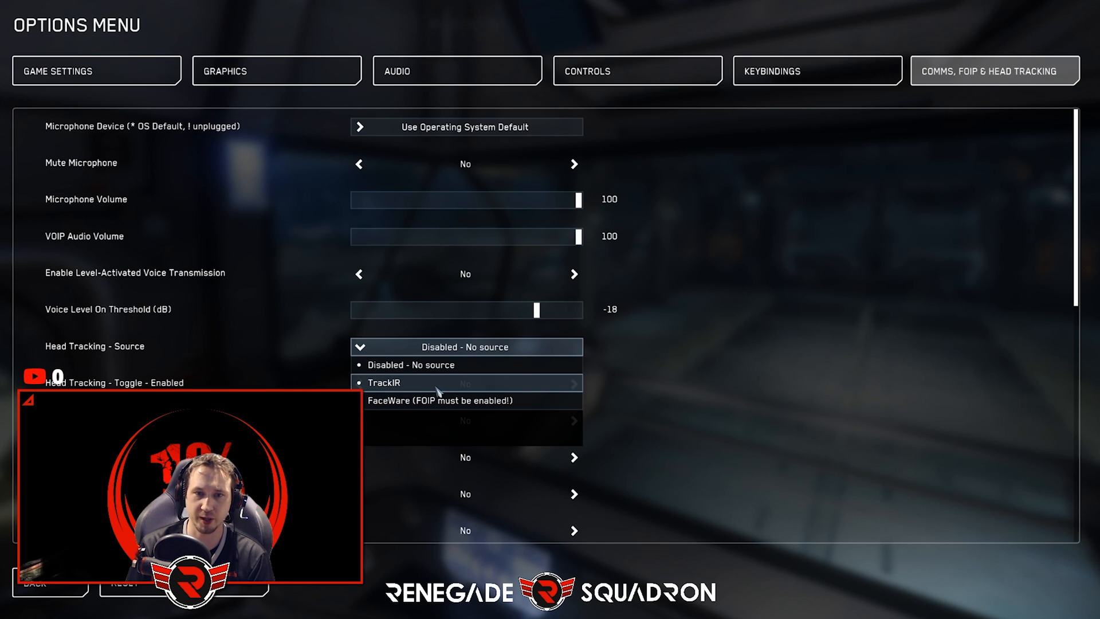
{"action": "left_click", "coordinate": [384, 383]}
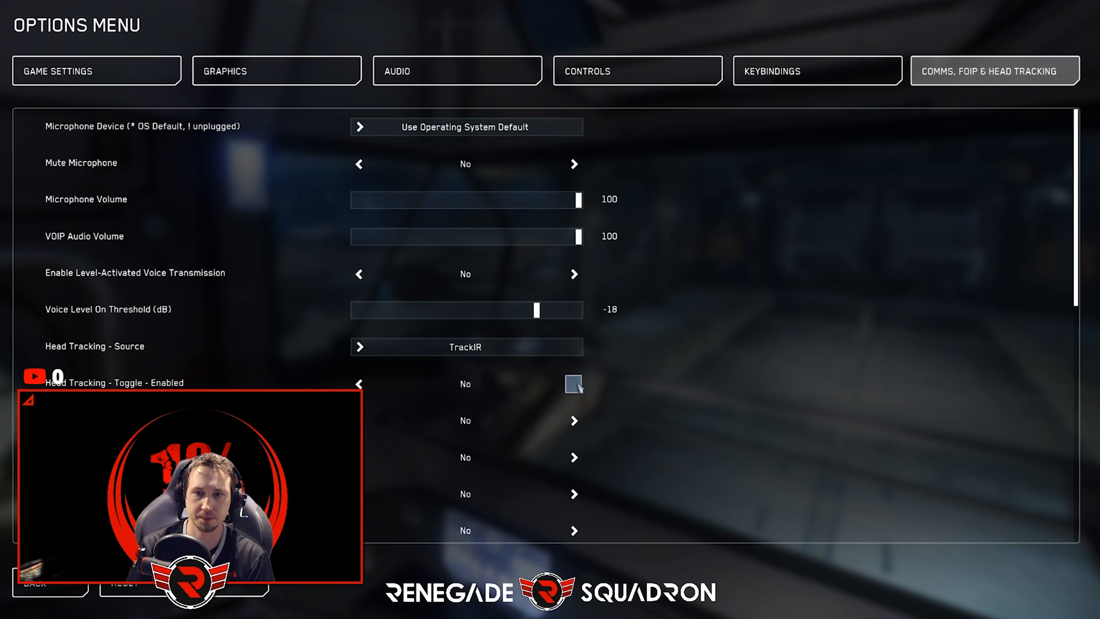
{"action": "left_click", "coordinate": [573, 384]}
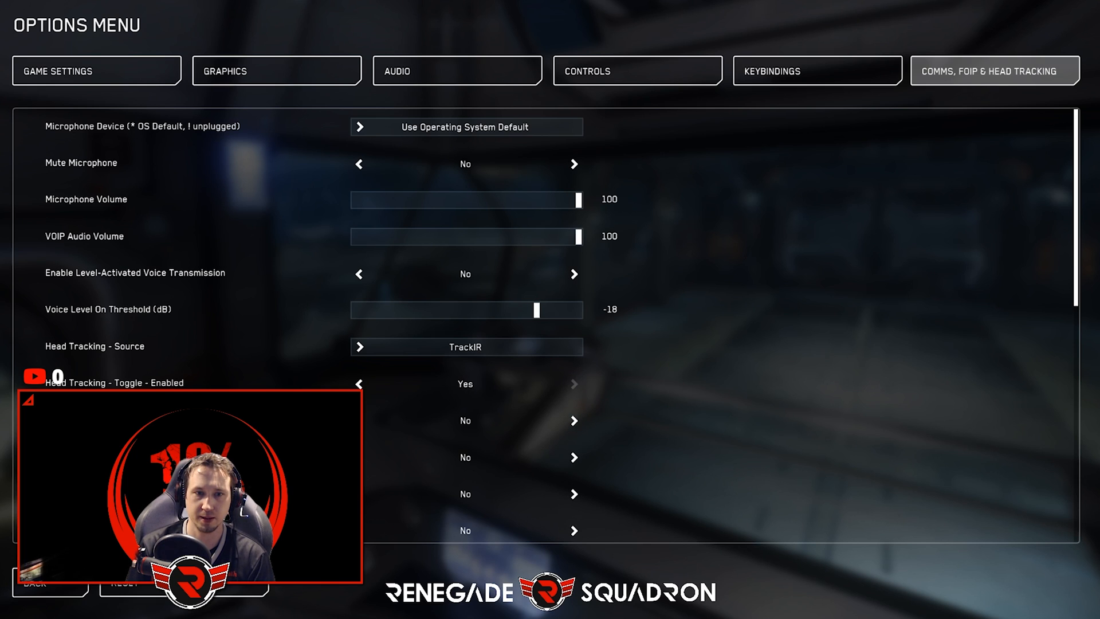
{"action": "mouse_move", "coordinate": [481, 437]}
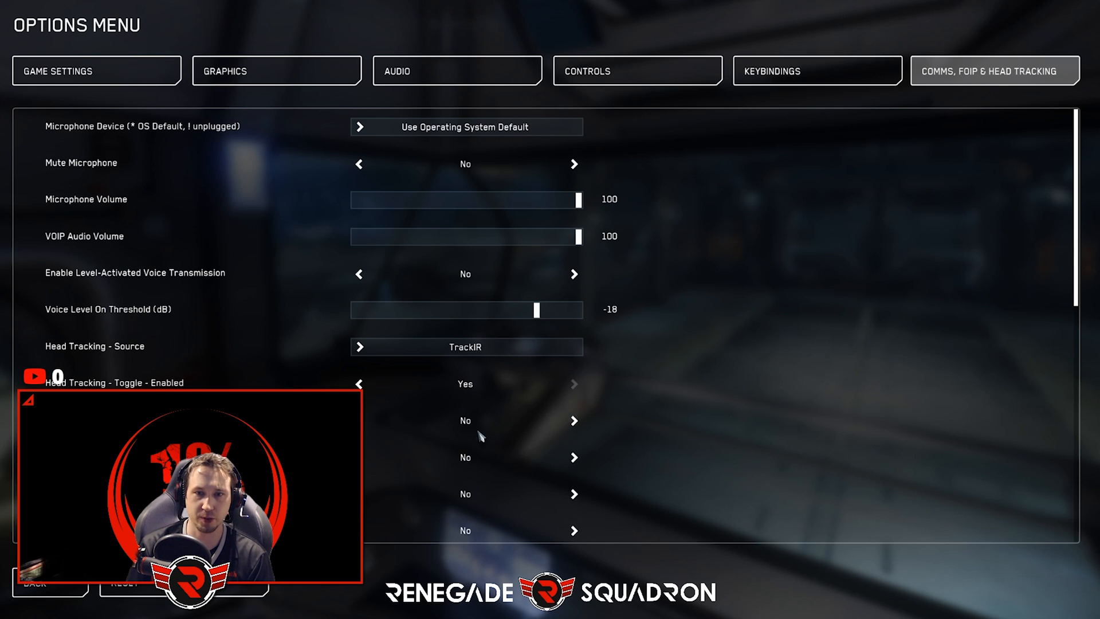
{"action": "mouse_move", "coordinate": [575, 420]}
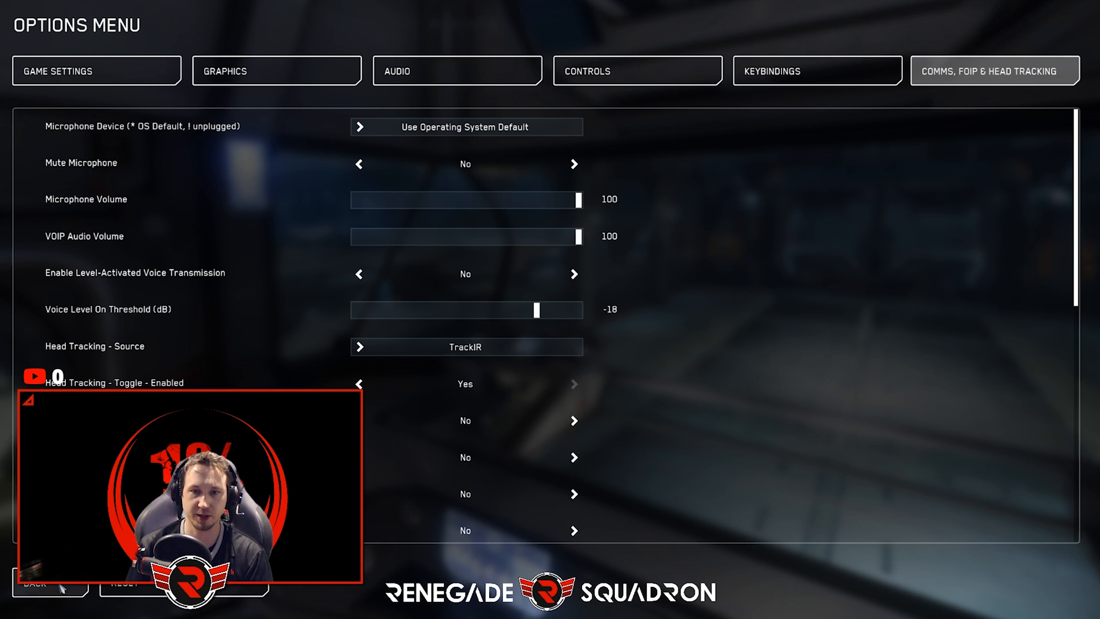
{"action": "left_click", "coordinate": [35, 583]}
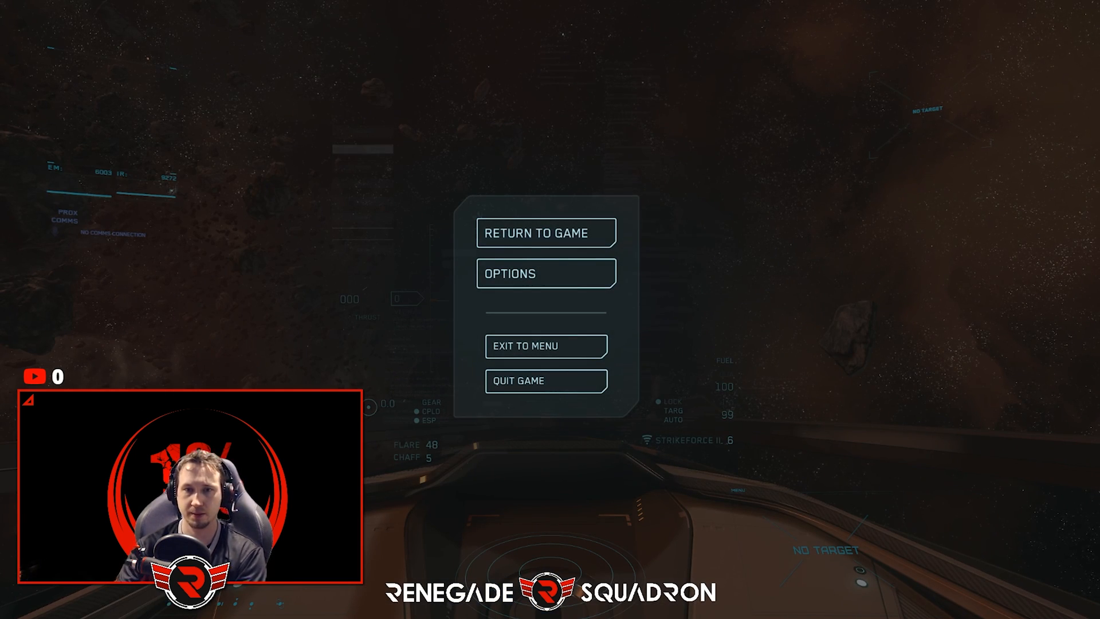
Step: Resume the game and show the Items power list on the cockpit MFD
{"action": "left_click", "coordinate": [546, 232]}
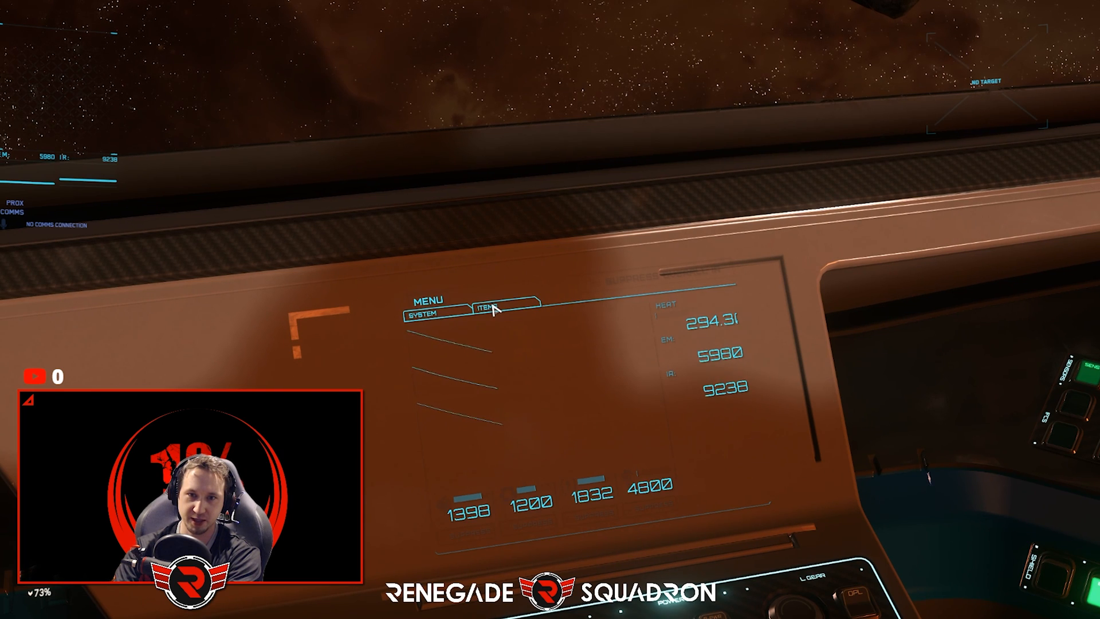
{"action": "left_click", "coordinate": [489, 311]}
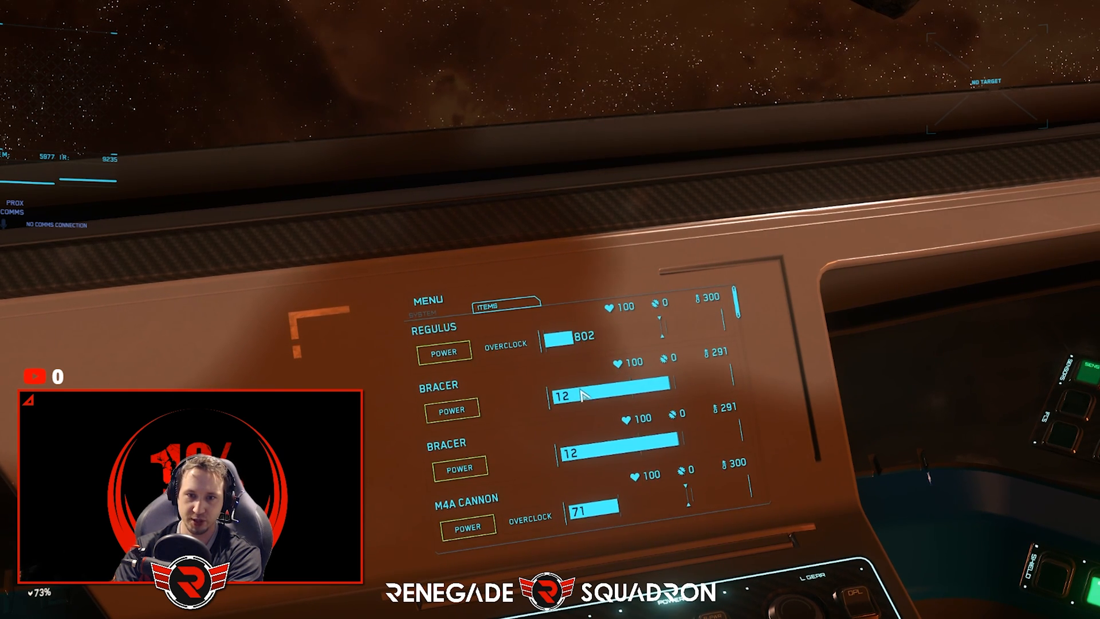